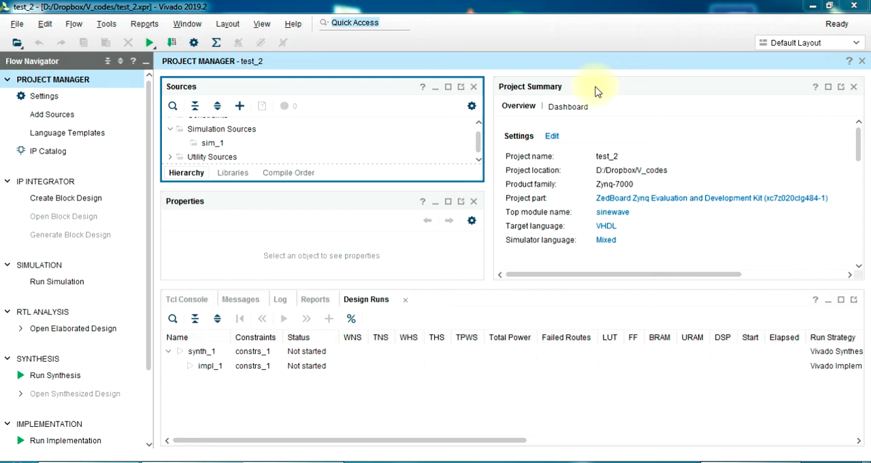
{"action": "mouse_move", "coordinate": [456, 256]}
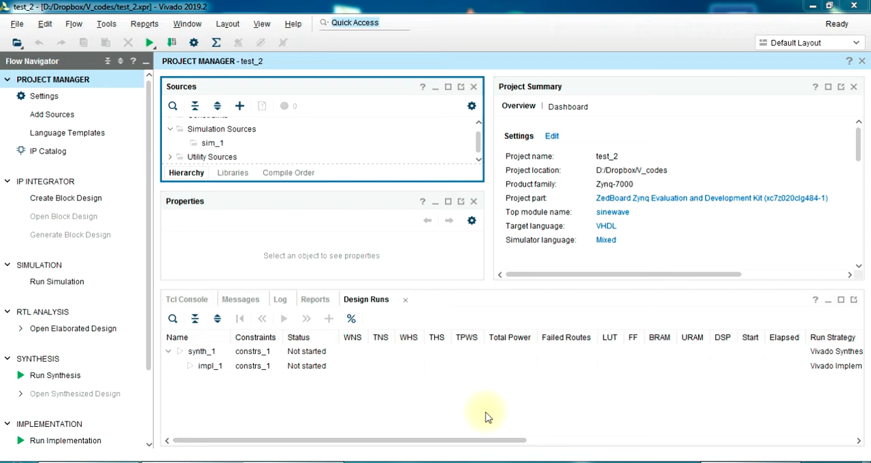
{"action": "mouse_move", "coordinate": [373, 441]}
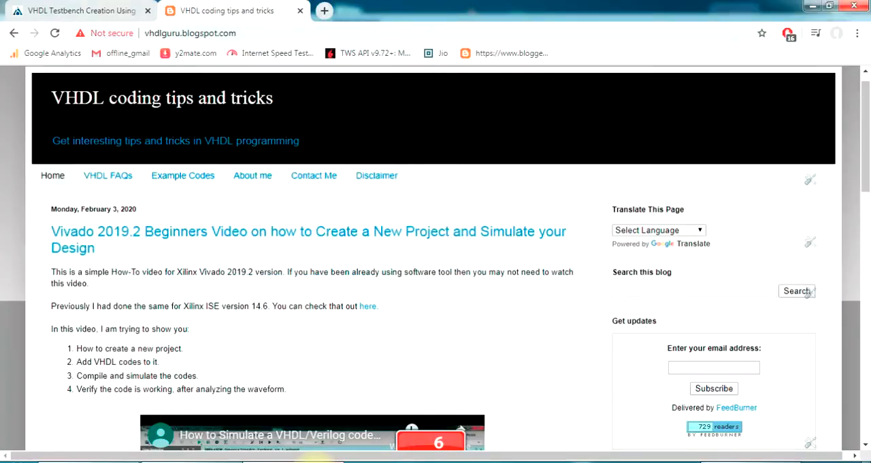
{"action": "mouse_move", "coordinate": [193, 286]}
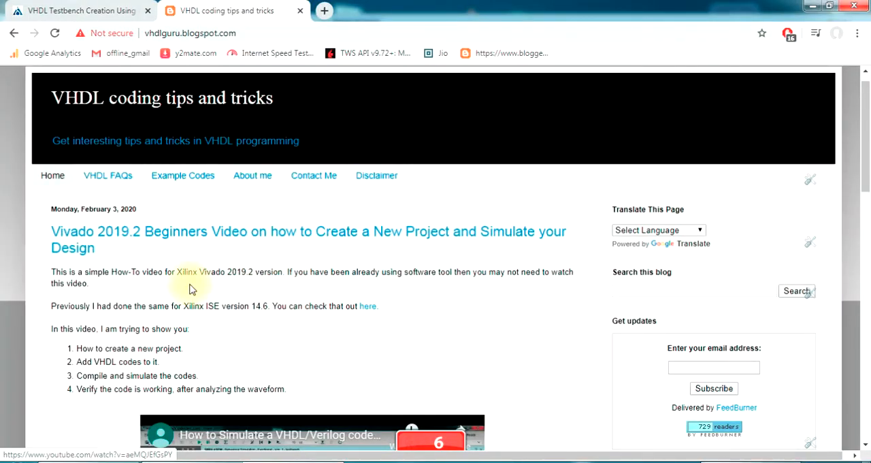
Go to vhdlguru's Example Codes page, scroll the circuit list and pick the 4 bit Ripple Carry Adder post
{"action": "left_click", "coordinate": [190, 32]}
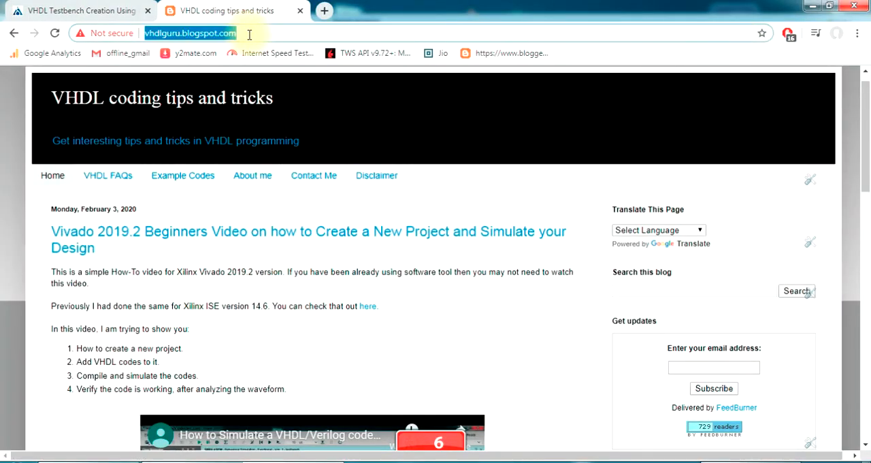
{"action": "left_click", "coordinate": [182, 176]}
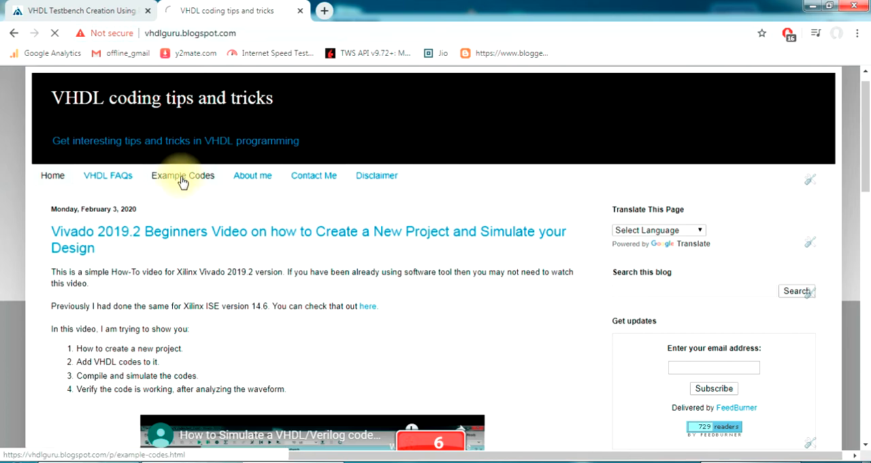
{"action": "left_click", "coordinate": [182, 175]}
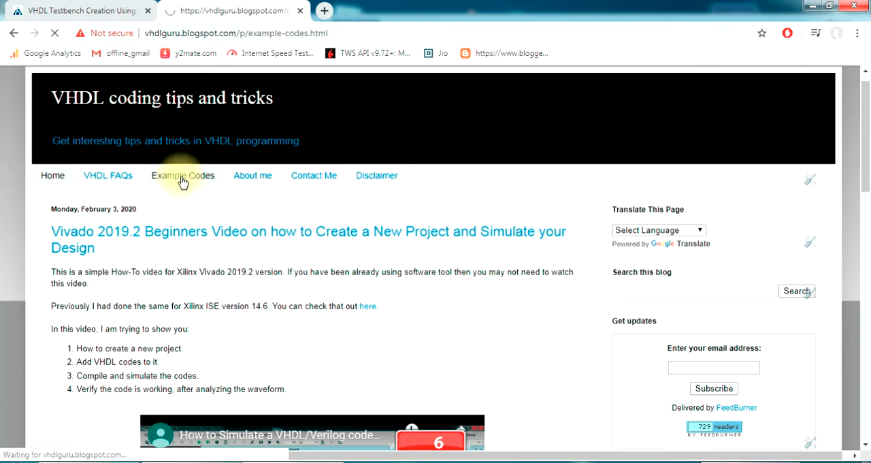
{"action": "left_click", "coordinate": [183, 176]}
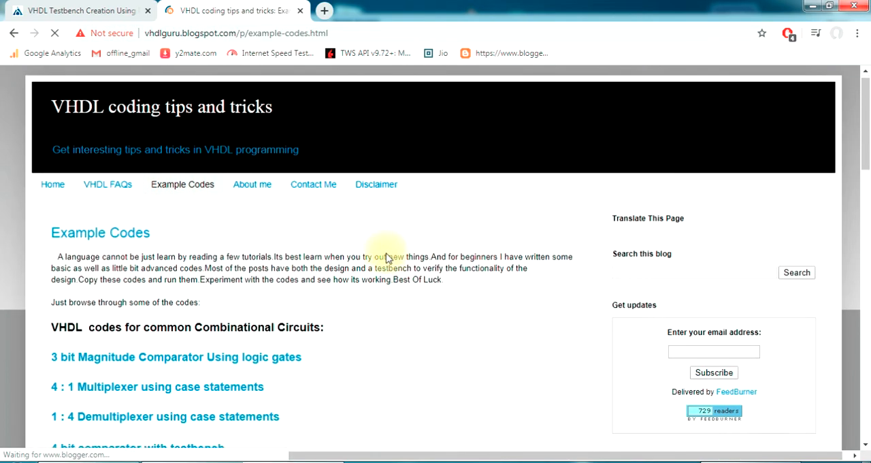
{"action": "scroll", "scroll_direction": "down", "scroll_amount": 3}
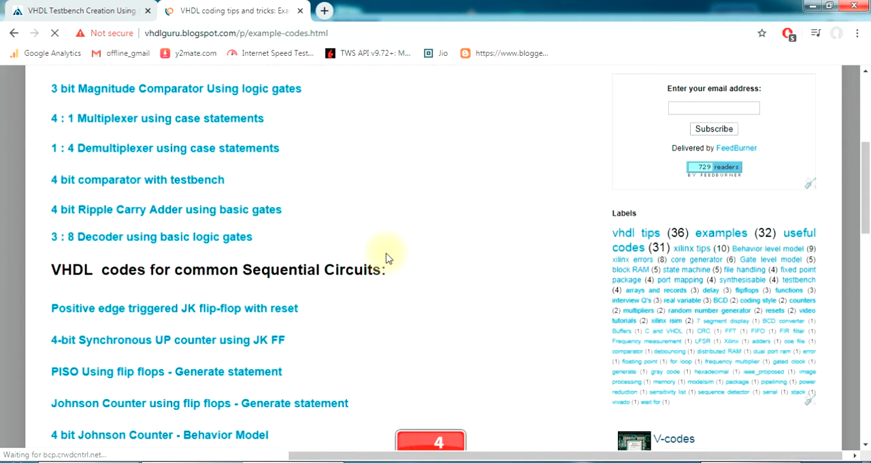
{"action": "scroll", "scroll_direction": "down", "scroll_amount": 3}
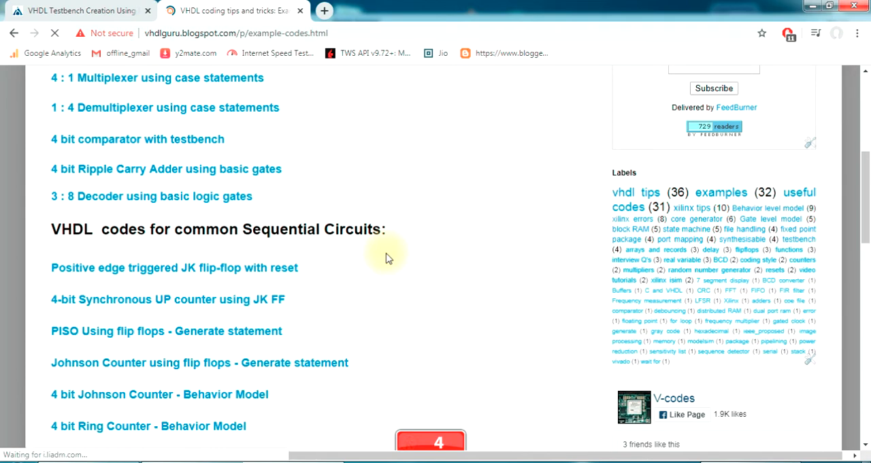
{"action": "scroll", "scroll_direction": "up", "scroll_amount": 3}
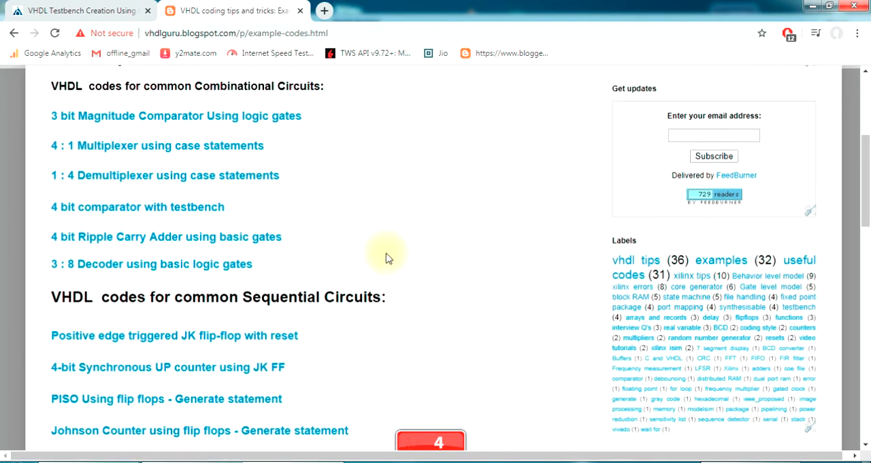
{"action": "mouse_move", "coordinate": [265, 237]}
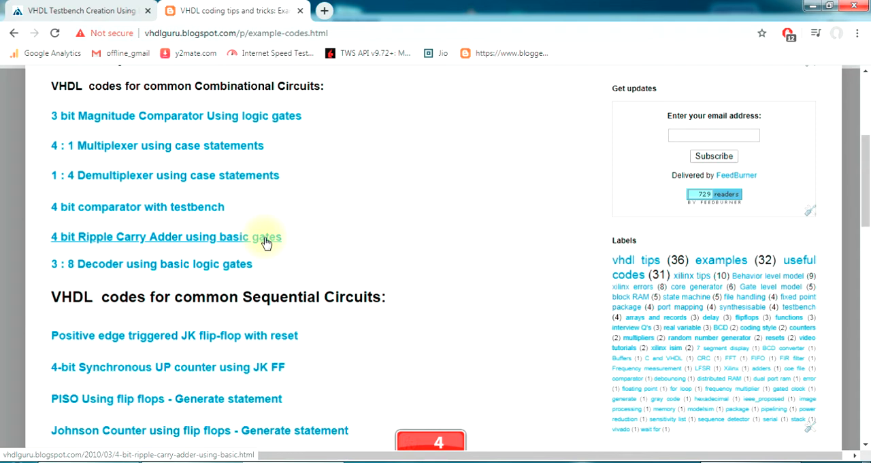
{"action": "left_click", "coordinate": [266, 242]}
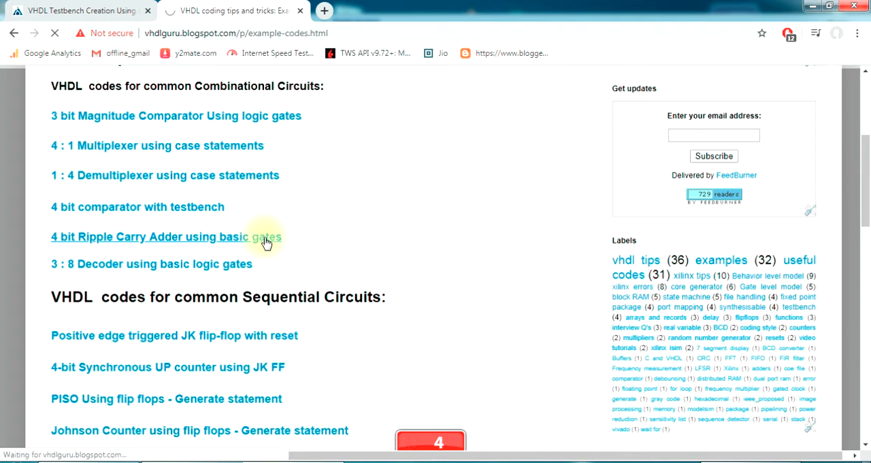
Read through the ripple carry adder post's VHDL design and testbench code, scrolling down and back up
{"action": "left_click", "coordinate": [166, 237]}
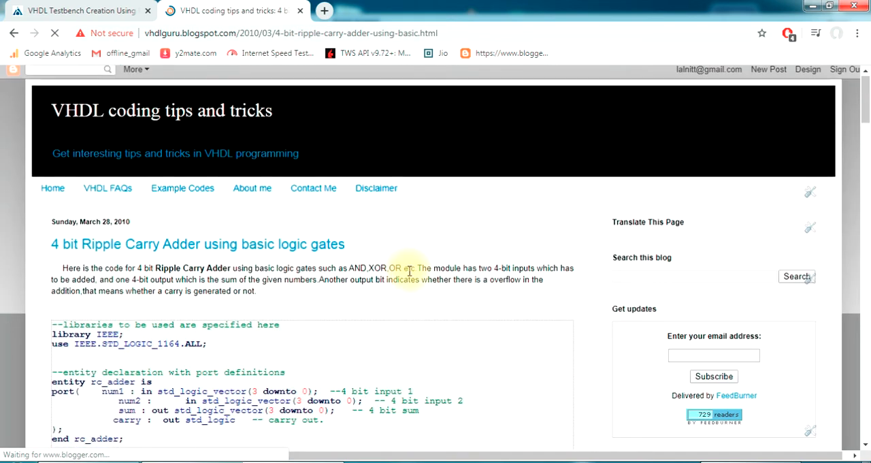
{"action": "scroll", "scroll_direction": "down", "scroll_amount": 3}
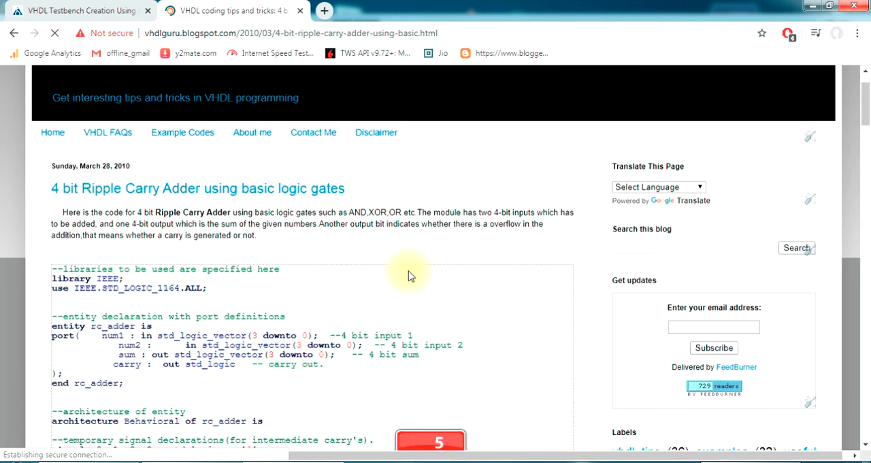
{"action": "scroll", "scroll_direction": "down", "scroll_amount": 3}
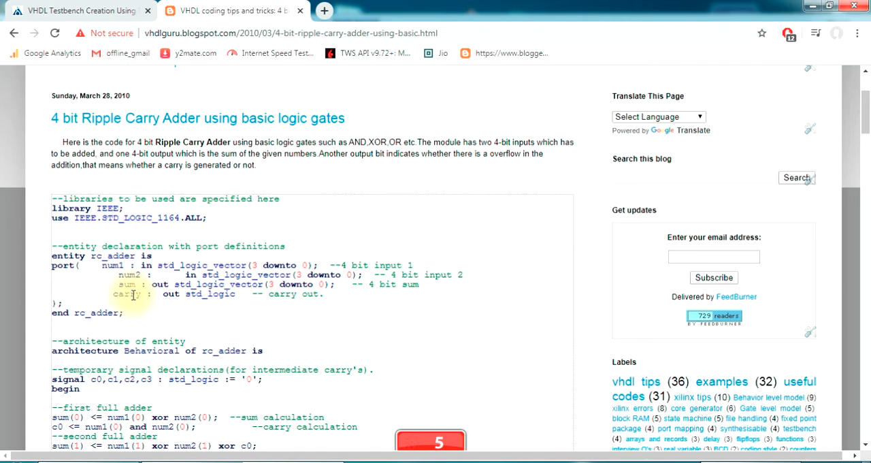
{"action": "scroll", "scroll_direction": "down", "scroll_amount": 3}
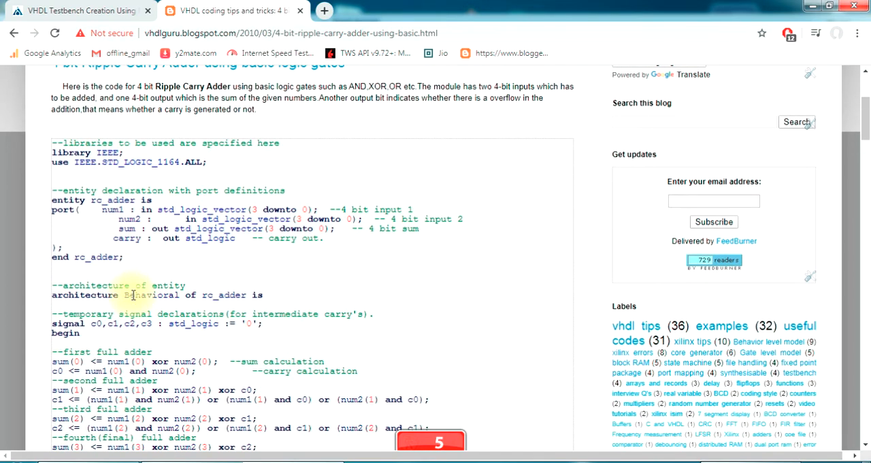
{"action": "scroll", "scroll_direction": "down", "scroll_amount": 3}
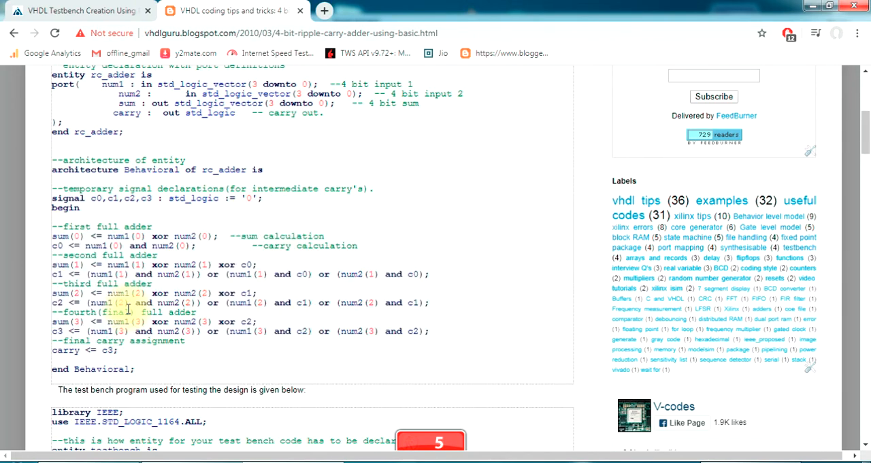
{"action": "scroll", "scroll_direction": "up", "scroll_amount": 3}
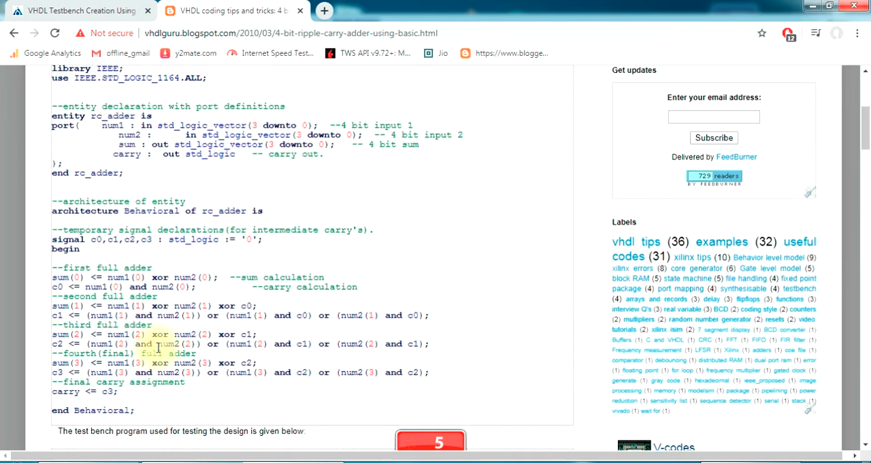
{"action": "scroll", "scroll_direction": "down", "scroll_amount": 3}
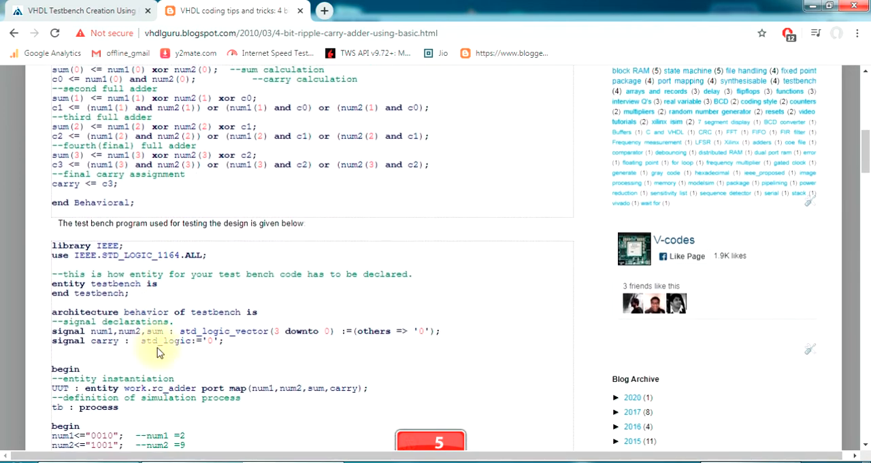
{"action": "scroll", "scroll_direction": "up", "scroll_amount": 3}
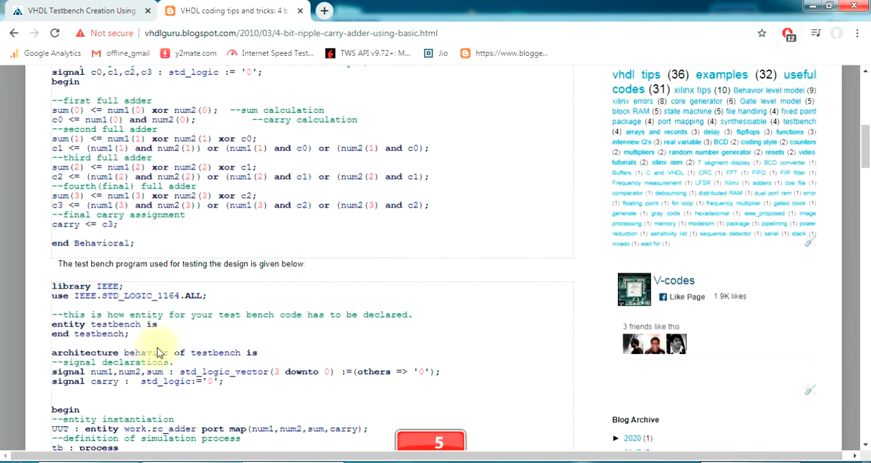
{"action": "scroll", "scroll_direction": "up", "scroll_amount": 3}
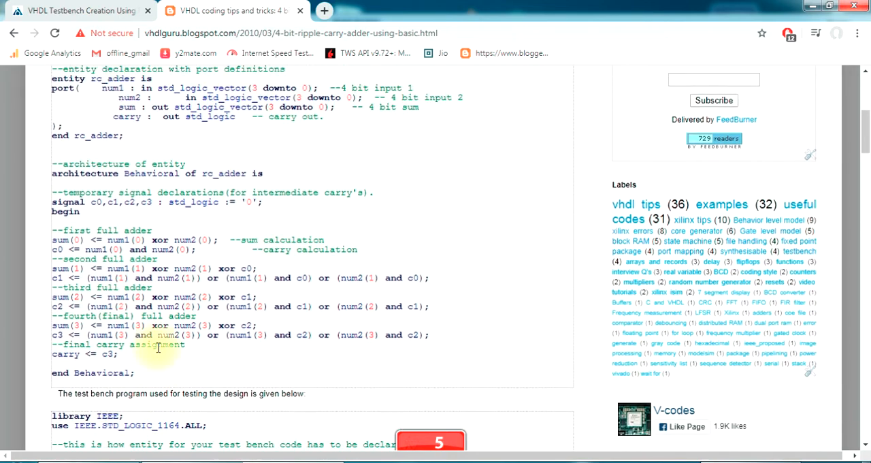
{"action": "scroll", "scroll_direction": "up", "scroll_amount": 3}
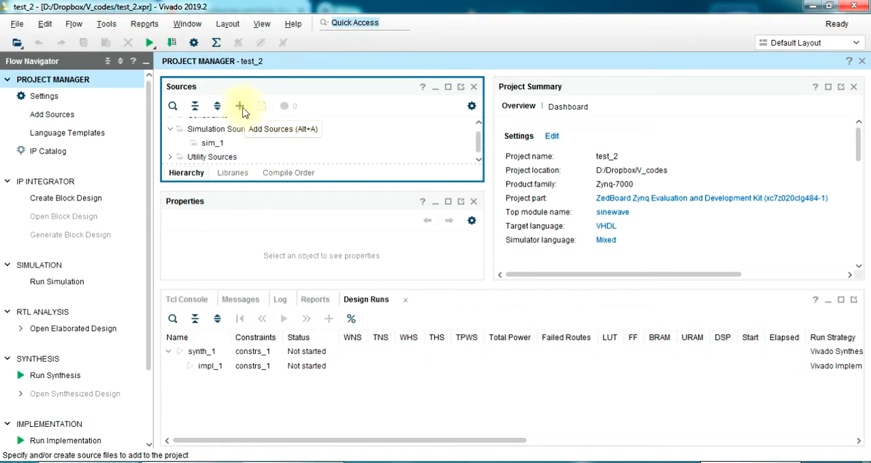
Add a new VHDL design source named rc_adder to the test_2 project via Add Sources
{"action": "left_click", "coordinate": [240, 106]}
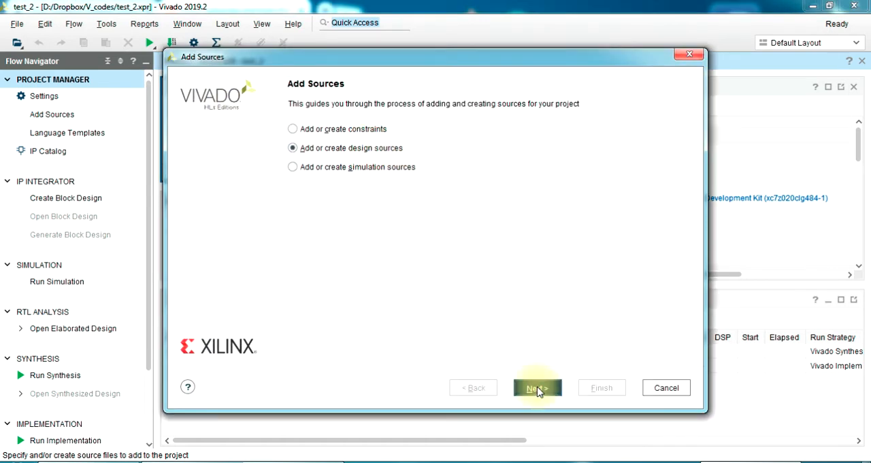
{"action": "left_click", "coordinate": [538, 386]}
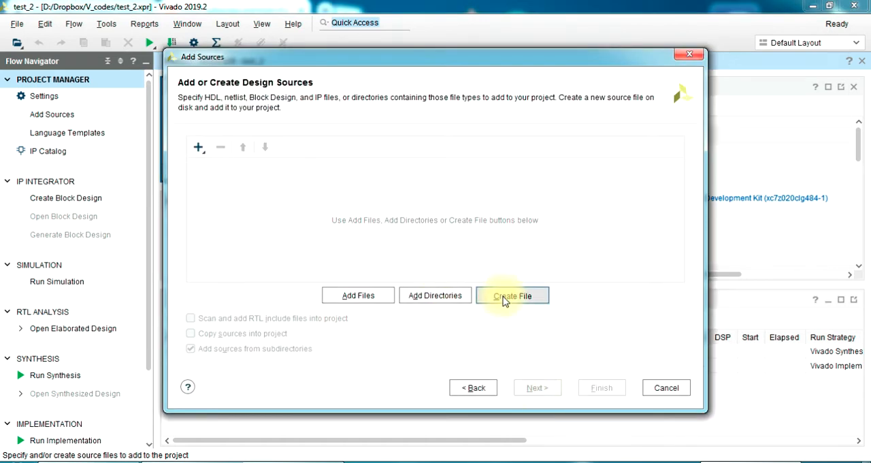
{"action": "left_click", "coordinate": [512, 294]}
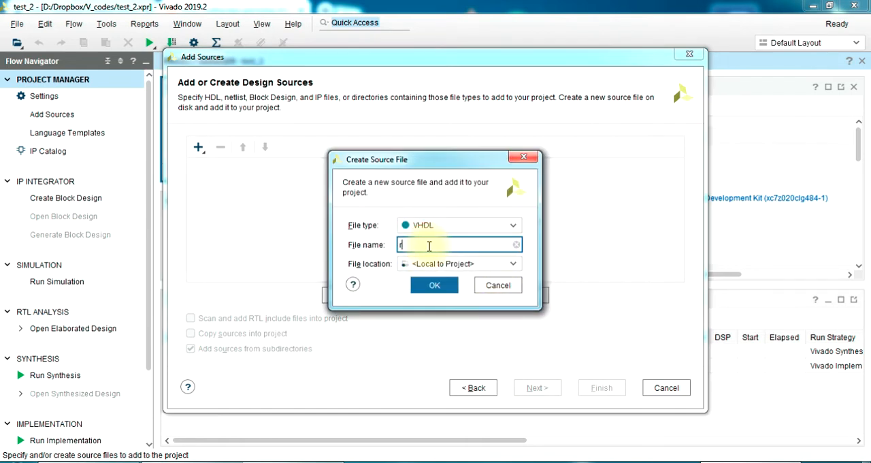
{"action": "type", "text": "c_adder"}
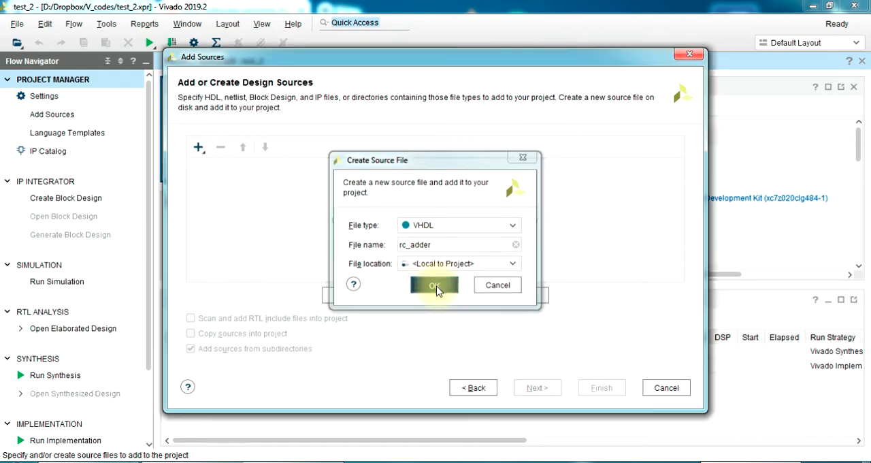
{"action": "left_click", "coordinate": [436, 285]}
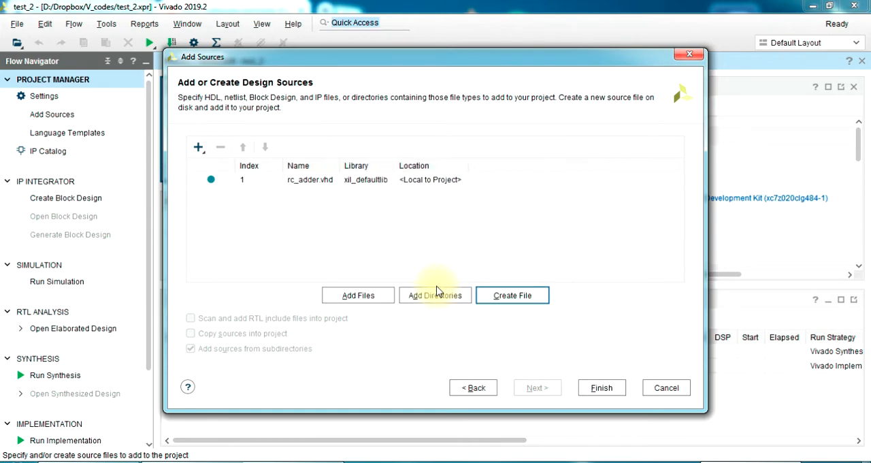
{"action": "left_click", "coordinate": [602, 386]}
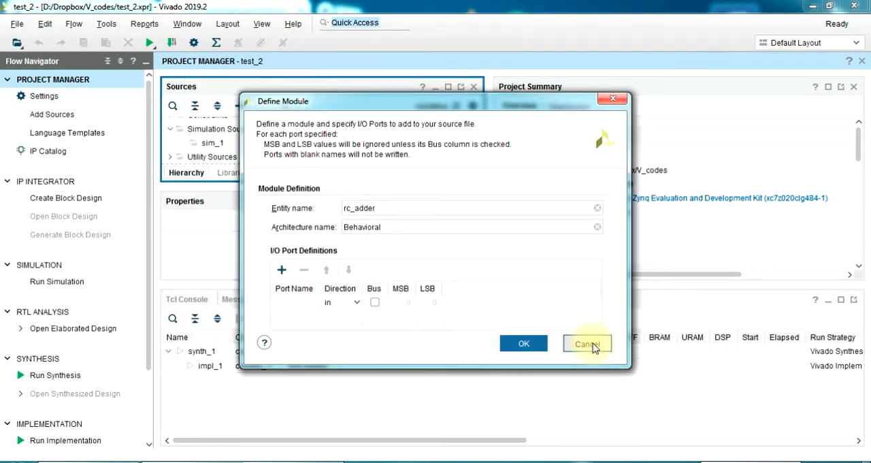
{"action": "left_click", "coordinate": [587, 343]}
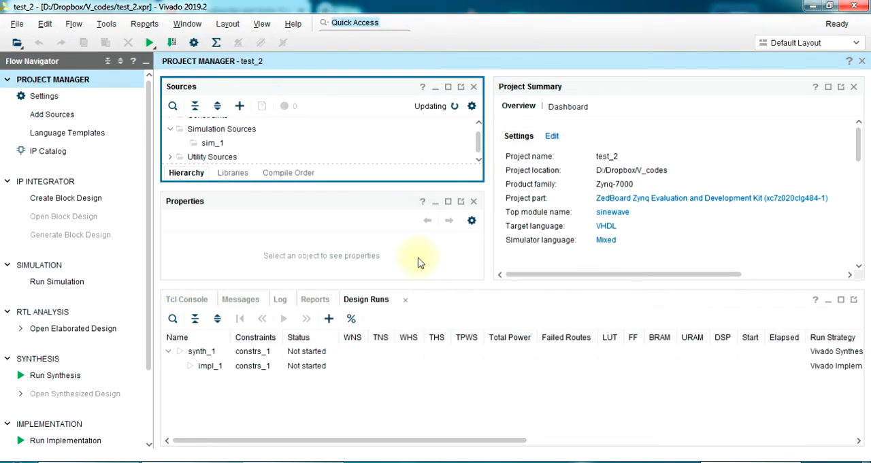
{"action": "mouse_move", "coordinate": [382, 162]}
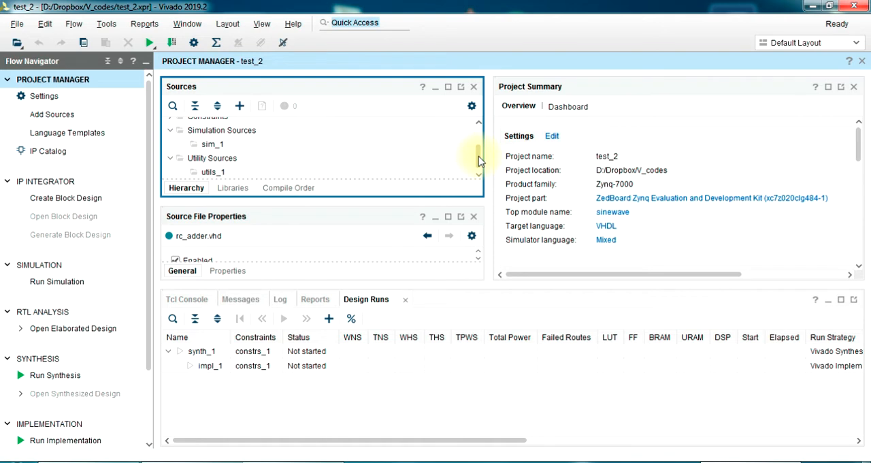
Open rc_adder.vhd from Design Sources and maximize the editor to fill the workspace
{"action": "scroll", "scroll_direction": "up", "scroll_amount": 3}
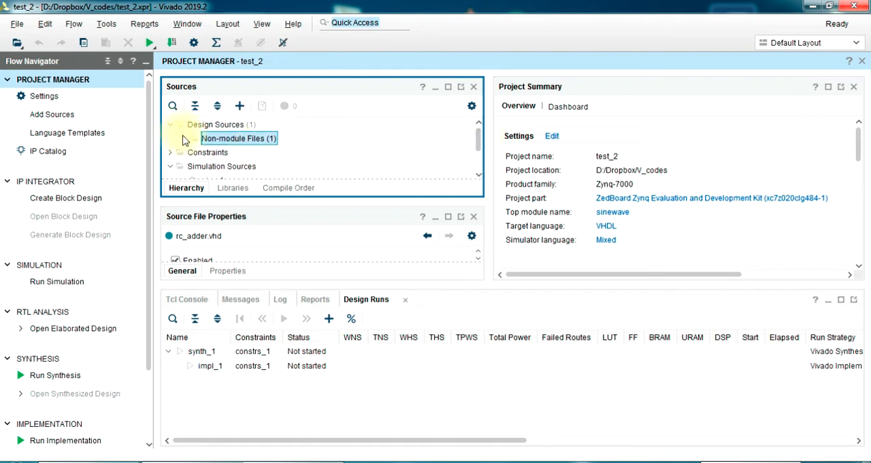
{"action": "left_click", "coordinate": [182, 139]}
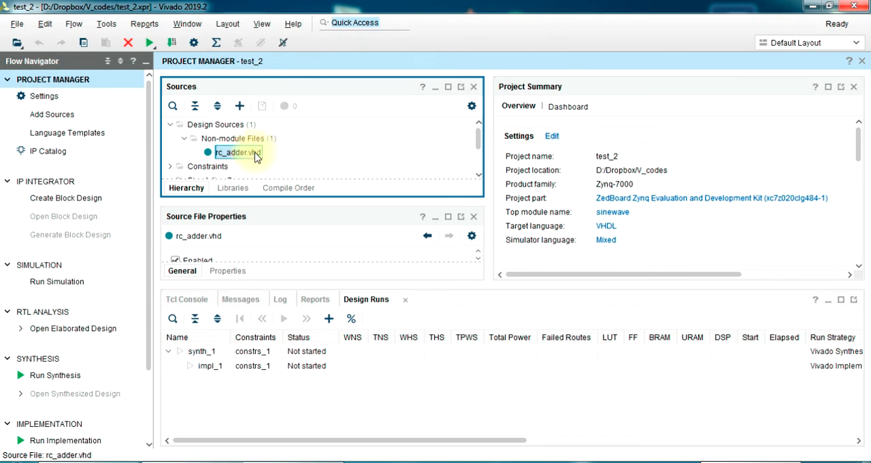
{"action": "double_click", "coordinate": [237, 152]}
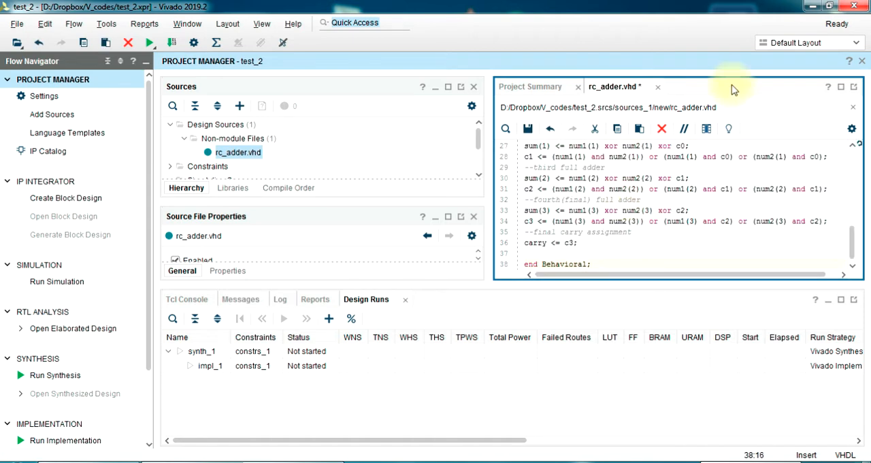
{"action": "left_click", "coordinate": [841, 87]}
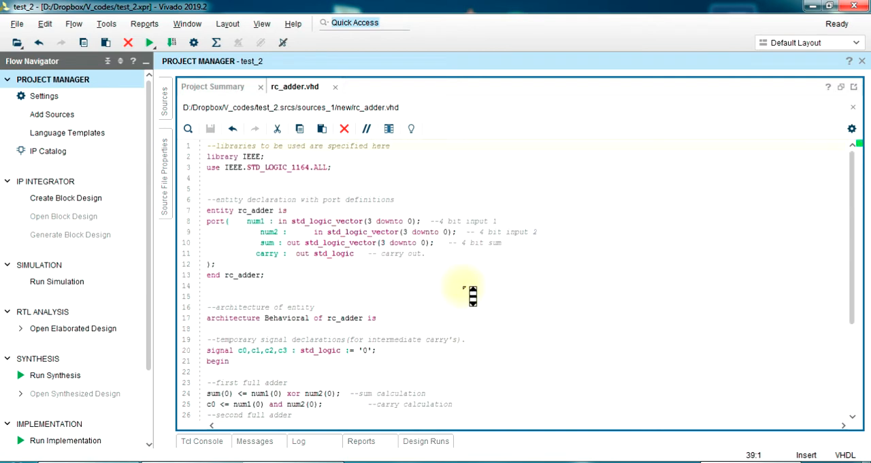
{"action": "mouse_move", "coordinate": [464, 286]}
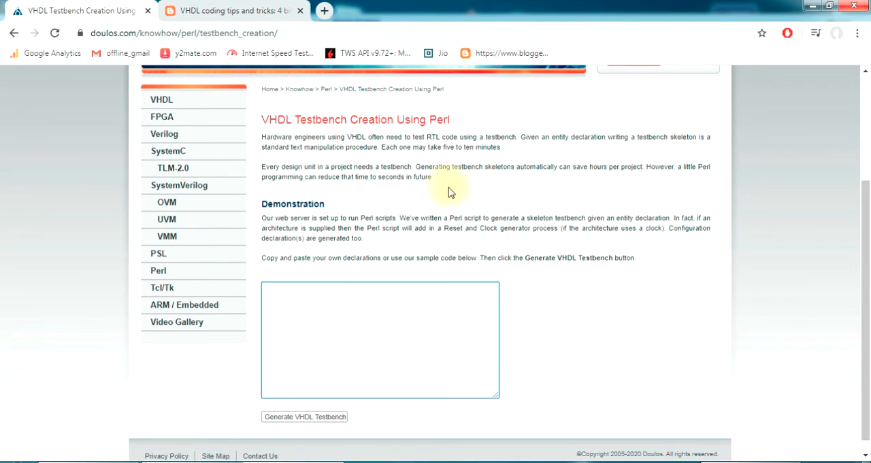
Paste the rc_adder code into the Doulos testbench creator box and generate the VHDL testbench
{"action": "scroll", "scroll_direction": "up", "scroll_amount": 3}
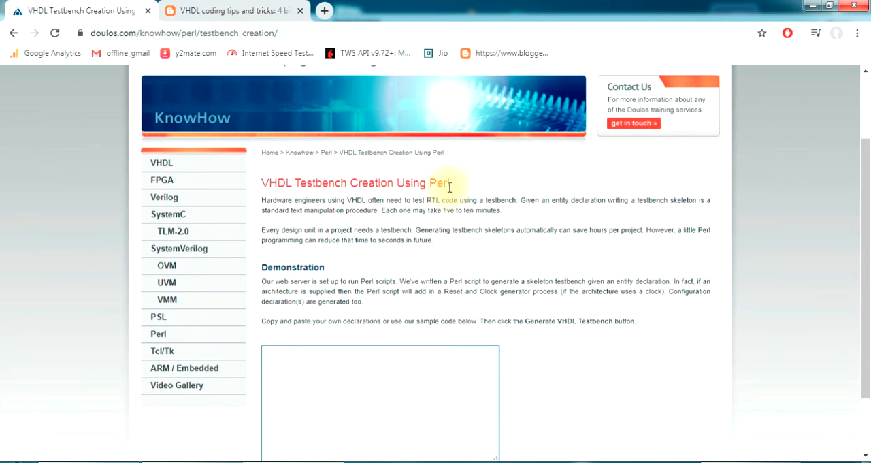
{"action": "left_click", "coordinate": [378, 401]}
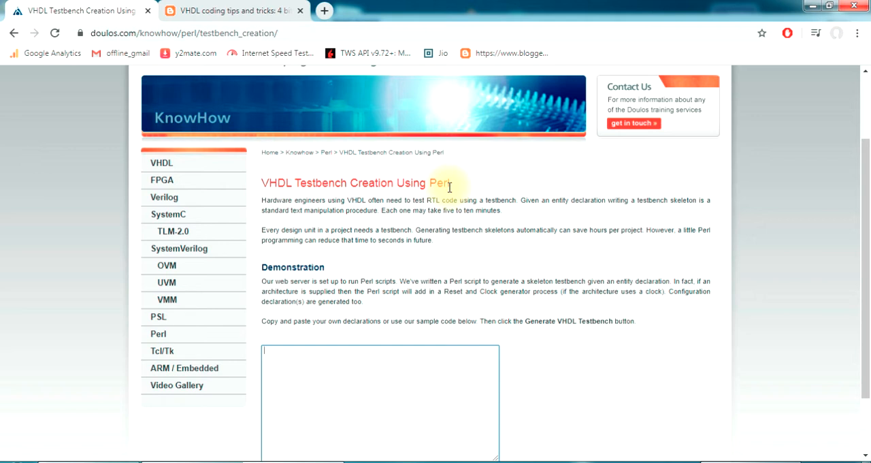
{"action": "scroll", "scroll_direction": "down", "scroll_amount": 3}
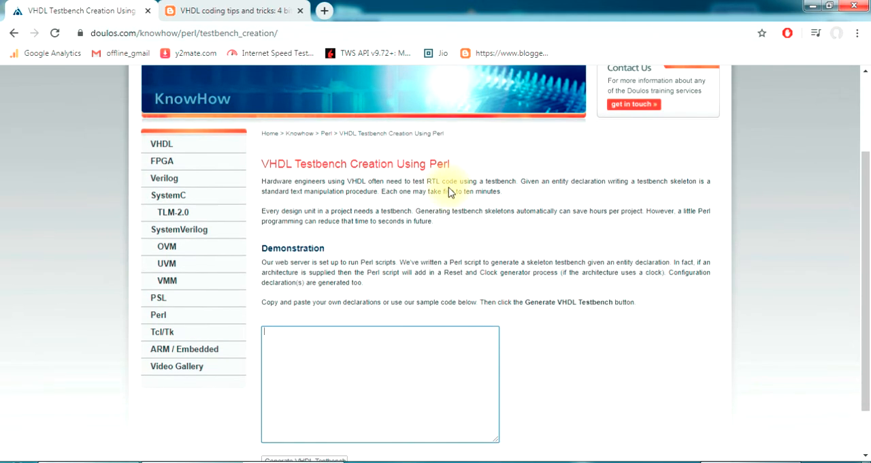
{"action": "scroll", "scroll_direction": "down", "scroll_amount": 3}
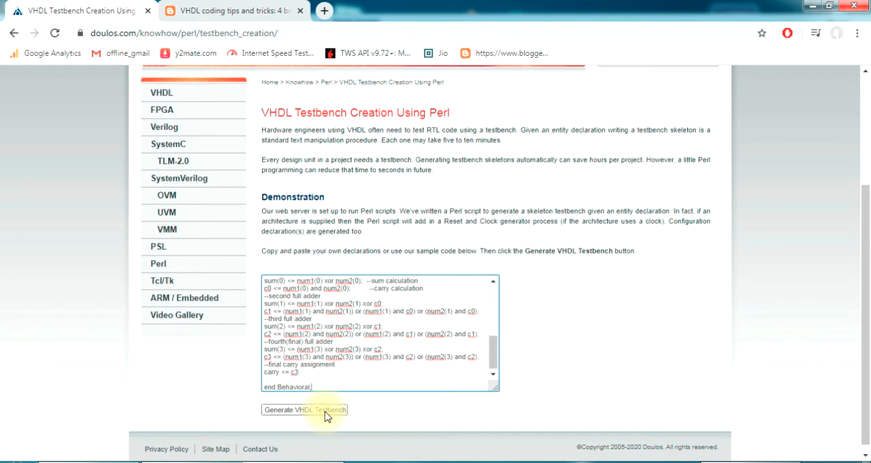
{"action": "left_click", "coordinate": [305, 408]}
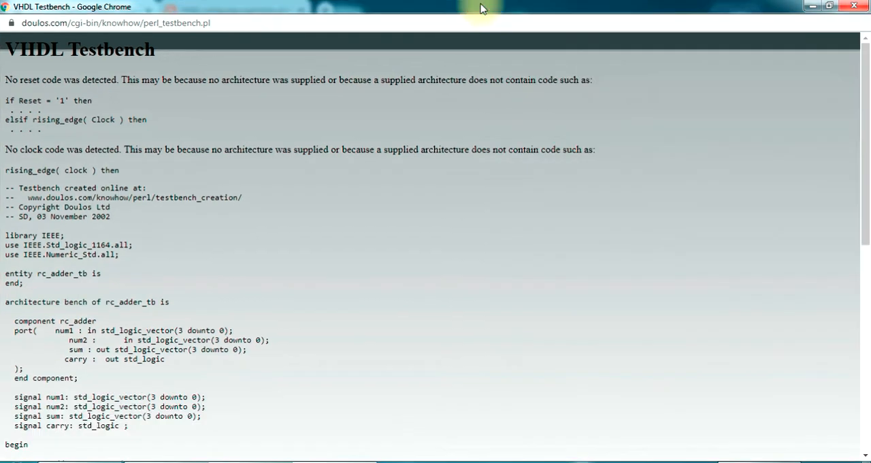
{"action": "mouse_move", "coordinate": [245, 226]}
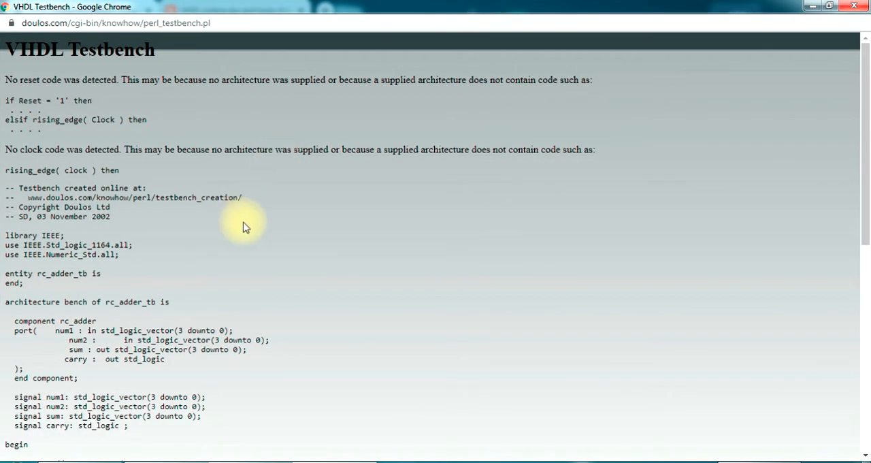
Review the generated rc_adder_tb code, selecting the configuration declaration and header comment sections
{"action": "scroll", "scroll_direction": "down", "scroll_amount": 3}
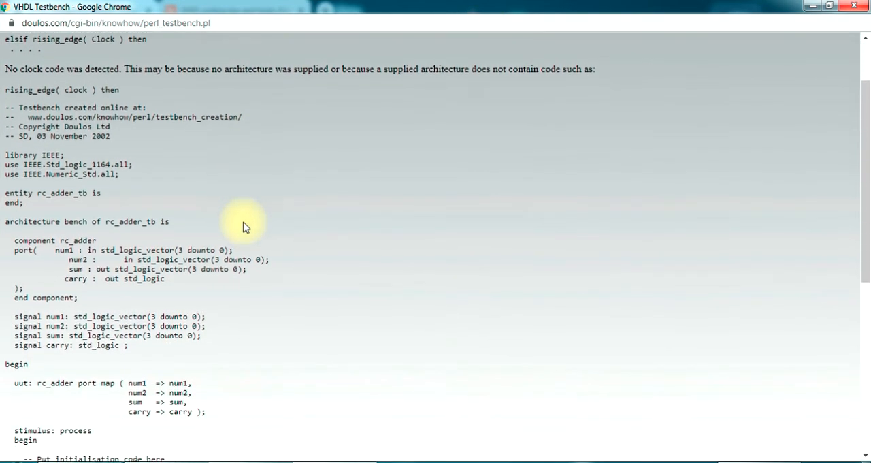
{"action": "scroll", "scroll_direction": "down", "scroll_amount": 3}
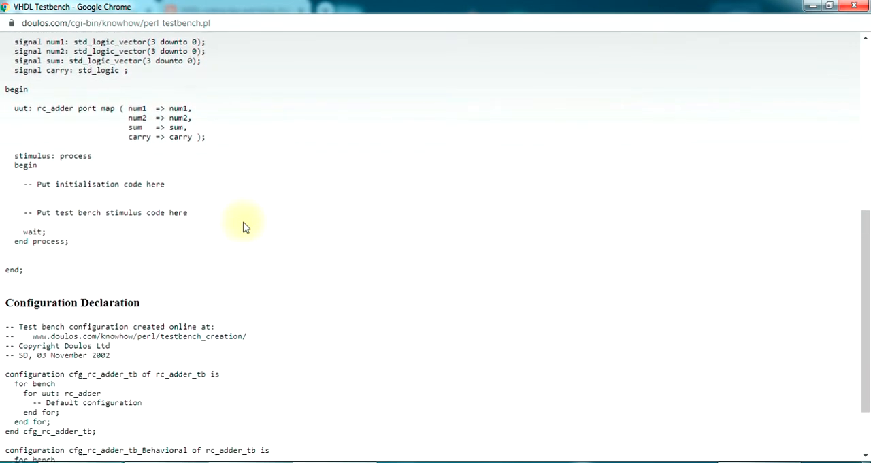
{"action": "scroll", "scroll_direction": "down", "scroll_amount": 3}
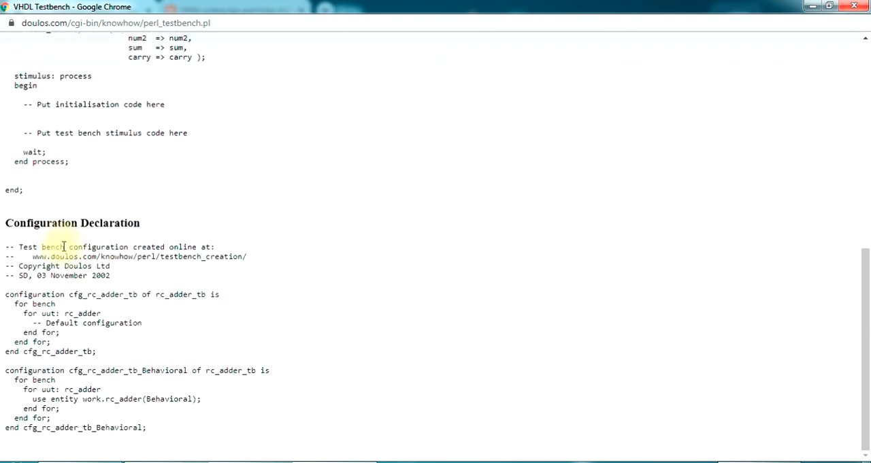
{"action": "left_click_drag", "start_coordinate": [5, 224], "coordinate": [163, 415]}
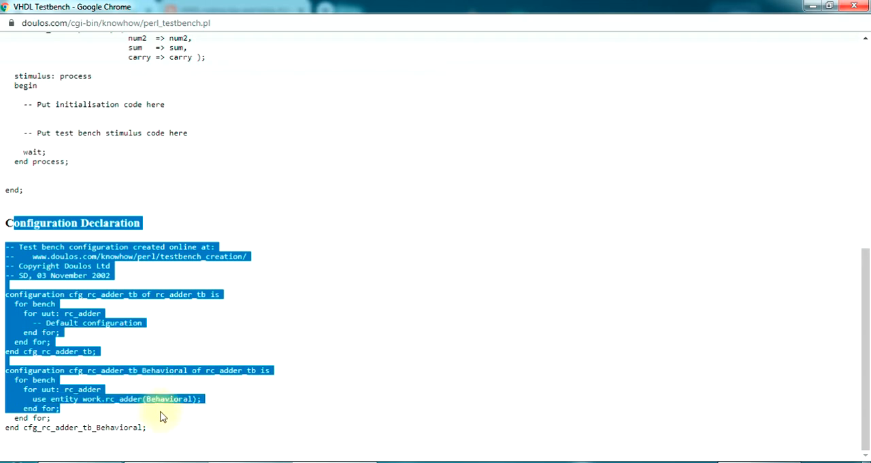
{"action": "scroll", "scroll_direction": "up", "scroll_amount": 3}
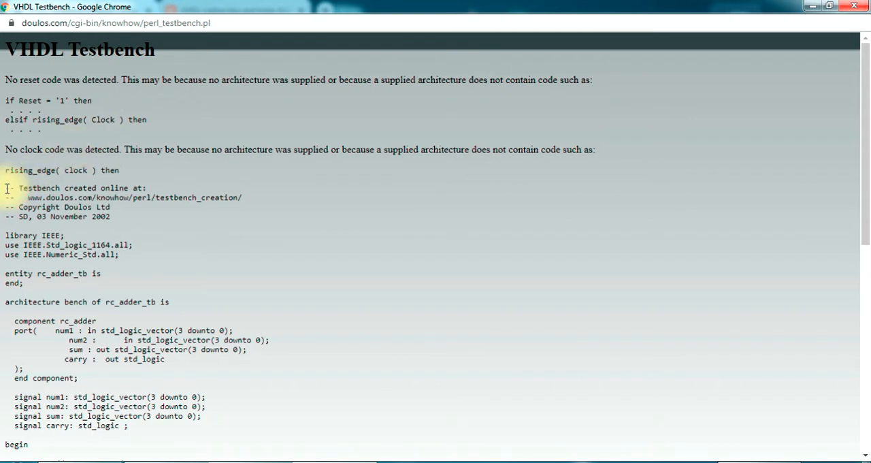
{"action": "left_click_drag", "start_coordinate": [5, 188], "coordinate": [112, 217]}
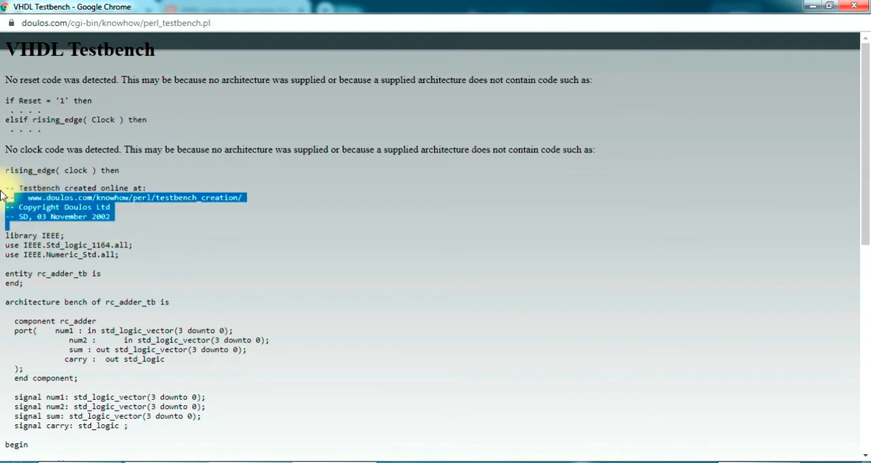
{"action": "left_click", "coordinate": [5, 234]}
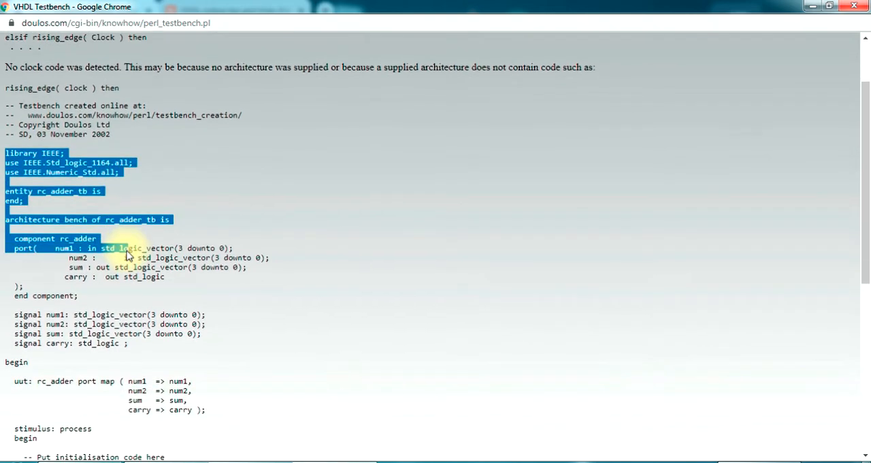
{"action": "scroll", "scroll_direction": "down", "scroll_amount": 3}
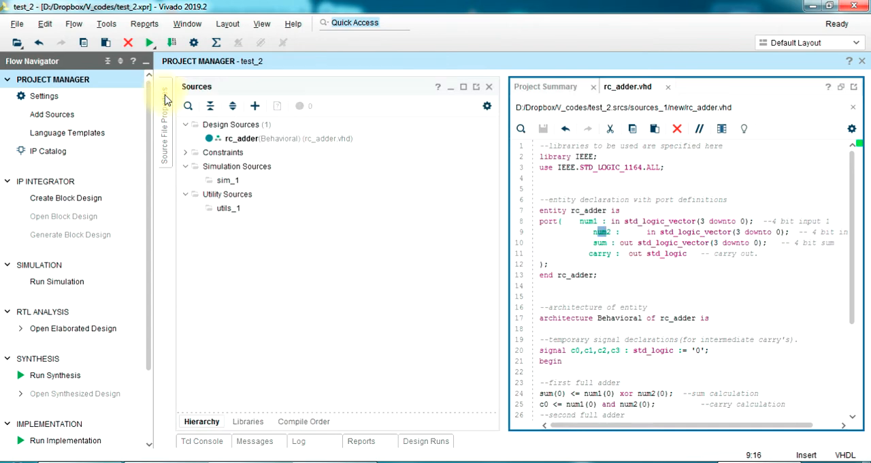
{"action": "mouse_move", "coordinate": [256, 106]}
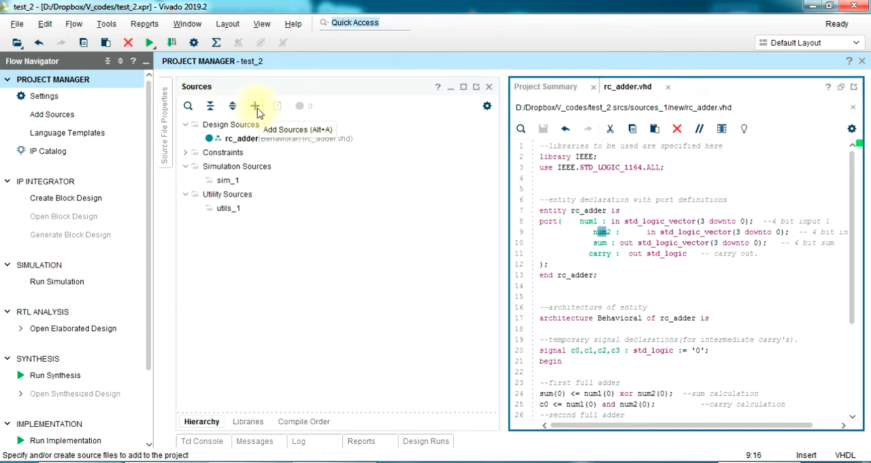
Start Add Sources for simulation sources and choose to create a new file
{"action": "left_click", "coordinate": [256, 106]}
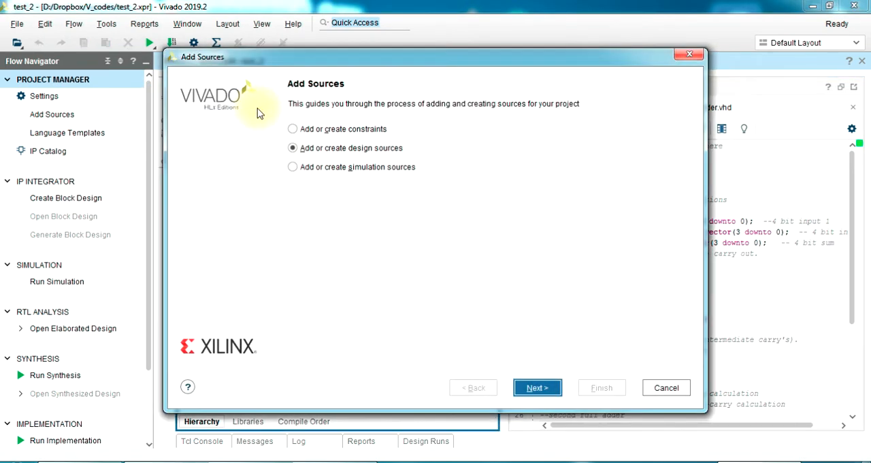
{"action": "mouse_move", "coordinate": [332, 170]}
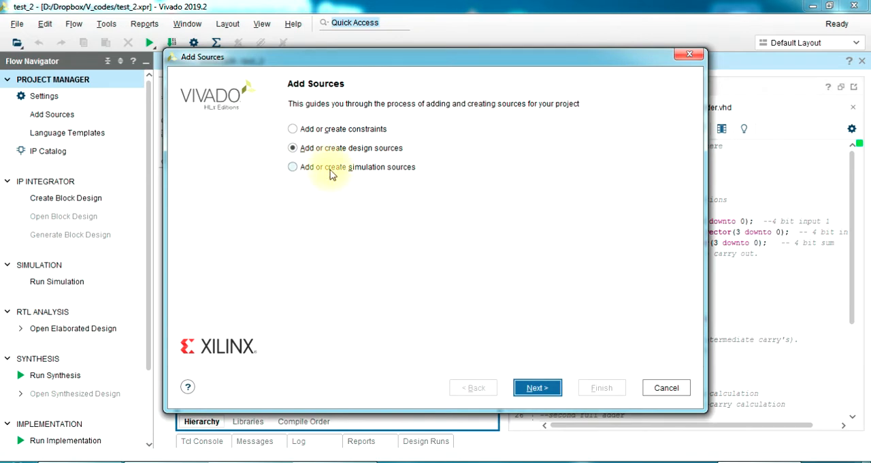
{"action": "left_click", "coordinate": [291, 166]}
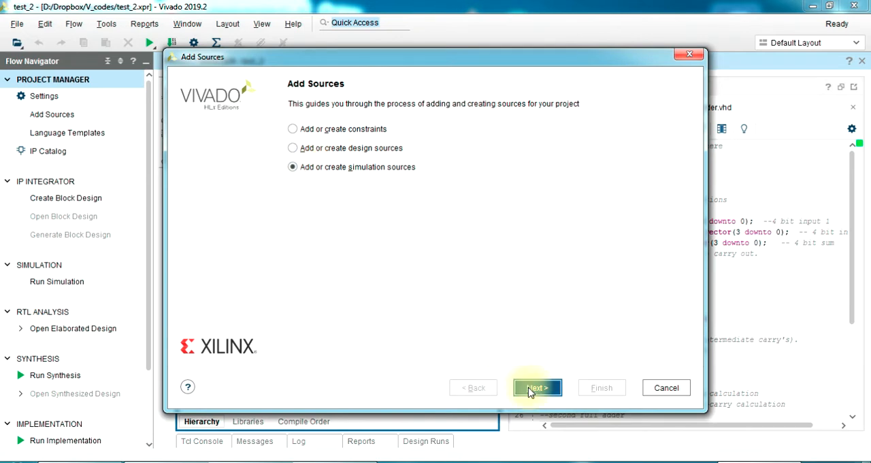
{"action": "left_click", "coordinate": [537, 387]}
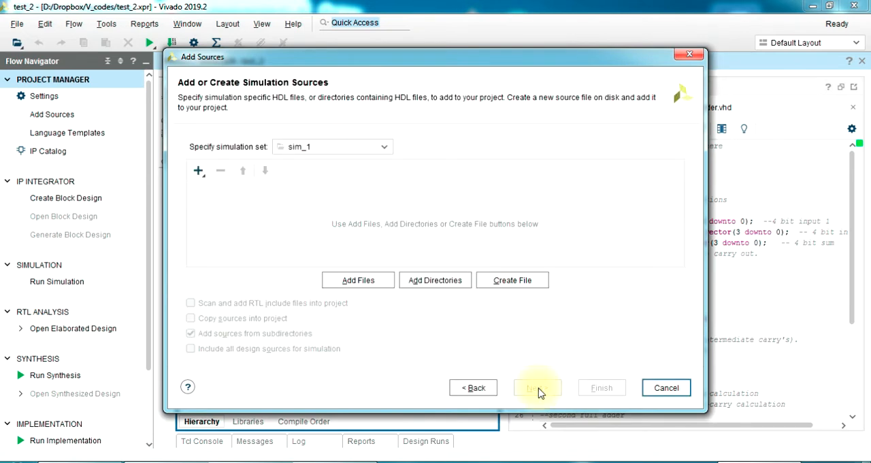
{"action": "left_click", "coordinate": [511, 281]}
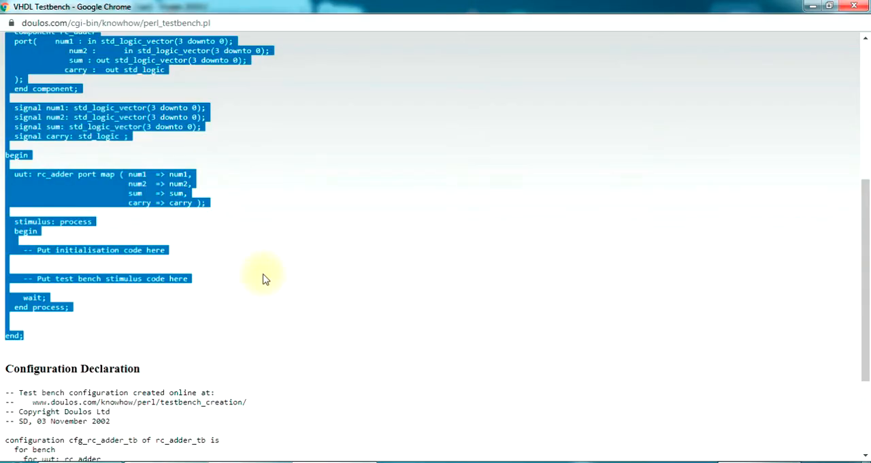
{"action": "scroll", "scroll_direction": "up", "scroll_amount": 3}
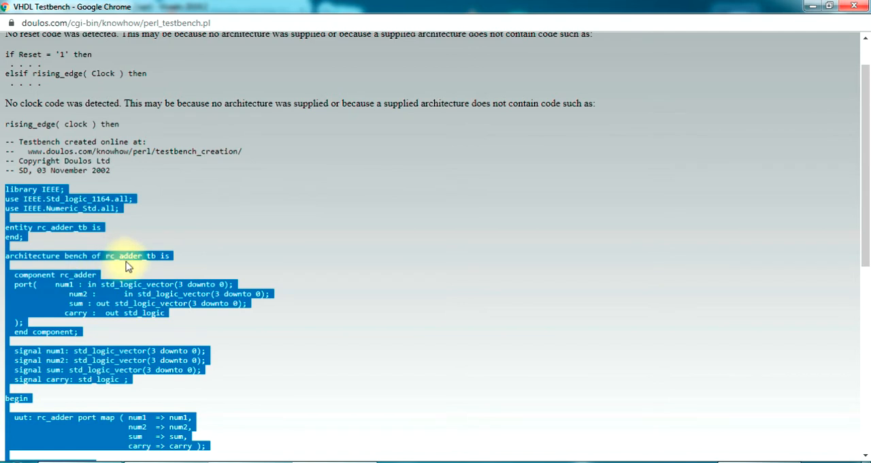
{"action": "mouse_move", "coordinate": [245, 298]}
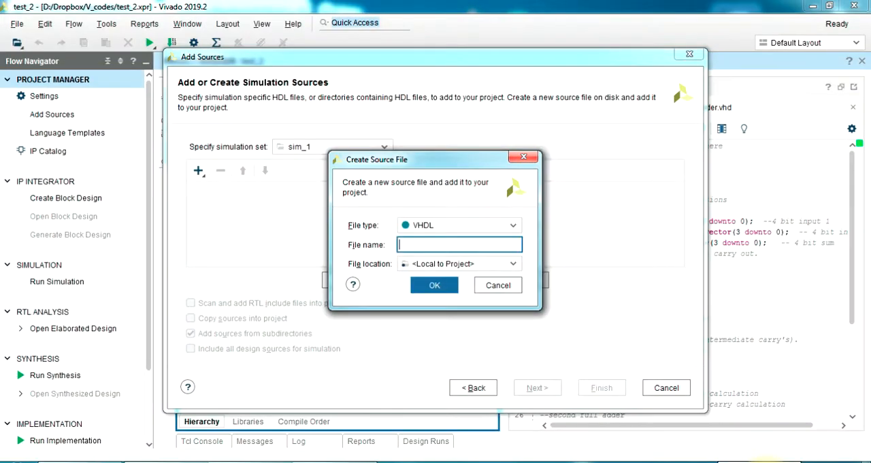
Name the file rc_adder_tb, finish adding it and skip the Define Module ports
{"action": "type", "text": "rc_add"}
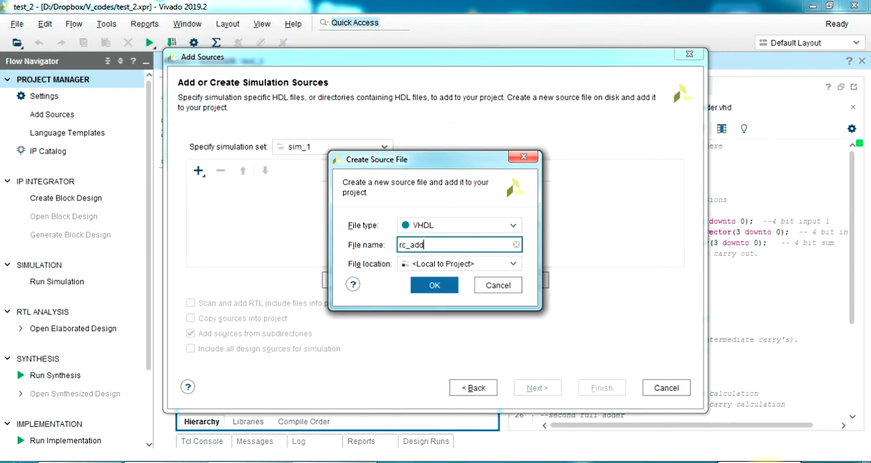
{"action": "type", "text": "er_tb"}
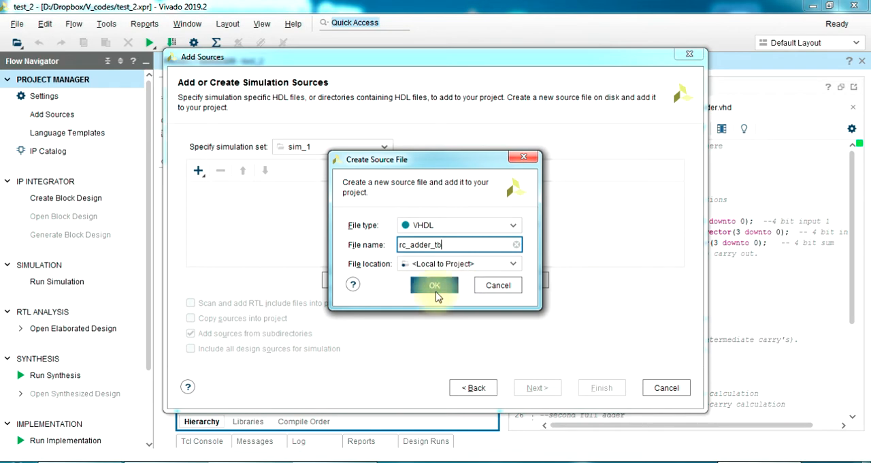
{"action": "left_click", "coordinate": [435, 285]}
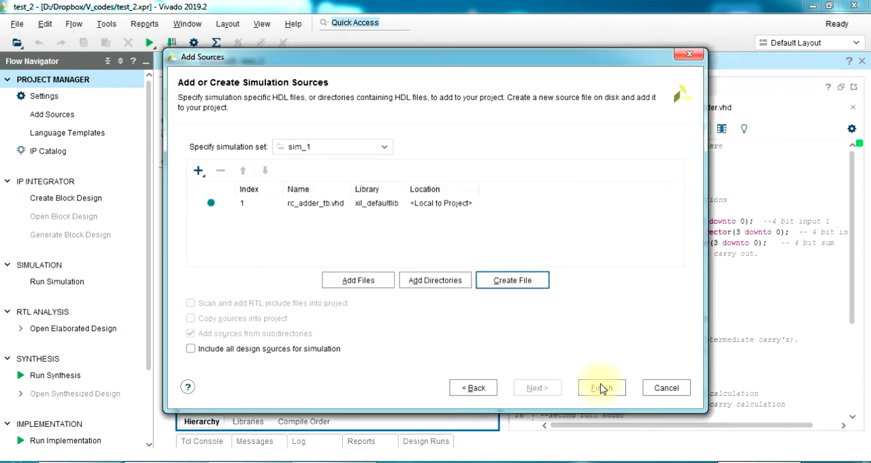
{"action": "left_click", "coordinate": [602, 387]}
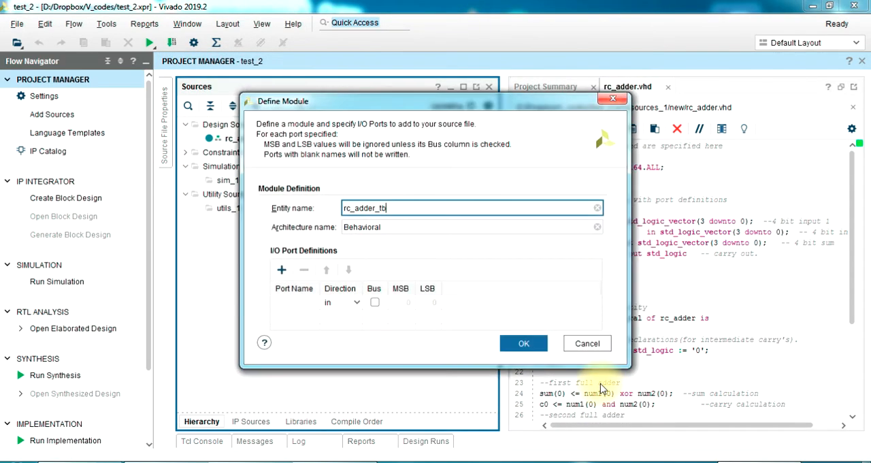
{"action": "left_click", "coordinate": [586, 343]}
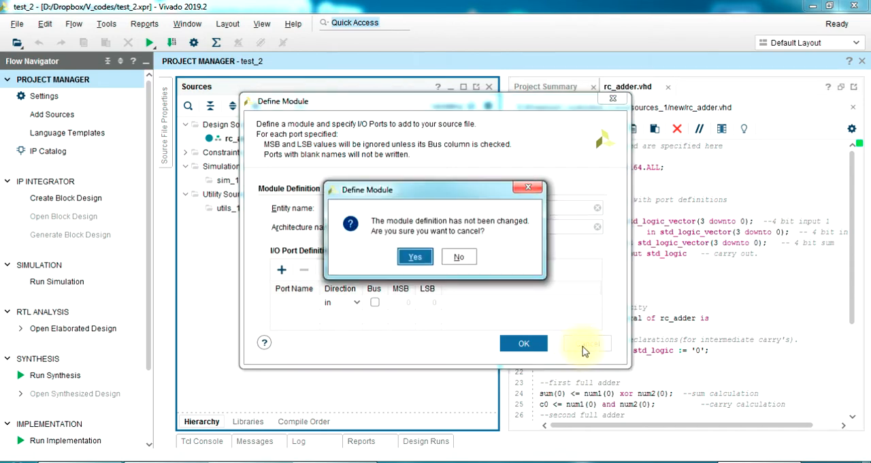
{"action": "left_click", "coordinate": [414, 256]}
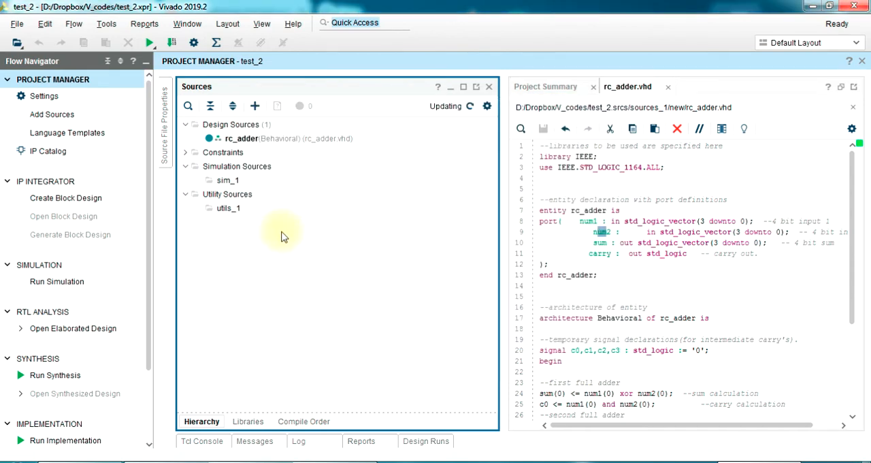
{"action": "mouse_move", "coordinate": [209, 197]}
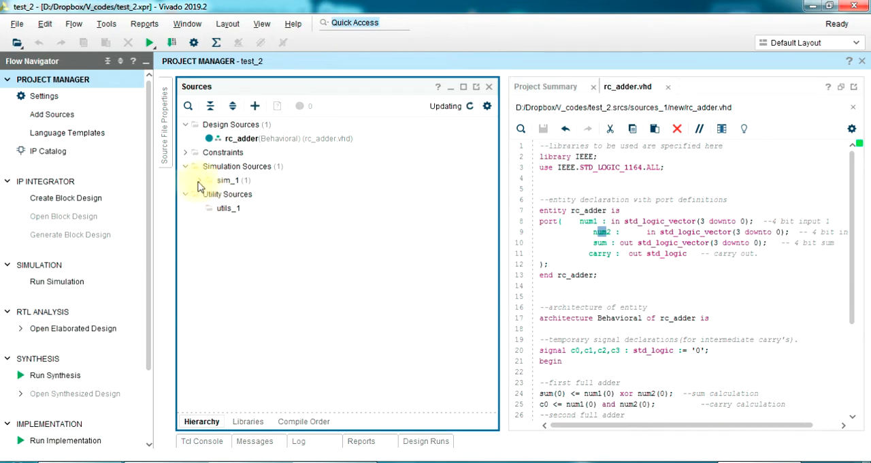
Open rc_adder_tb.vhd from Simulation Sources > sim_1 in the code editor
{"action": "left_click", "coordinate": [198, 180]}
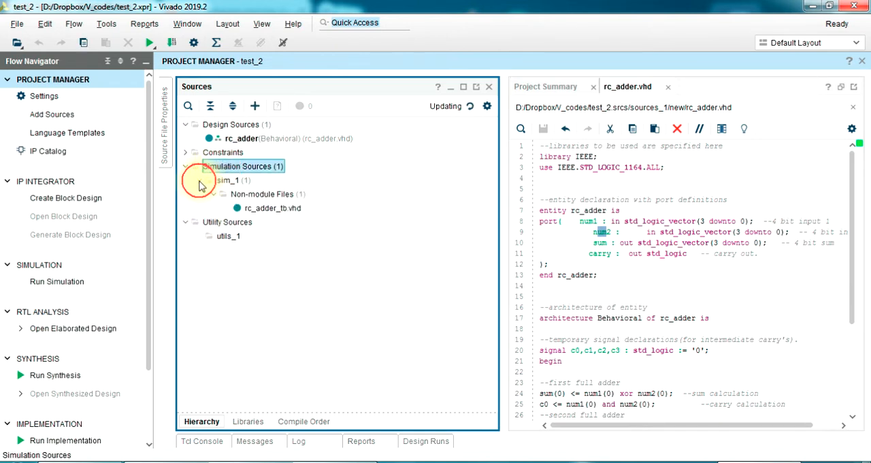
{"action": "left_click", "coordinate": [267, 207]}
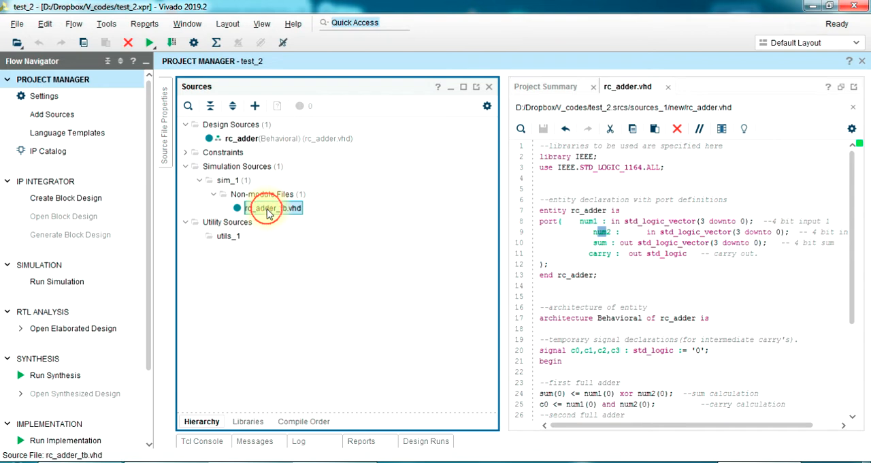
{"action": "double_click", "coordinate": [261, 207]}
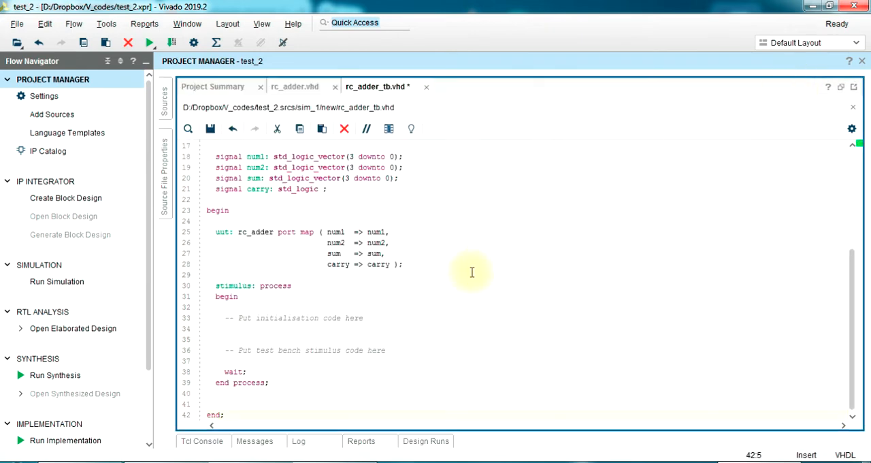
Review the rc_adder_tb entity and rc_adder component declarations in the testbench
{"action": "scroll", "scroll_direction": "up", "scroll_amount": 3}
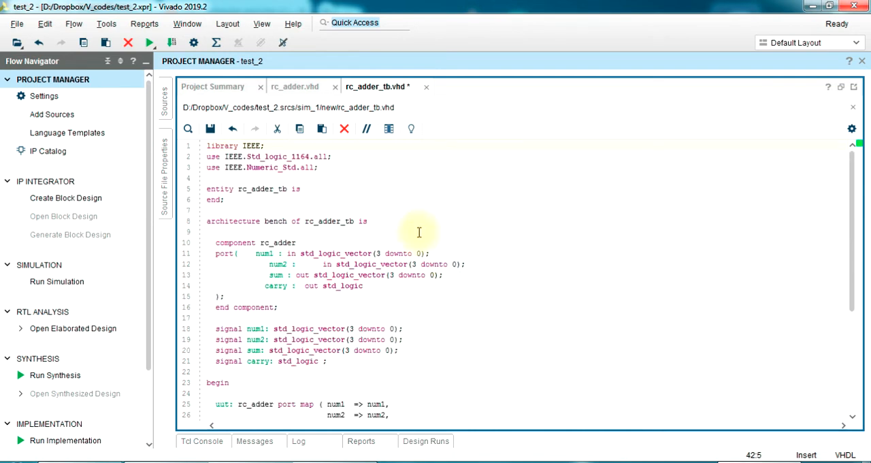
{"action": "left_click", "coordinate": [332, 169]}
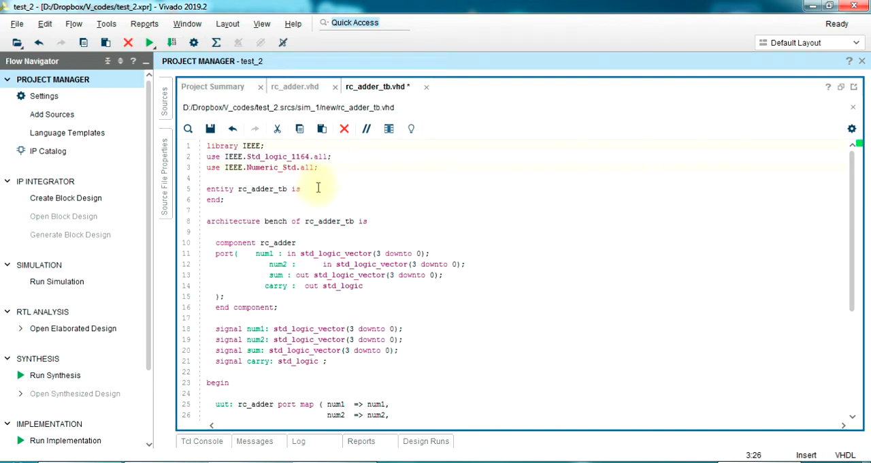
{"action": "left_click", "coordinate": [314, 187]}
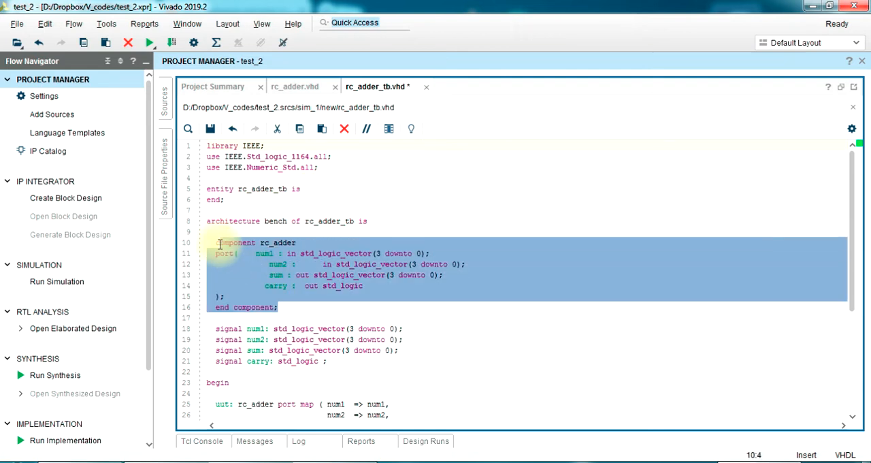
{"action": "left_click", "coordinate": [289, 264]}
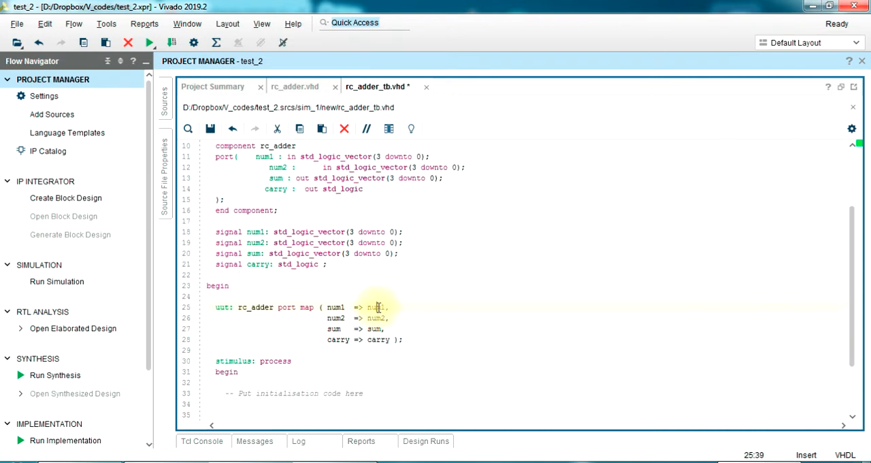
{"action": "scroll", "scroll_direction": "down", "scroll_amount": 3}
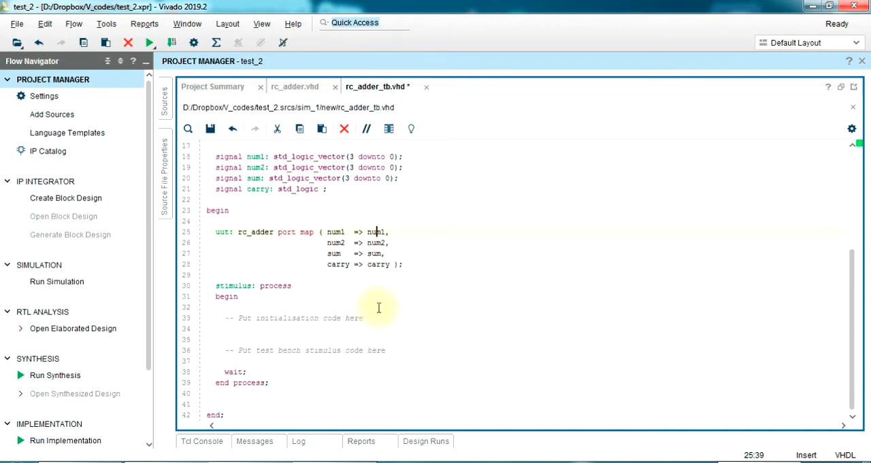
Locate the stimulus process and place the cursor on the blank initialization line for the num1 assignment
{"action": "double_click", "coordinate": [275, 286]}
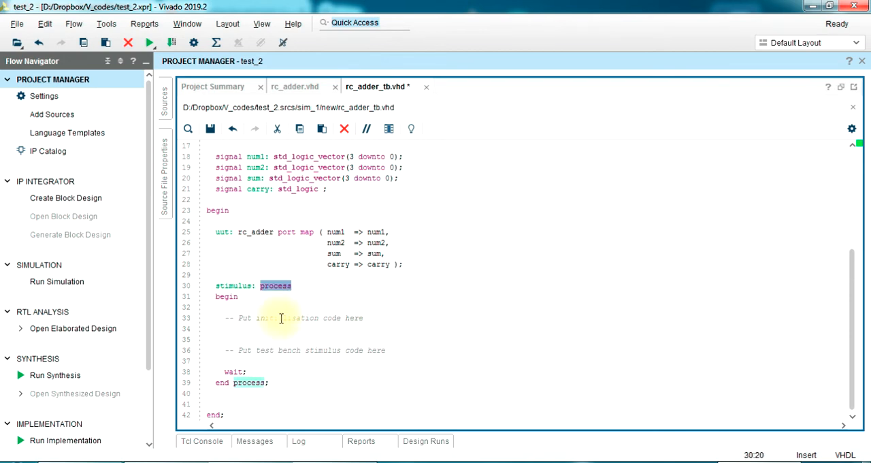
{"action": "left_click", "coordinate": [247, 329]}
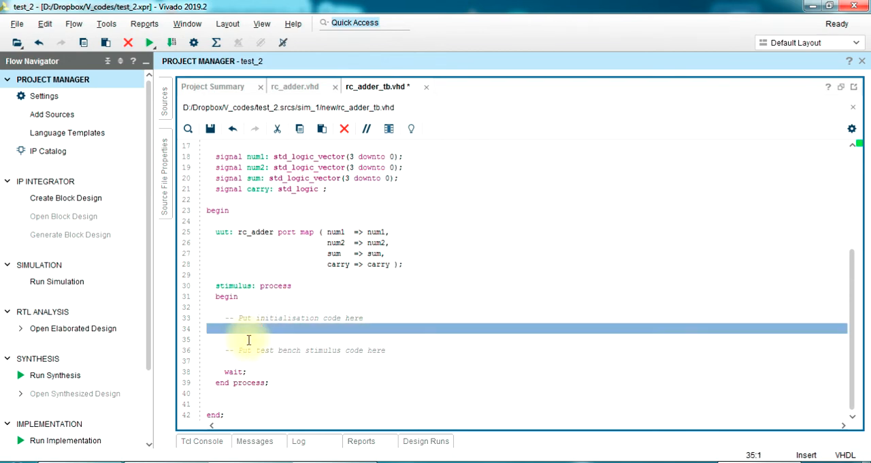
{"action": "mouse_move", "coordinate": [253, 343]}
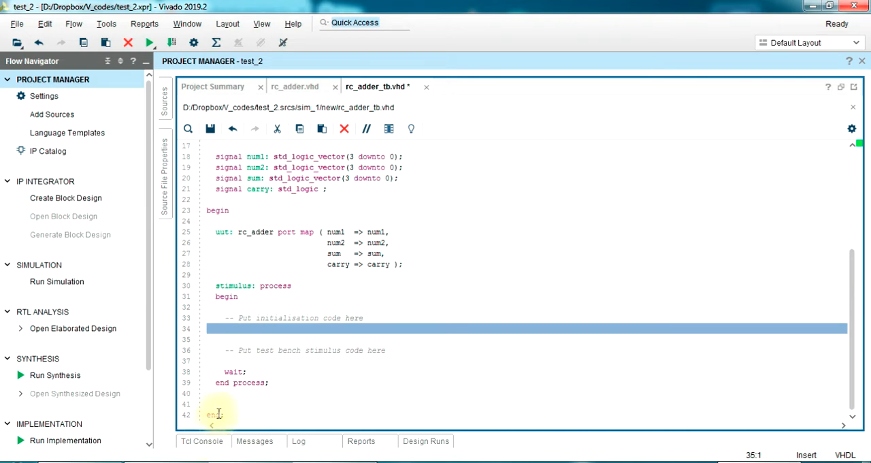
{"action": "left_click", "coordinate": [215, 414]}
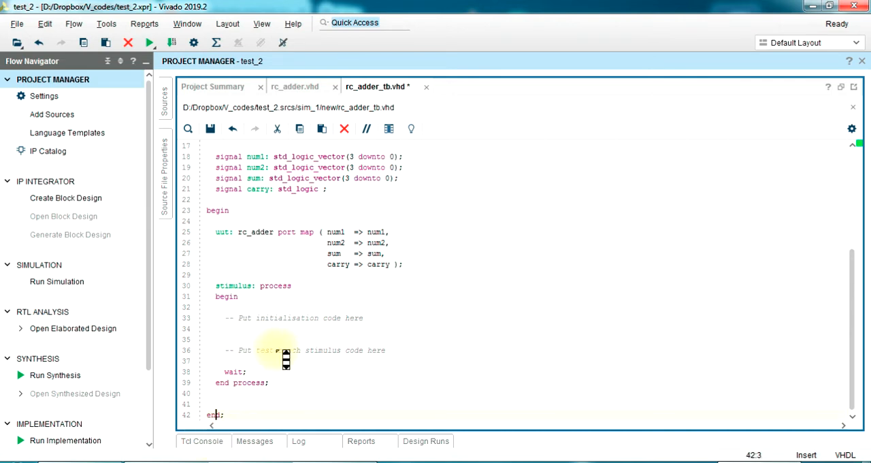
{"action": "scroll", "scroll_direction": "up", "scroll_amount": 3}
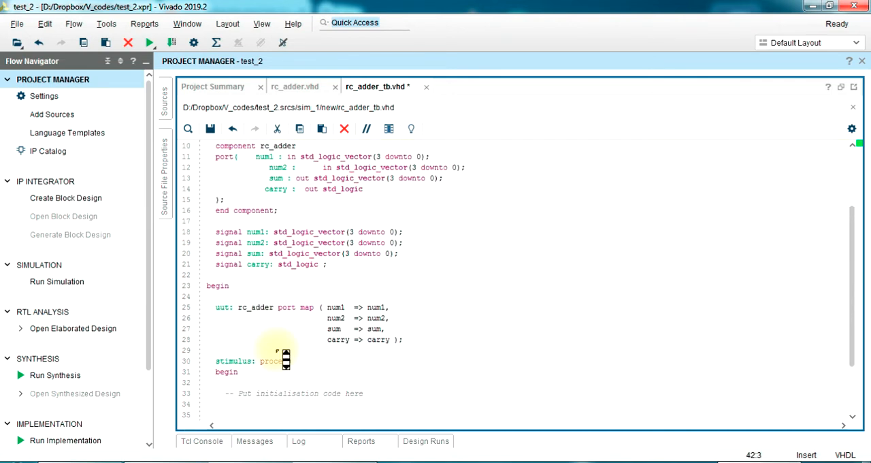
{"action": "scroll", "scroll_direction": "down", "scroll_amount": 3}
{"action": "type", "text": "num1<=\""}
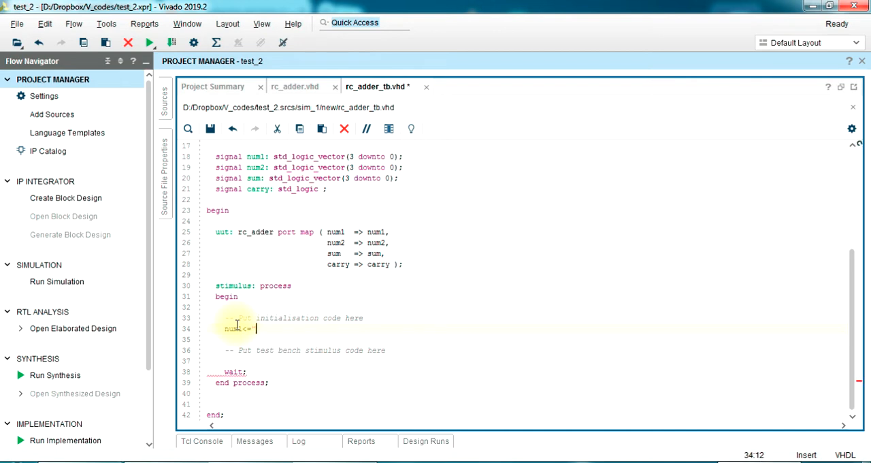
Write the first stimulus step: num1 and num2 <= "0111" assignments followed by wait for 100 ns
{"action": "key", "text": "backspace"}
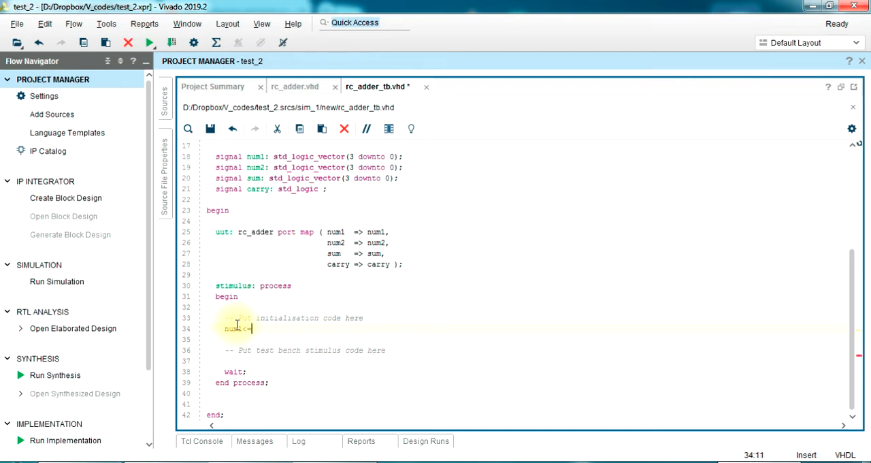
{"action": "type", "text": "\"  \""}
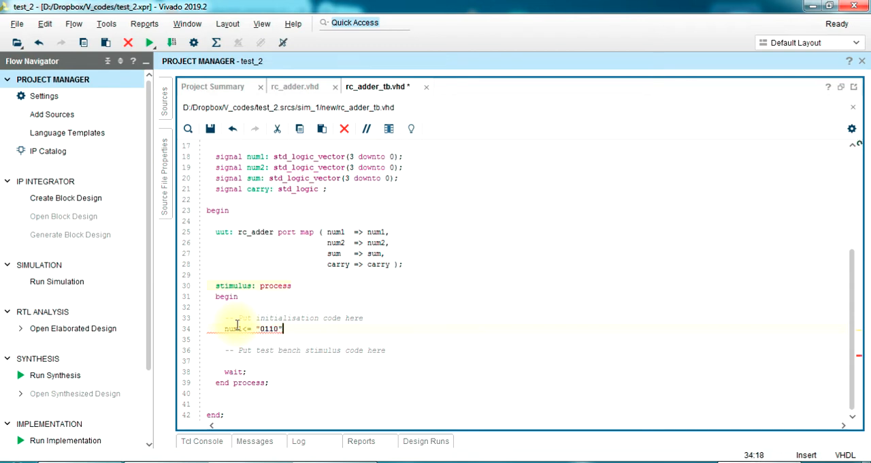
{"action": "type", "text": ";"}
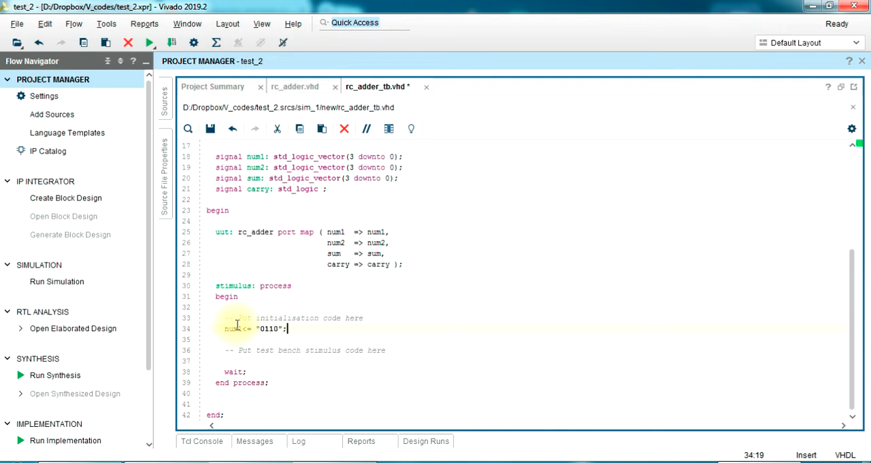
{"action": "type", "text": "num2"}
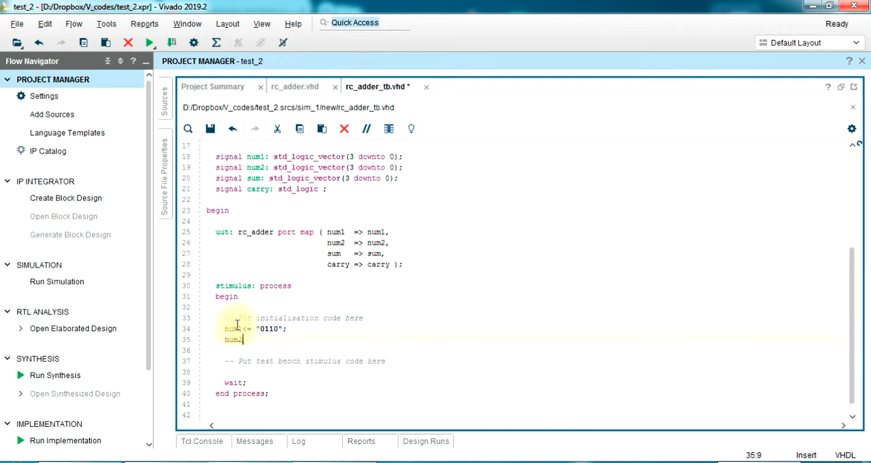
{"action": "type", "text": "<="}
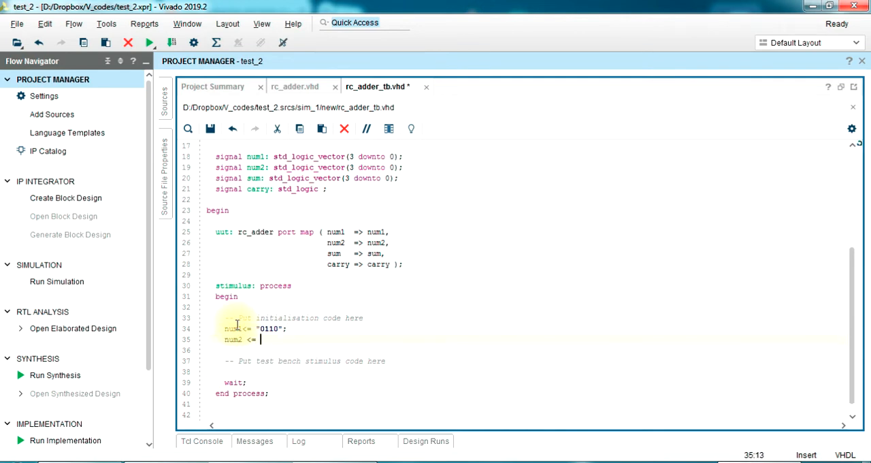
{"action": "type", "text": "\""}
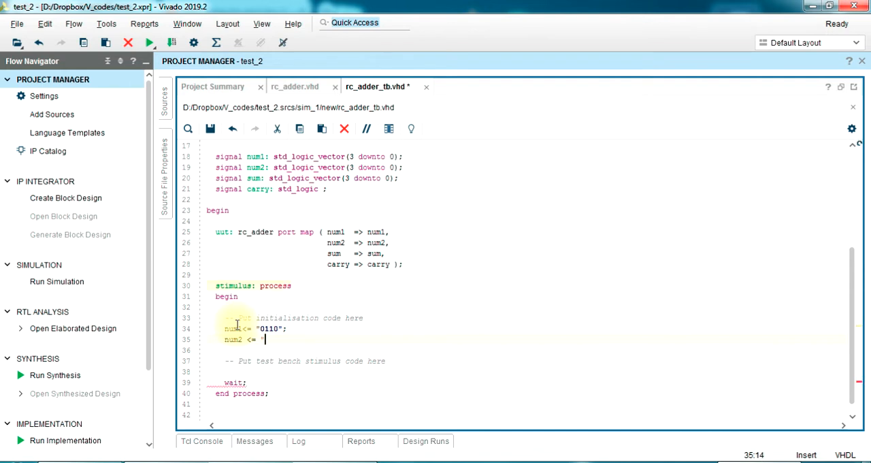
{"action": "type", "text": "0111"}
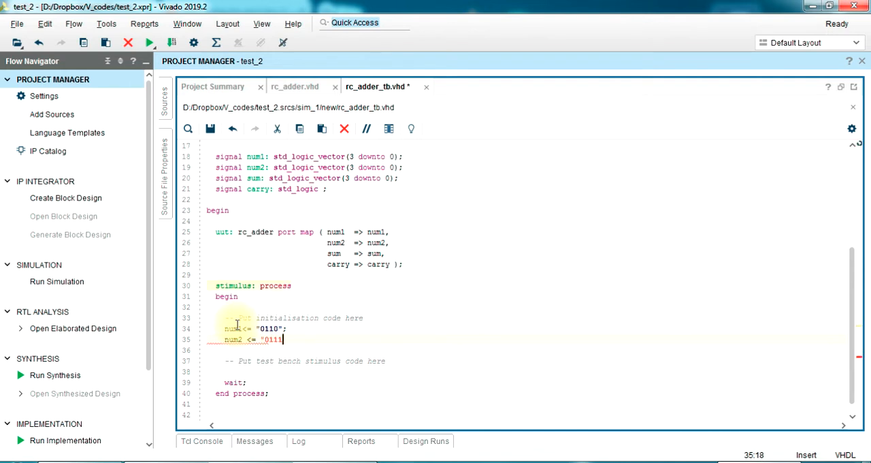
{"action": "type", "text": "\";"}
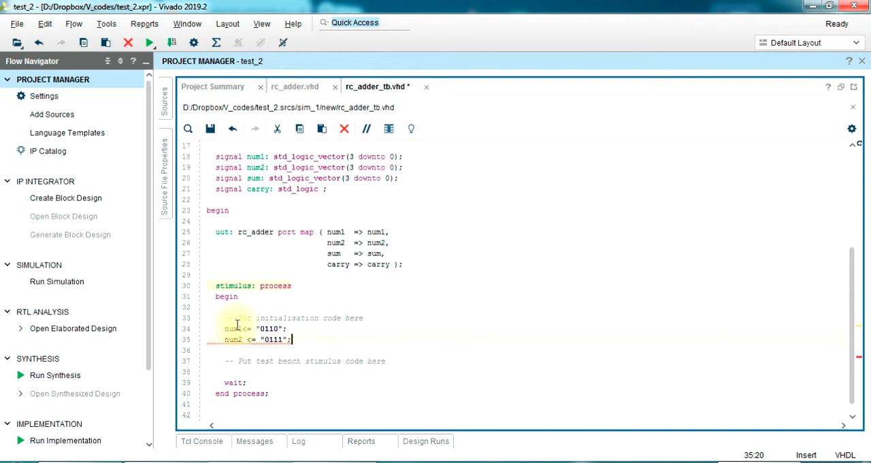
{"action": "type", "text": "wait for"}
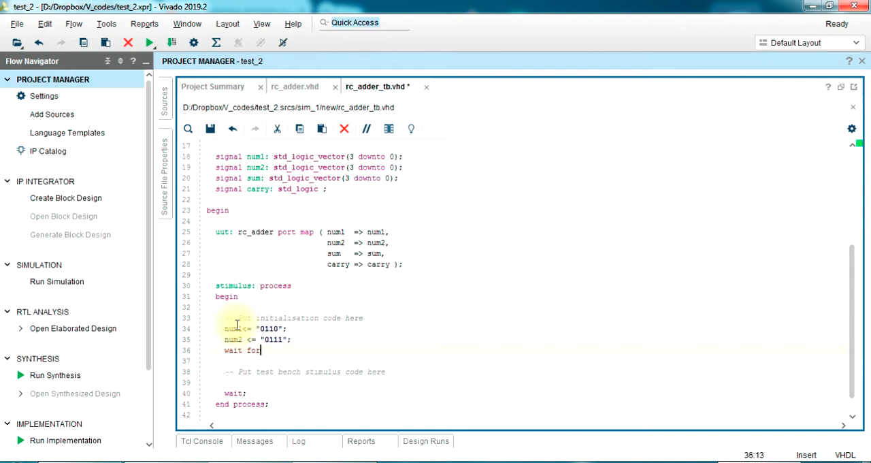
{"action": "type", "text": "100 ns;"}
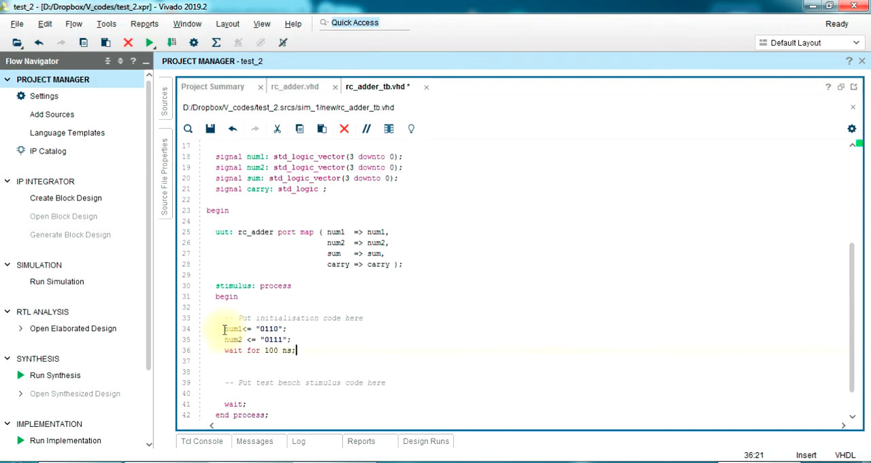
Begin the second stimulus step with num1 <= "0110" and move to change its num2 value
{"action": "type", "text": "num1<= \"0110\";"}
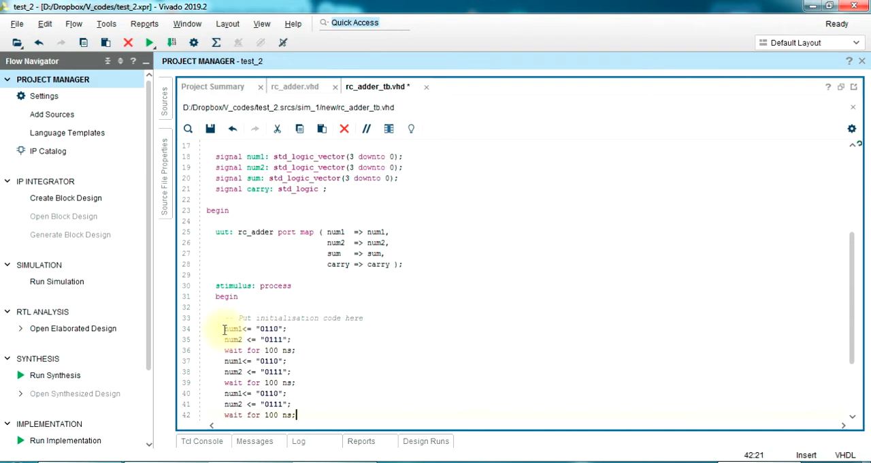
{"action": "scroll", "scroll_direction": "down", "scroll_amount": 3}
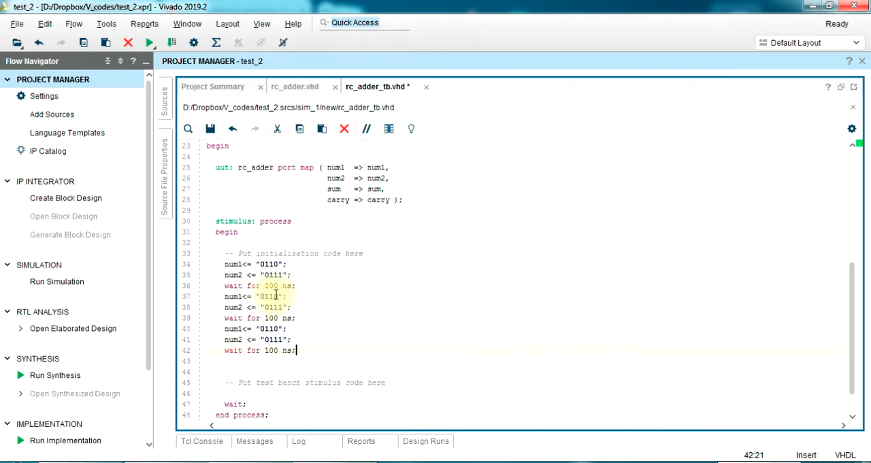
{"action": "left_click", "coordinate": [271, 295]}
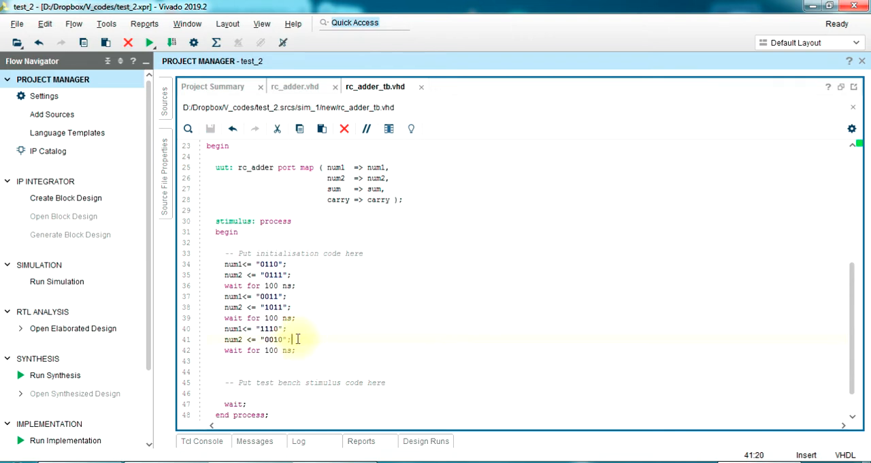
{"action": "mouse_move", "coordinate": [575, 87]}
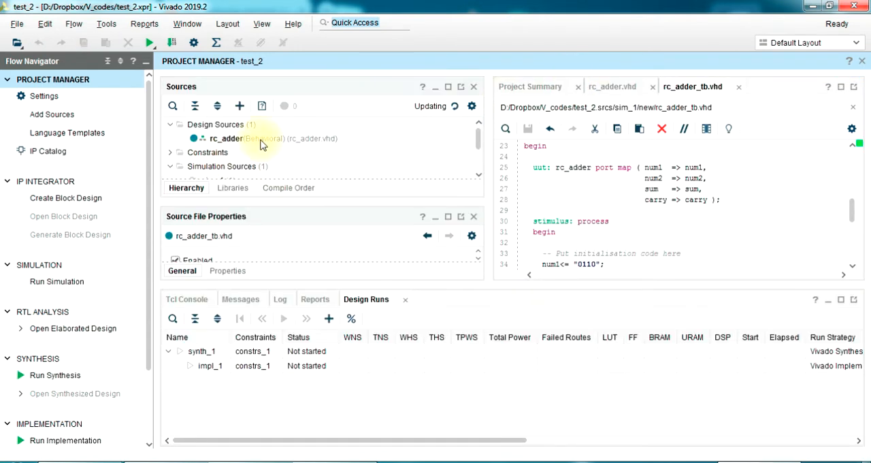
{"action": "mouse_move", "coordinate": [315, 201]}
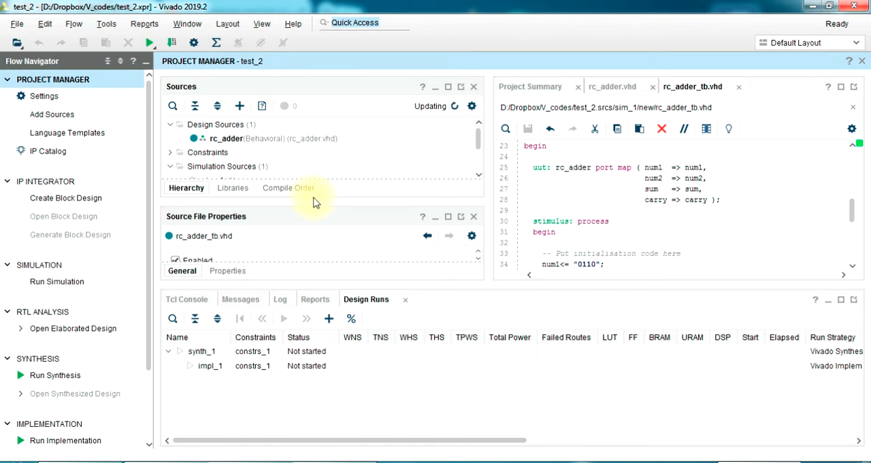
Expand Simulation Sources to reveal rc_adder_tb's unresolved uut instance
{"action": "left_click", "coordinate": [171, 166]}
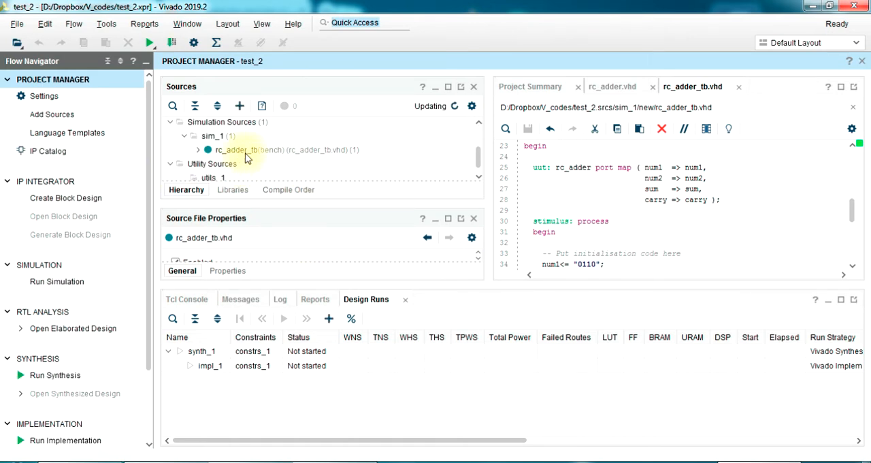
{"action": "left_click", "coordinate": [199, 150]}
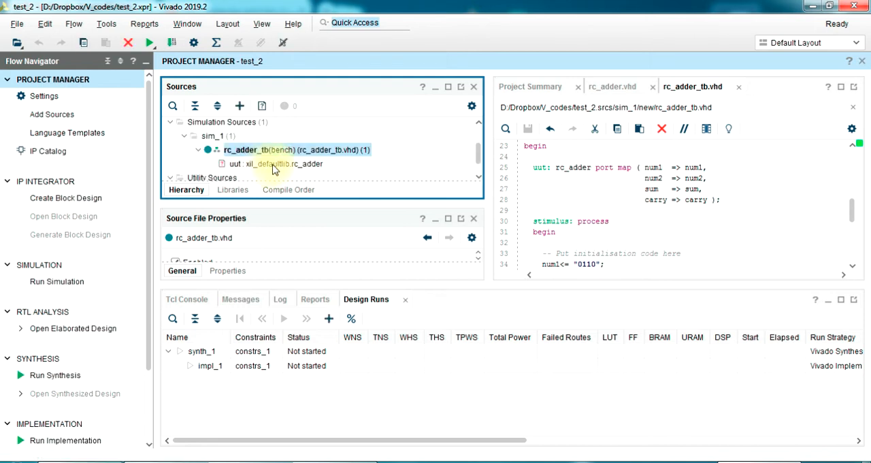
{"action": "left_click", "coordinate": [278, 164]}
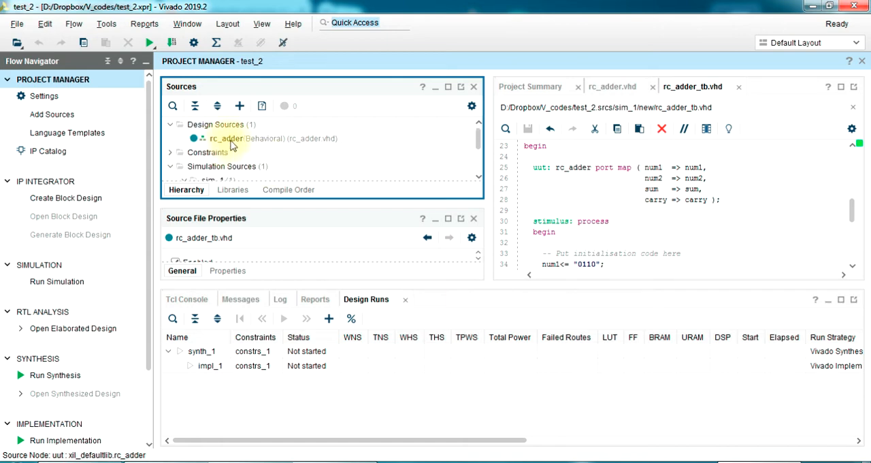
Move rc_adder into Simulation Sources so it nests under rc_adder_tb as uut
{"action": "right_click", "coordinate": [225, 139]}
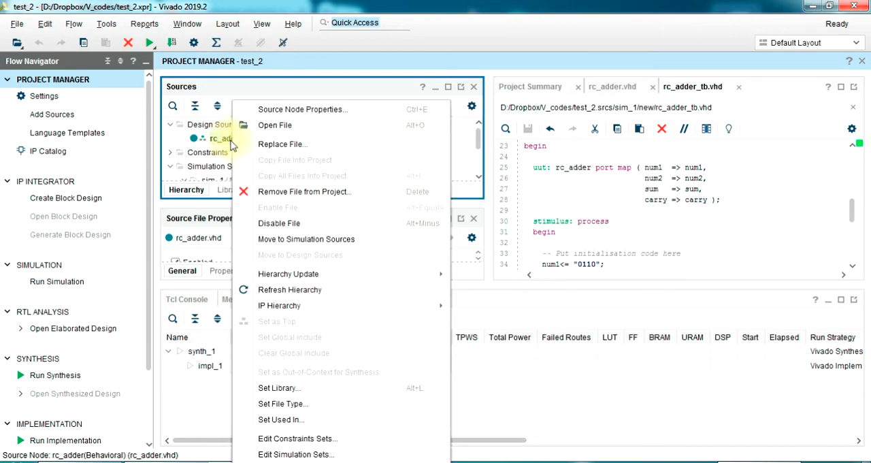
{"action": "mouse_move", "coordinate": [297, 224]}
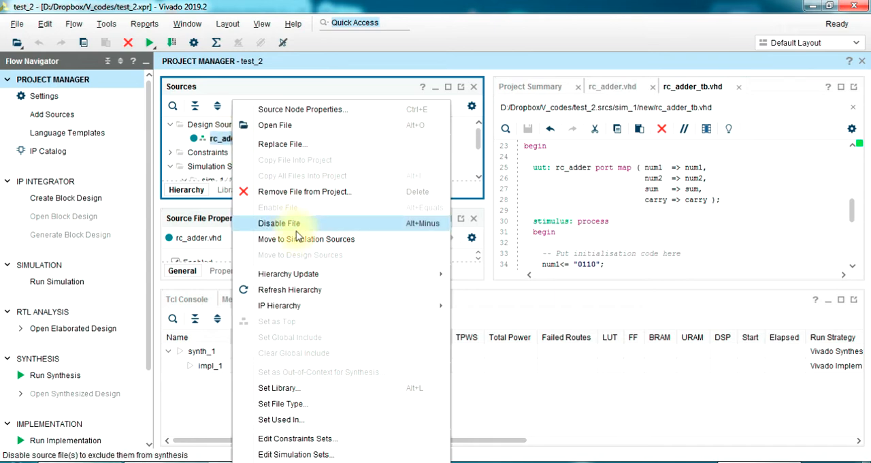
{"action": "mouse_move", "coordinate": [306, 240]}
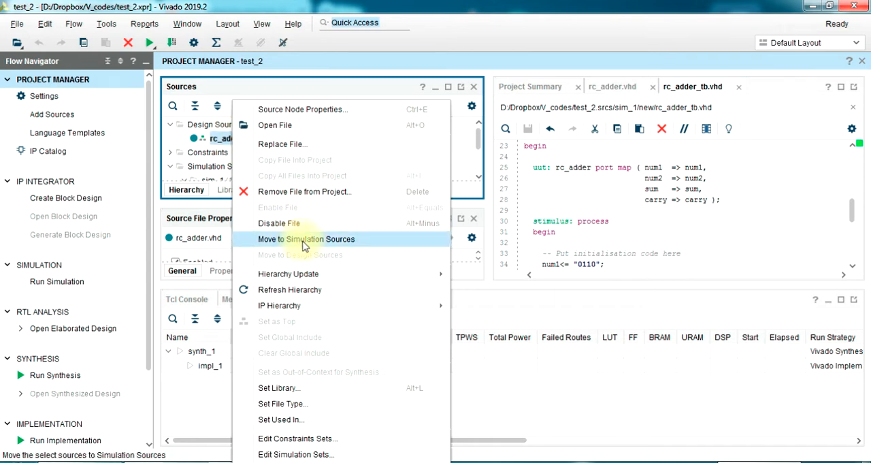
{"action": "left_click", "coordinate": [307, 240]}
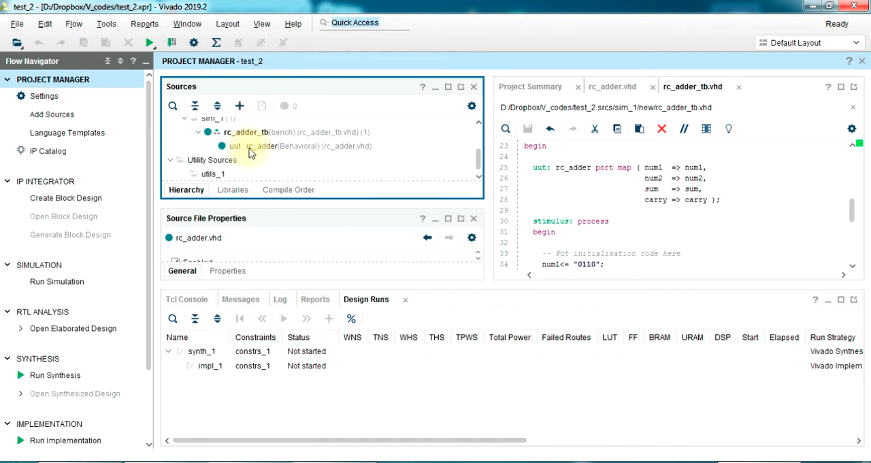
{"action": "left_click", "coordinate": [259, 133]}
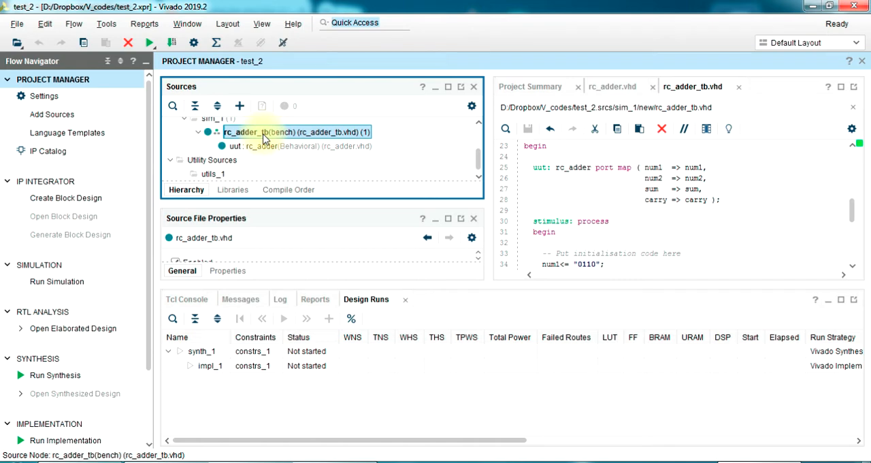
{"action": "mouse_move", "coordinate": [57, 280]}
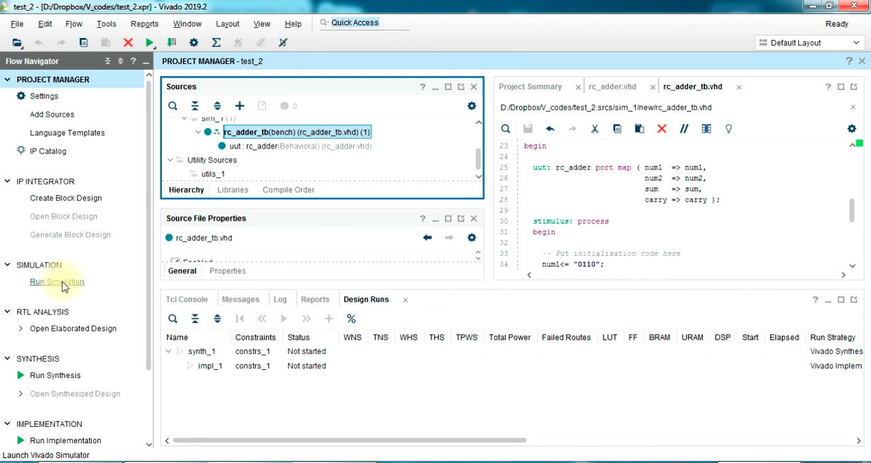
Run the behavioral simulation of rc_adder_tb from the Flow Navigator
{"action": "left_click", "coordinate": [57, 280]}
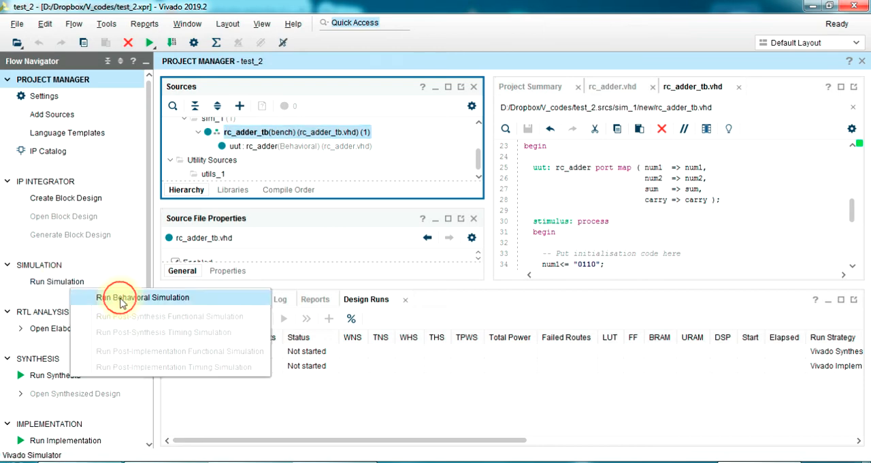
{"action": "left_click", "coordinate": [144, 298]}
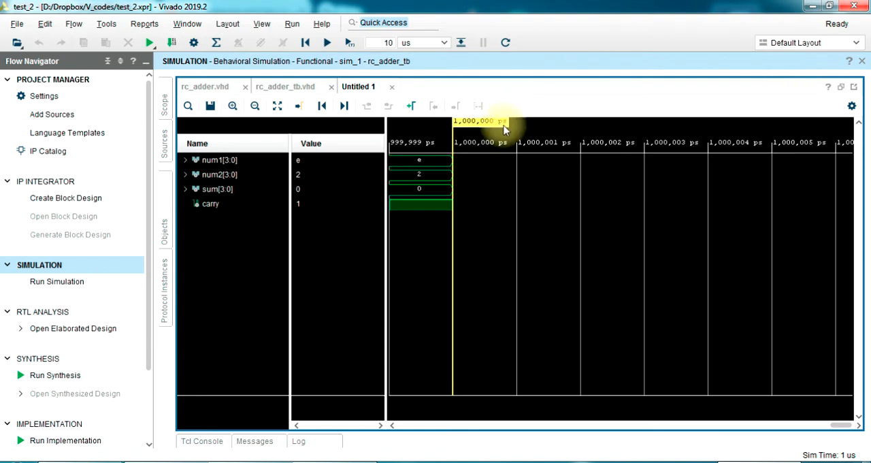
Zoom the waveform out to show num1, num2, sum and carry from 0 ns and select them
{"action": "left_click", "coordinate": [253, 106]}
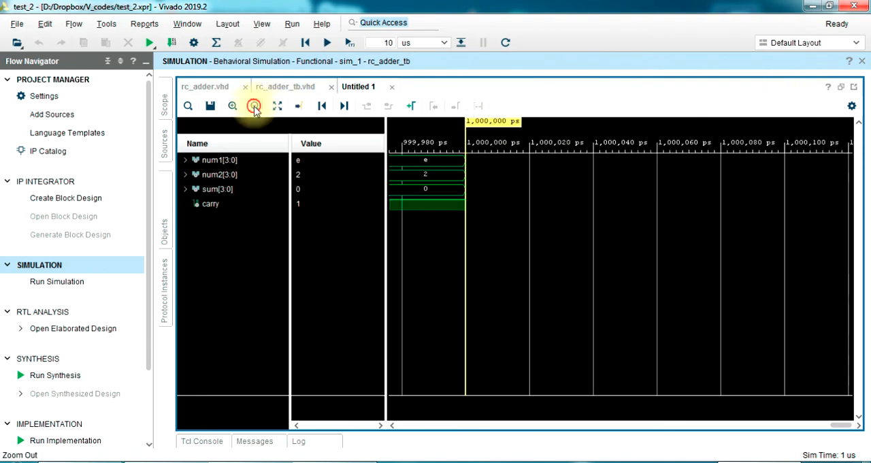
{"action": "left_click", "coordinate": [253, 106]}
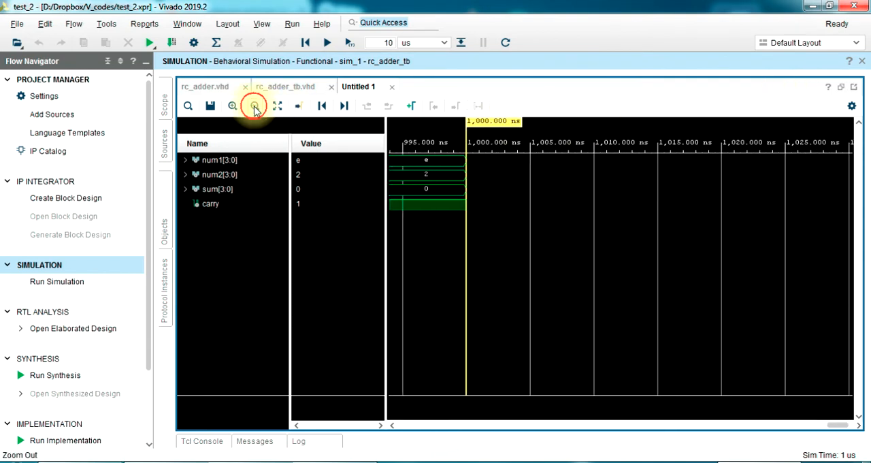
{"action": "left_click", "coordinate": [254, 106]}
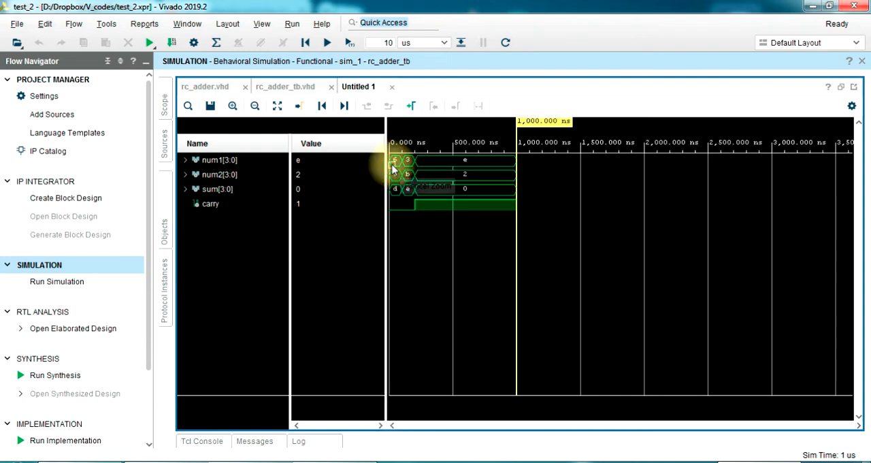
{"action": "left_click", "coordinate": [218, 159]}
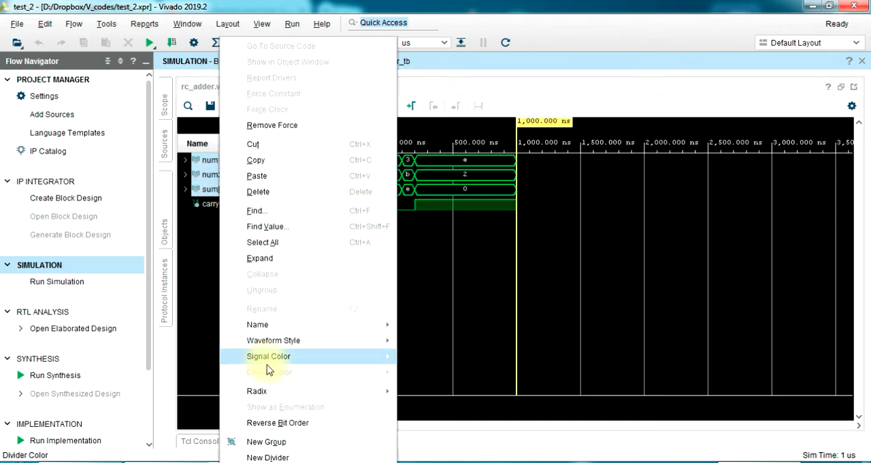
{"action": "mouse_move", "coordinate": [256, 390]}
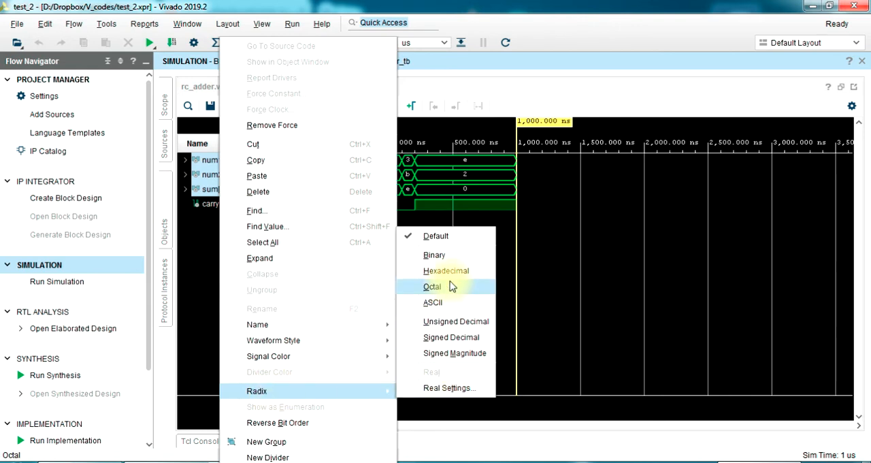
{"action": "mouse_move", "coordinate": [447, 270]}
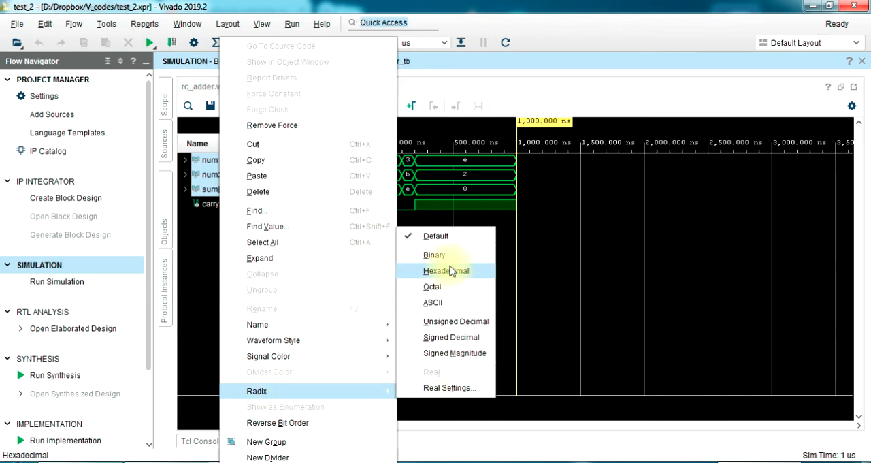
{"action": "mouse_move", "coordinate": [454, 322]}
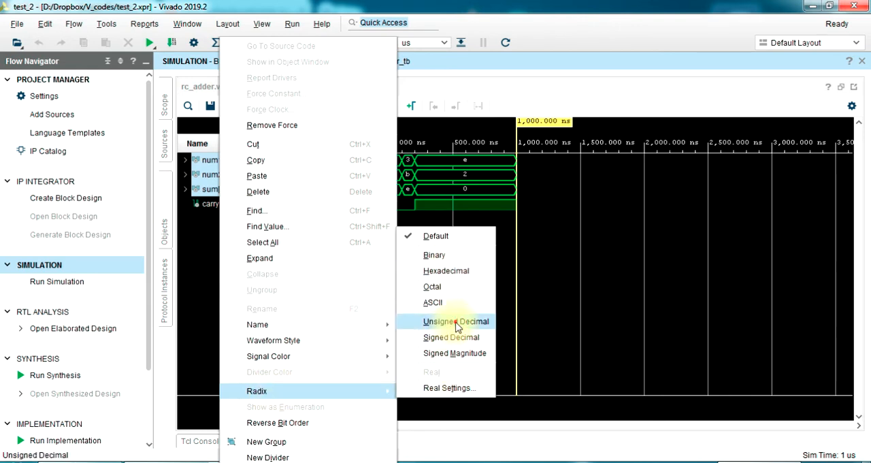
{"action": "left_click", "coordinate": [455, 321]}
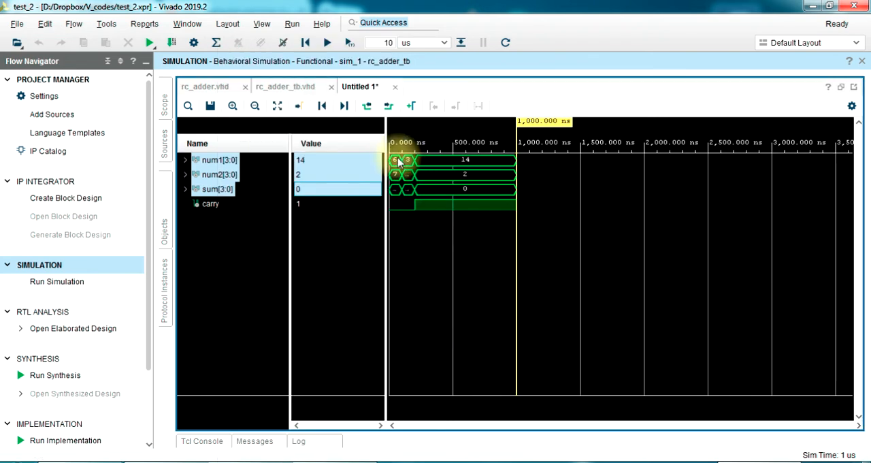
{"action": "left_click", "coordinate": [232, 106]}
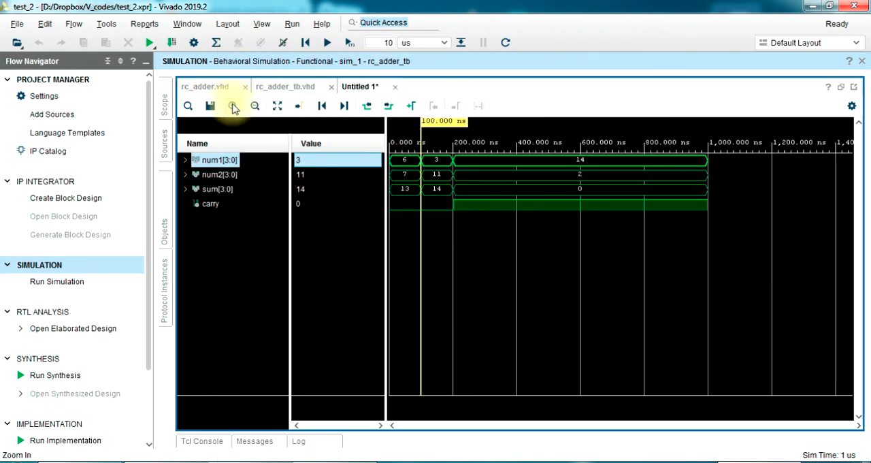
{"action": "left_click", "coordinate": [411, 177]}
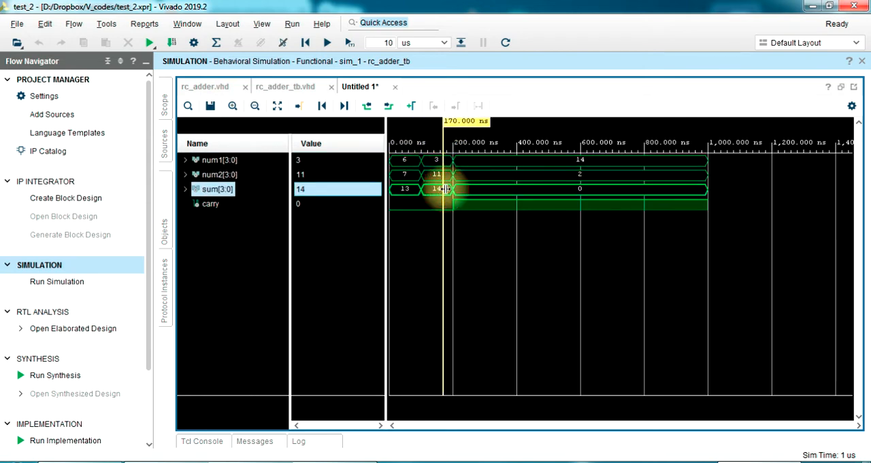
{"action": "left_click", "coordinate": [476, 175]}
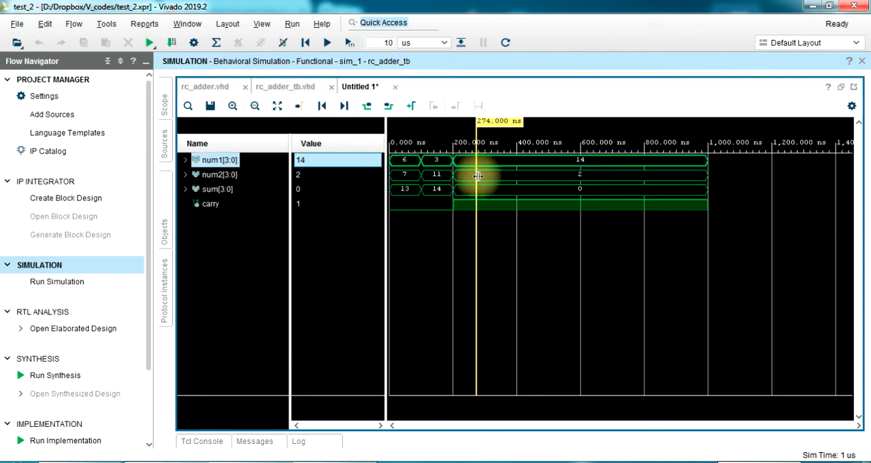
{"action": "left_click", "coordinate": [217, 188]}
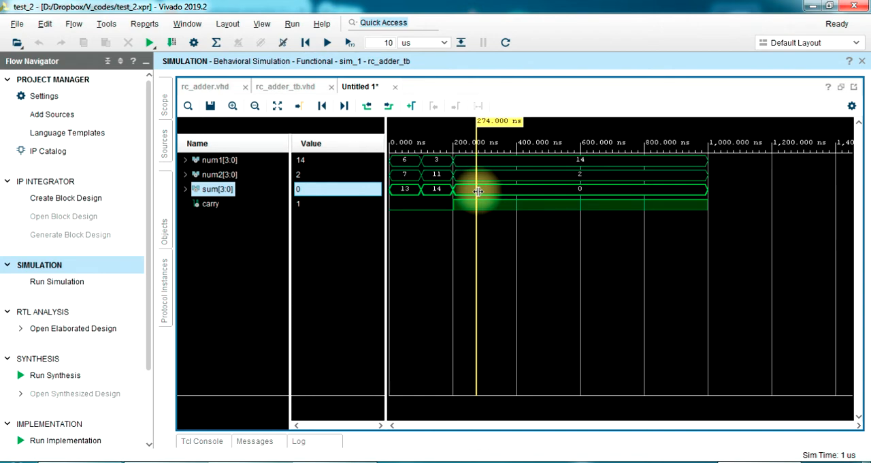
{"action": "left_click", "coordinate": [461, 190]}
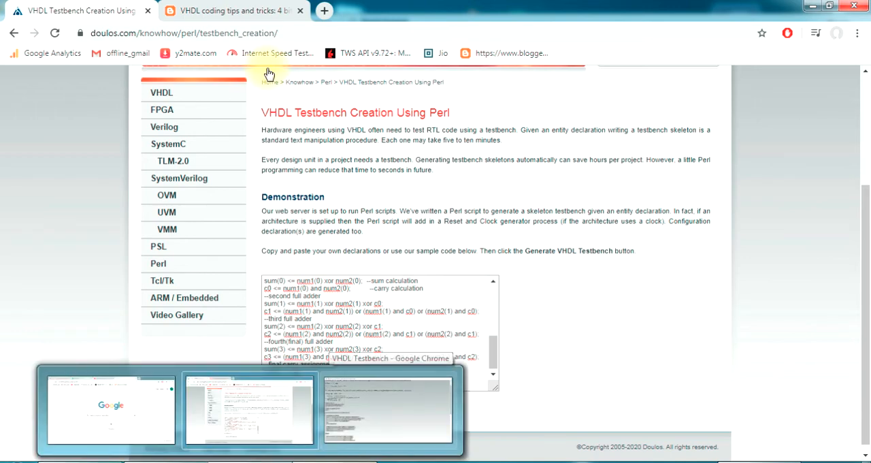
In the vhdlguru blog's example list, open the 4 bit Ring Counter page
{"action": "left_click", "coordinate": [238, 11]}
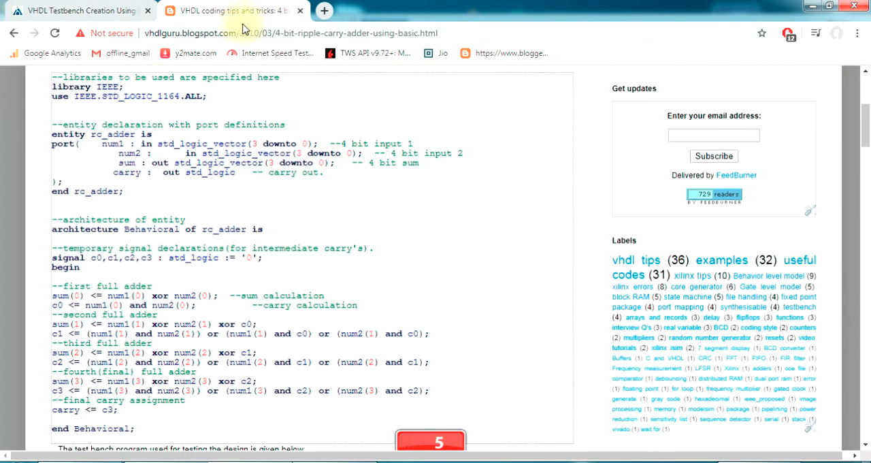
{"action": "scroll", "scroll_direction": "up", "scroll_amount": 3}
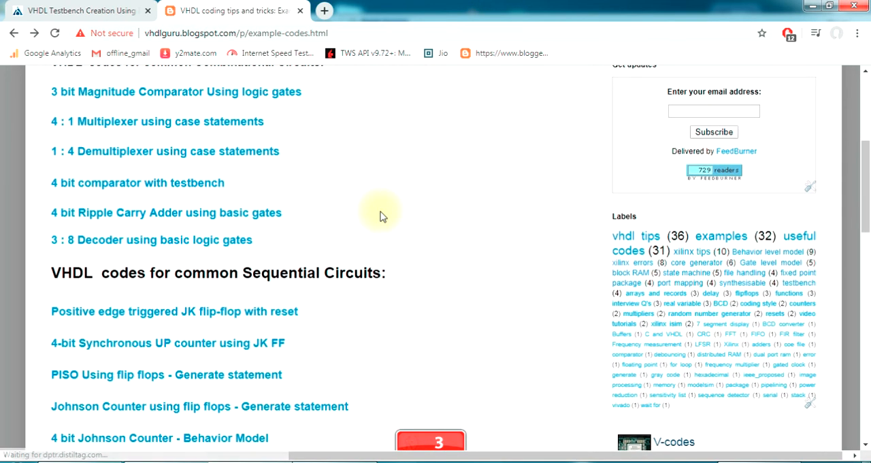
{"action": "scroll", "scroll_direction": "down", "scroll_amount": 3}
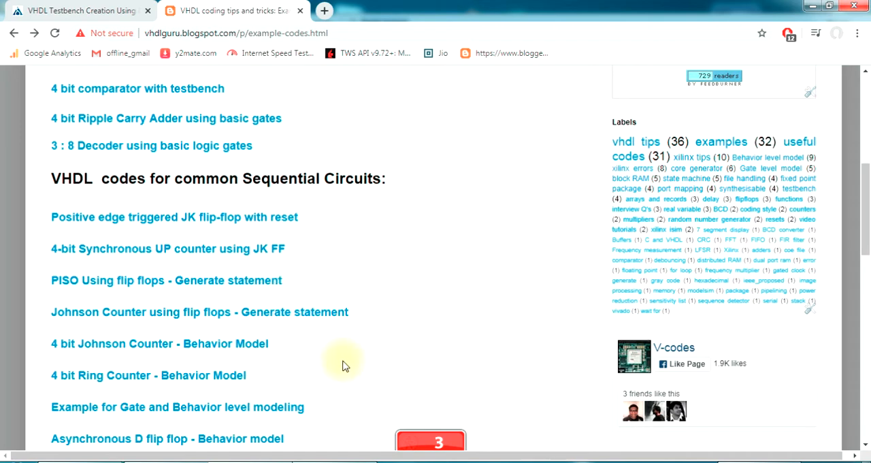
{"action": "scroll", "scroll_direction": "up", "scroll_amount": 3}
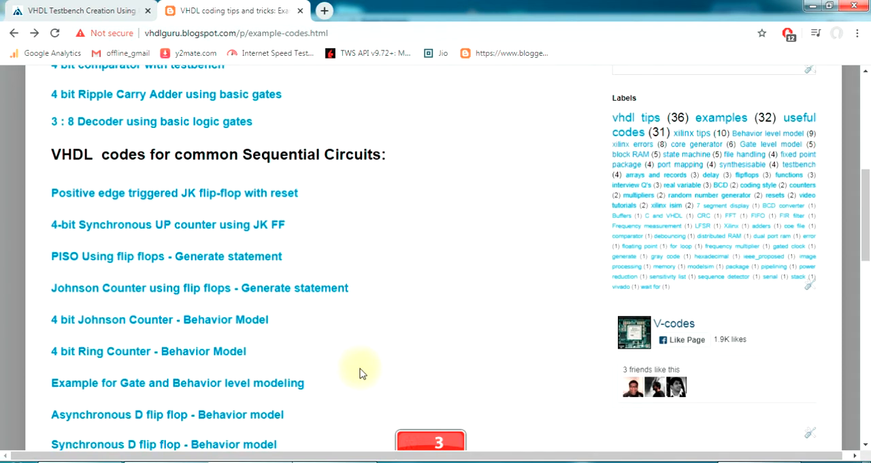
{"action": "mouse_move", "coordinate": [225, 224]}
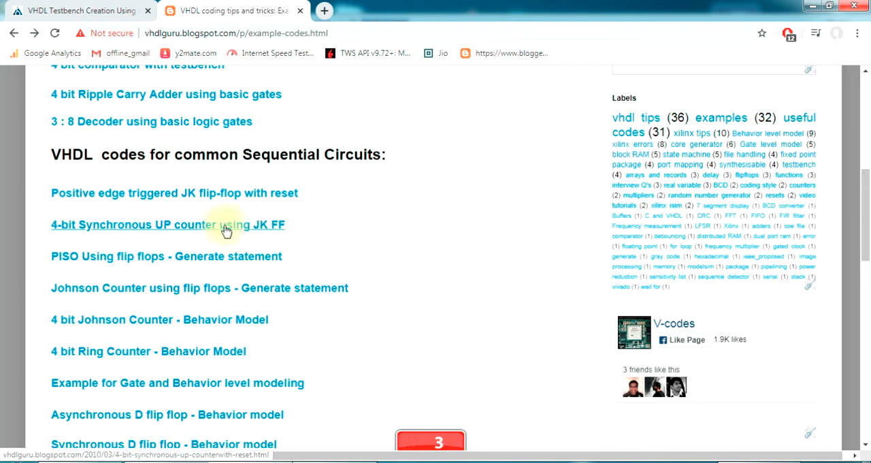
{"action": "mouse_move", "coordinate": [169, 357]}
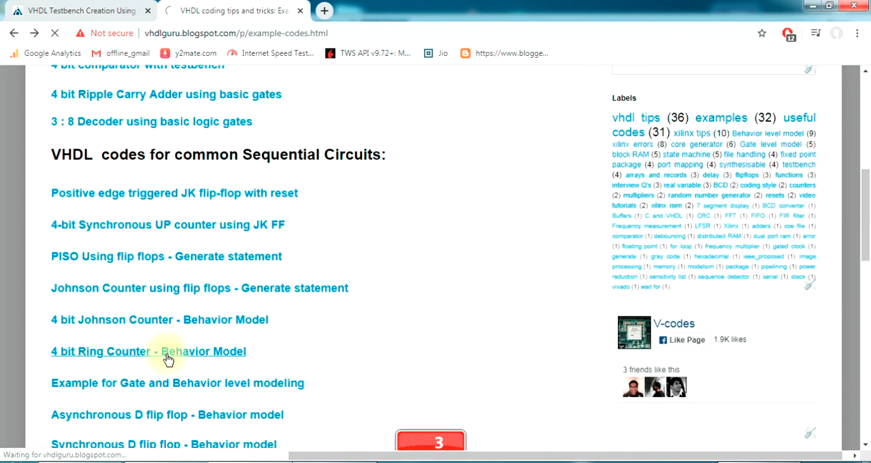
{"action": "left_click", "coordinate": [149, 351]}
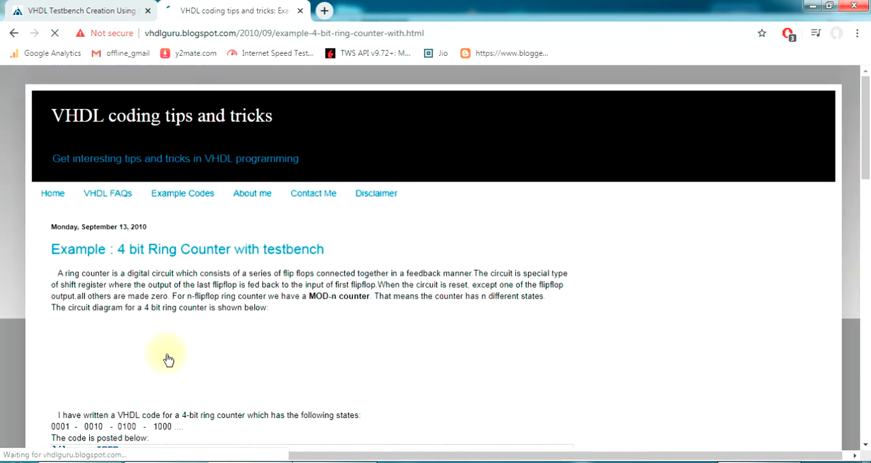
Read through the post and select the ring_counter design code block
{"action": "scroll", "scroll_direction": "down", "scroll_amount": 3}
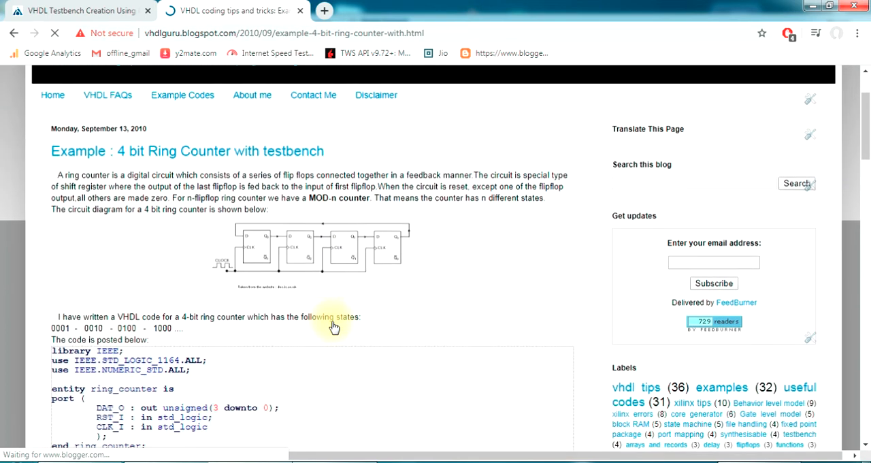
{"action": "scroll", "scroll_direction": "down", "scroll_amount": 3}
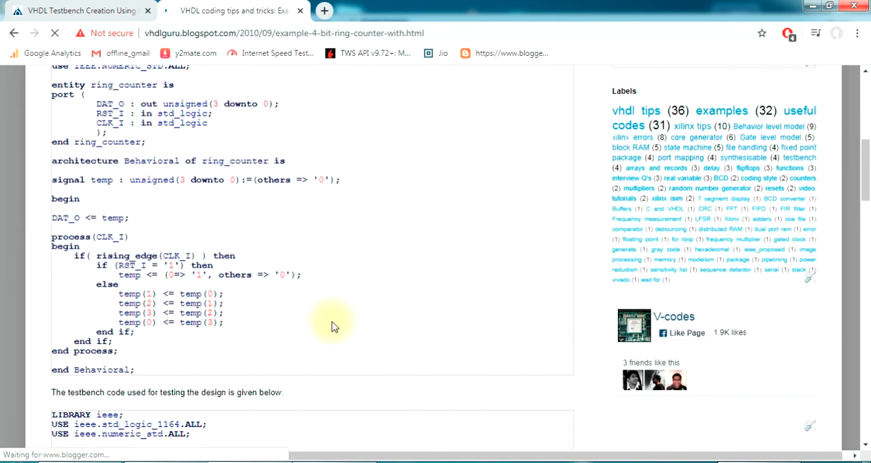
{"action": "scroll", "scroll_direction": "down", "scroll_amount": 3}
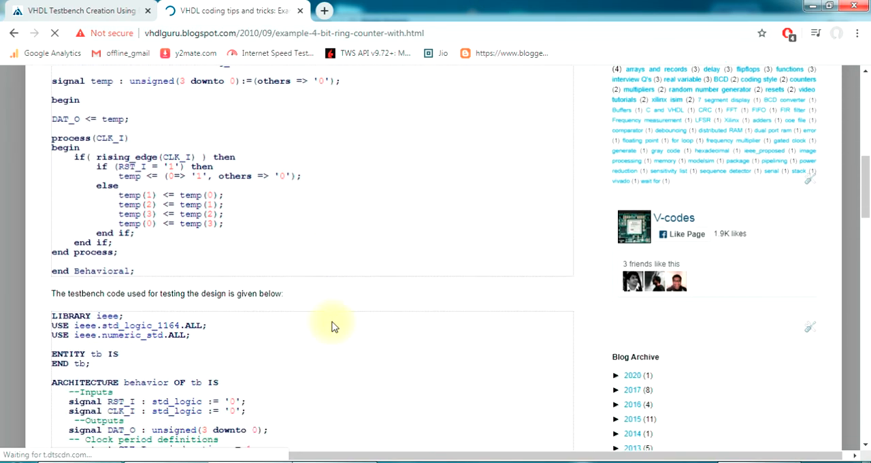
{"action": "scroll", "scroll_direction": "down", "scroll_amount": 3}
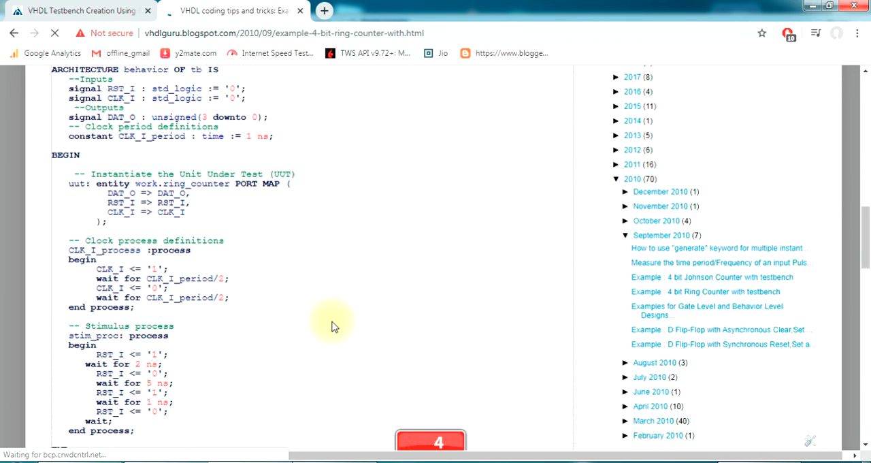
{"action": "scroll", "scroll_direction": "up", "scroll_amount": 3}
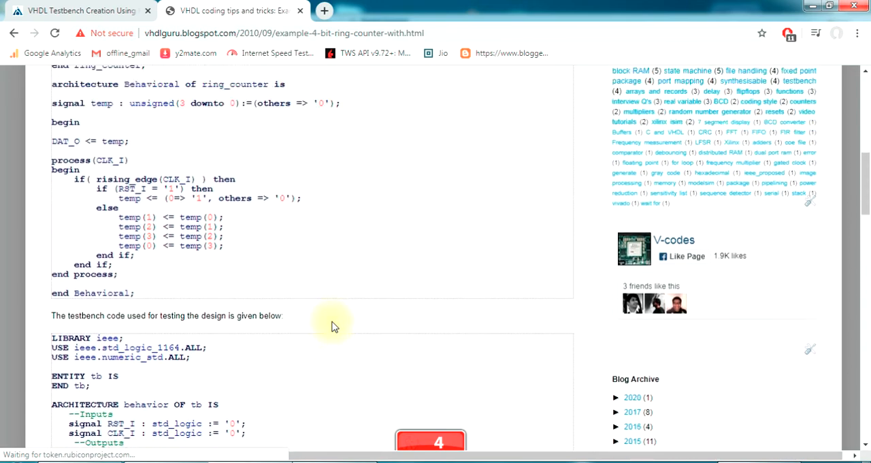
{"action": "scroll", "scroll_direction": "up", "scroll_amount": 3}
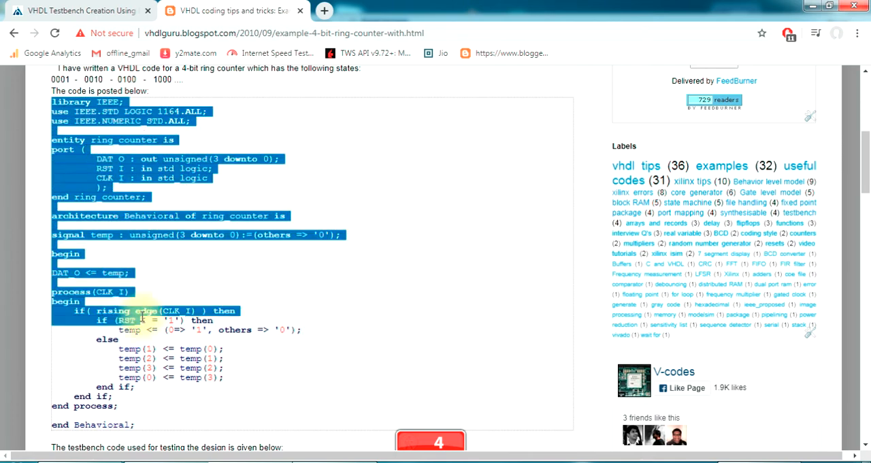
{"action": "left_click_drag", "start_coordinate": [143, 320], "coordinate": [143, 429]}
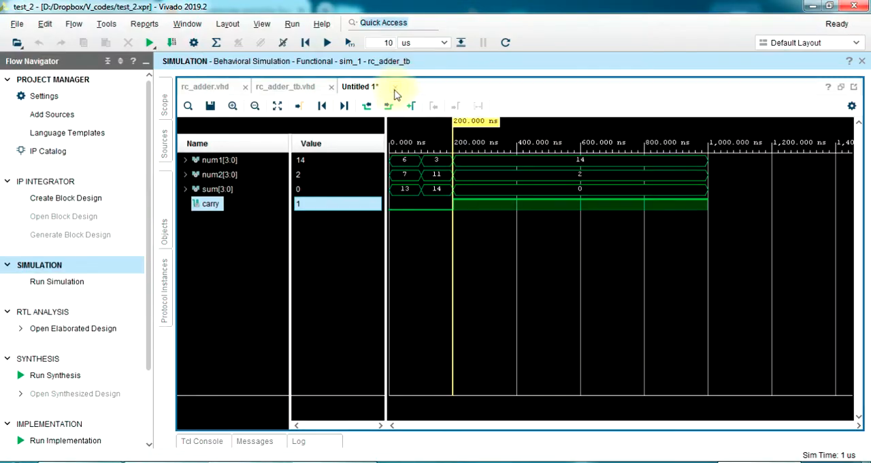
Close the Untitled 1 waveform discarding changes, then close rc_adder_tb.vhd and rc_adder.vhd
{"action": "left_click", "coordinate": [375, 87]}
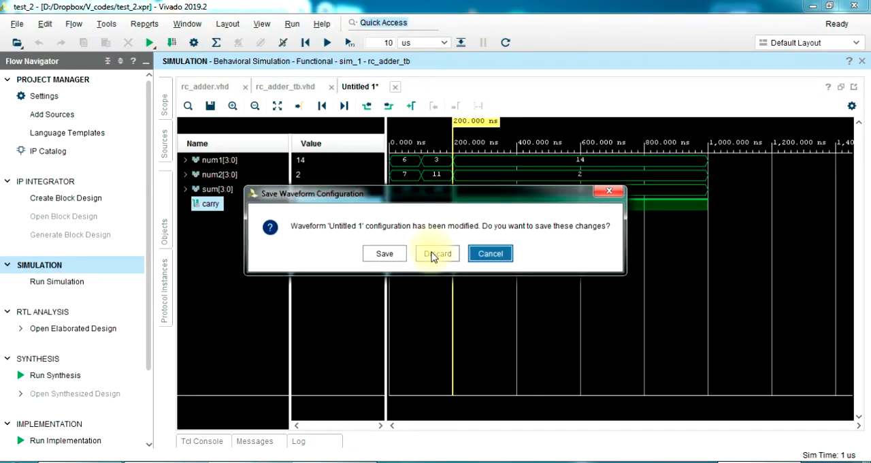
{"action": "left_click", "coordinate": [435, 253]}
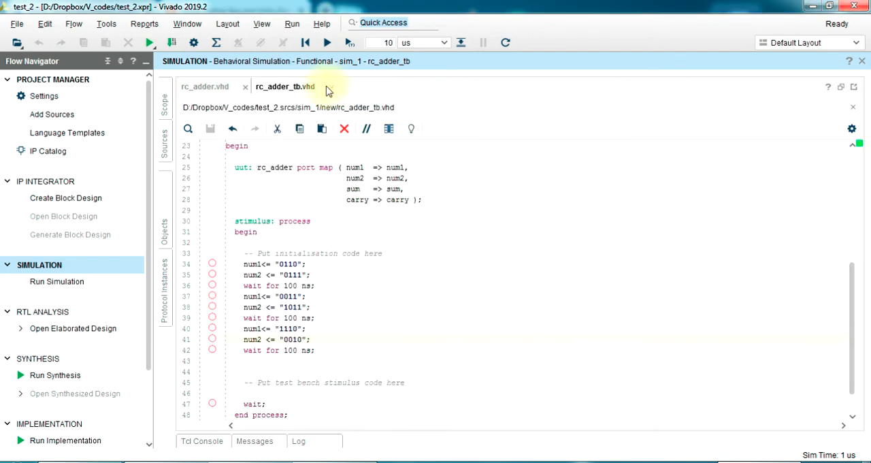
{"action": "left_click", "coordinate": [204, 87]}
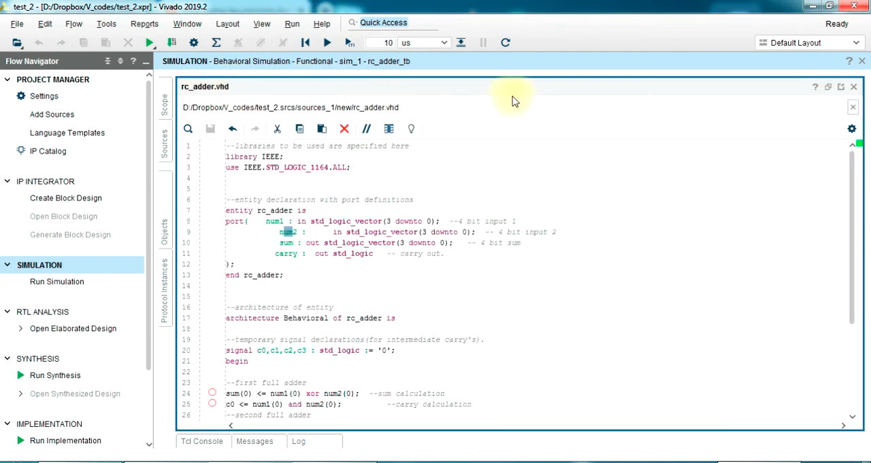
{"action": "left_click", "coordinate": [852, 87]}
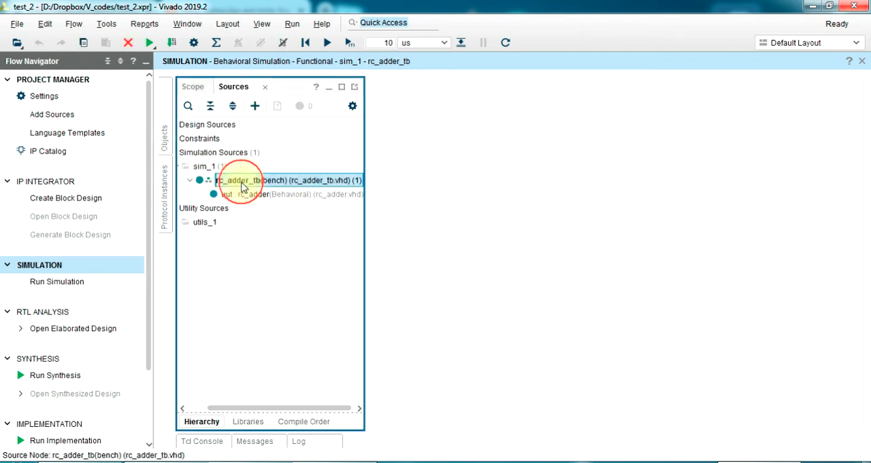
Remove rc_adder_tb and rc_adder from the project without deleting them from disk
{"action": "right_click", "coordinate": [242, 179]}
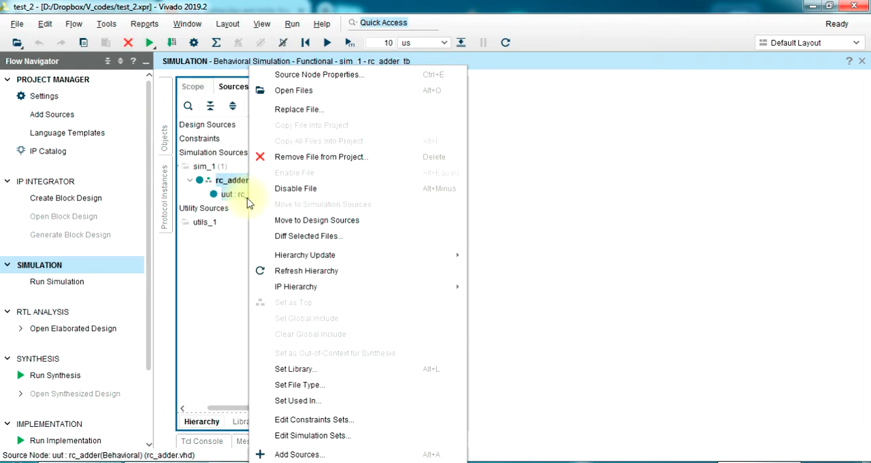
{"action": "mouse_move", "coordinate": [320, 156]}
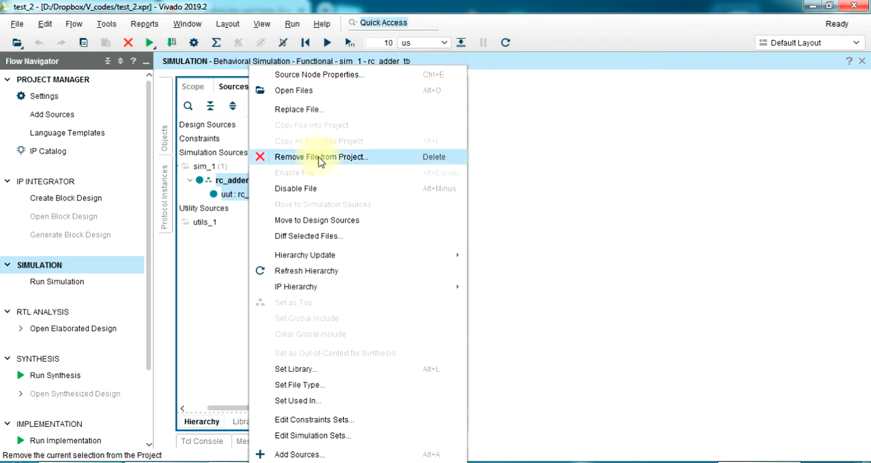
{"action": "left_click", "coordinate": [324, 156]}
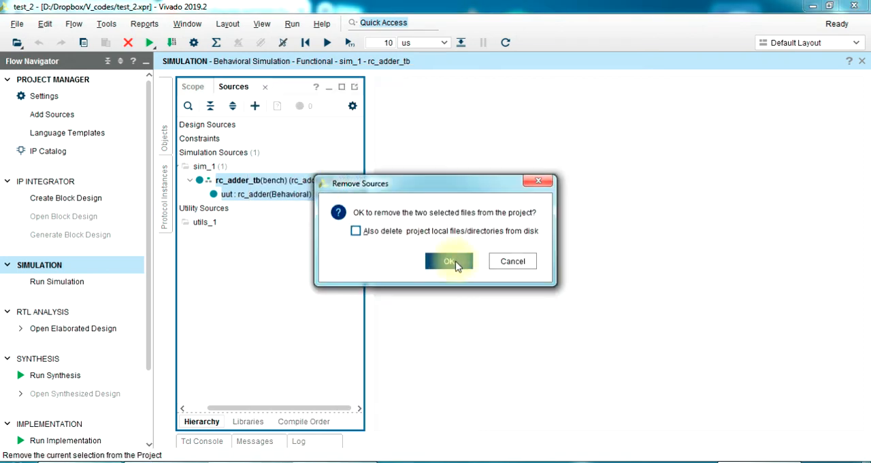
{"action": "left_click", "coordinate": [448, 261]}
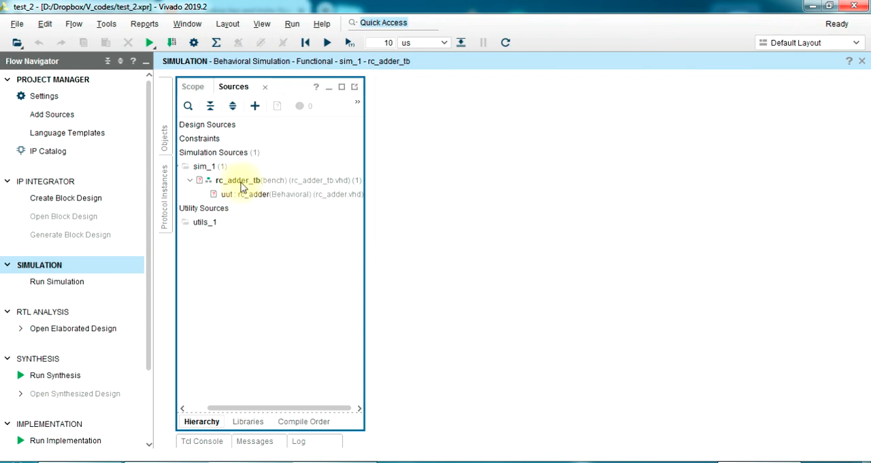
Create a new VHDL design source file named ring_counter via Add Sources
{"action": "left_click", "coordinate": [210, 106]}
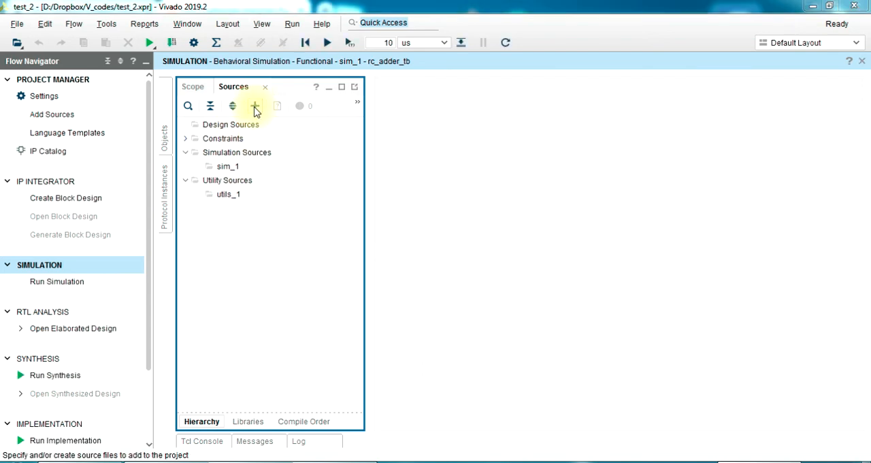
{"action": "left_click", "coordinate": [254, 106]}
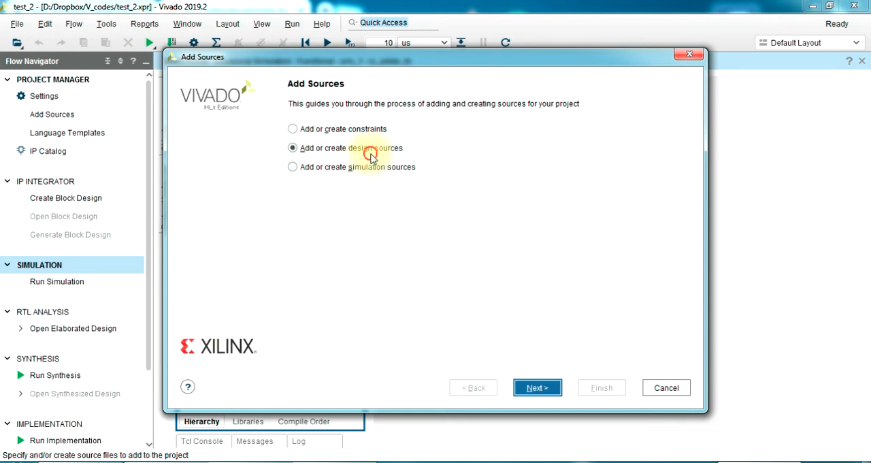
{"action": "left_click", "coordinate": [536, 386]}
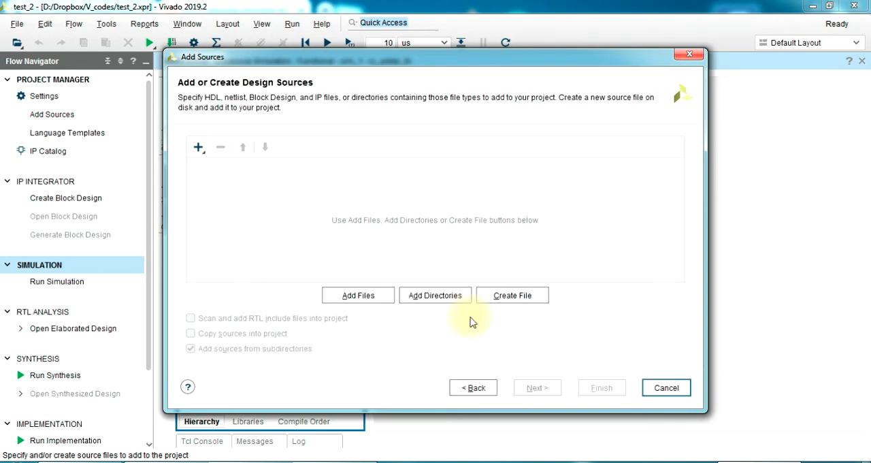
{"action": "left_click", "coordinate": [512, 294]}
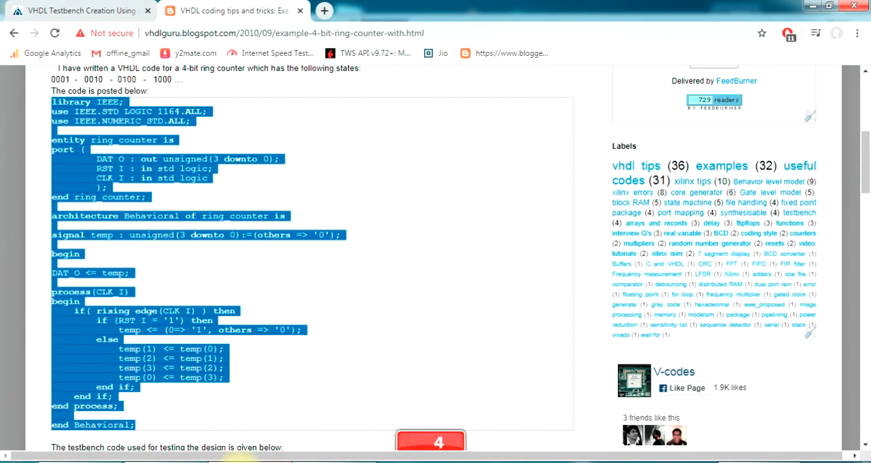
{"action": "mouse_move", "coordinate": [457, 389]}
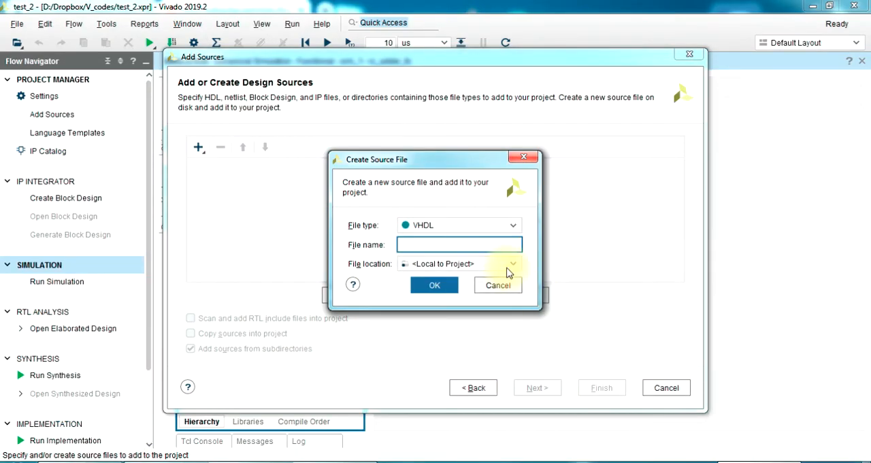
{"action": "type", "text": "ring_counter"}
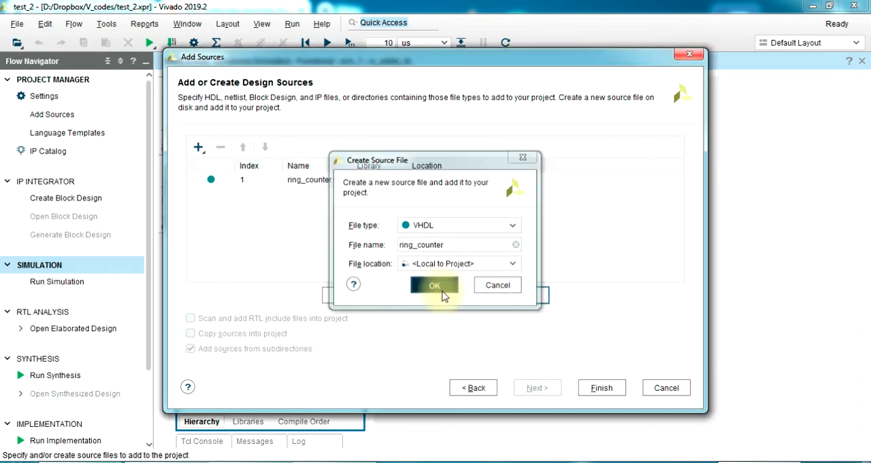
{"action": "left_click", "coordinate": [434, 284]}
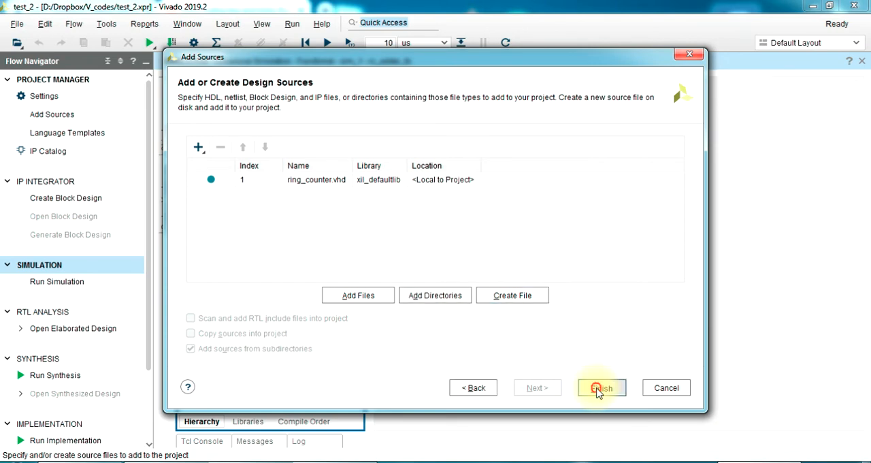
{"action": "left_click", "coordinate": [601, 387]}
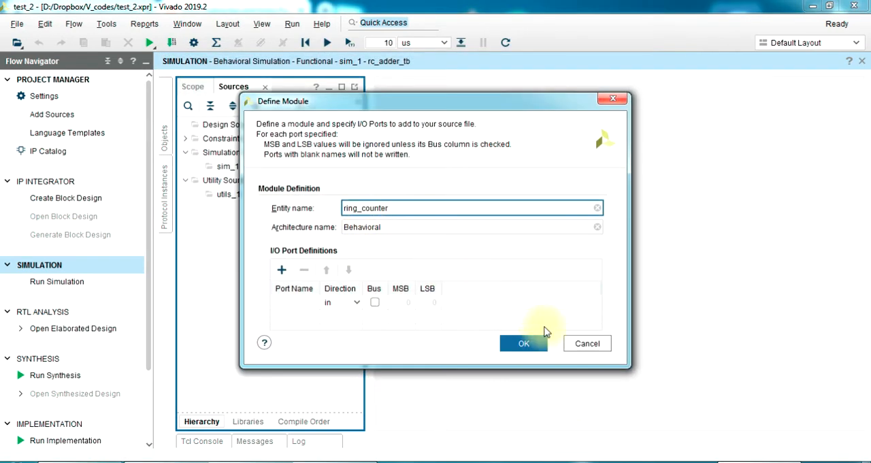
Accept the ring_counter module with no ports defined, confirming the warning
{"action": "left_click", "coordinate": [587, 343]}
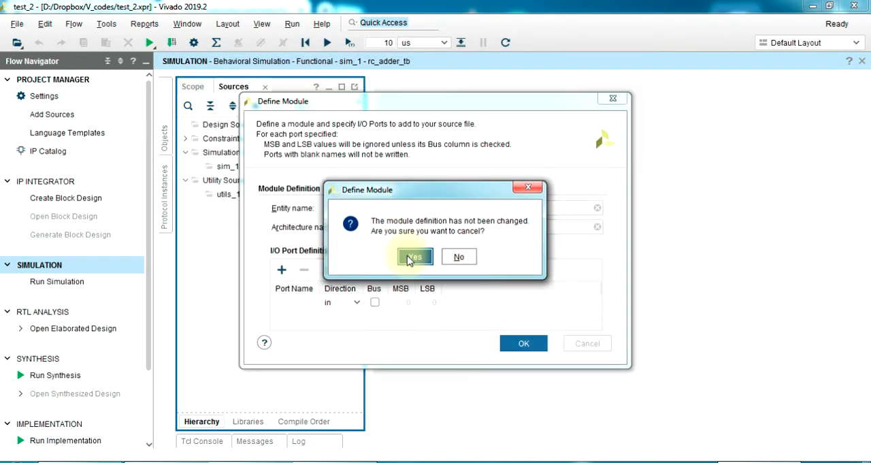
{"action": "left_click", "coordinate": [415, 256]}
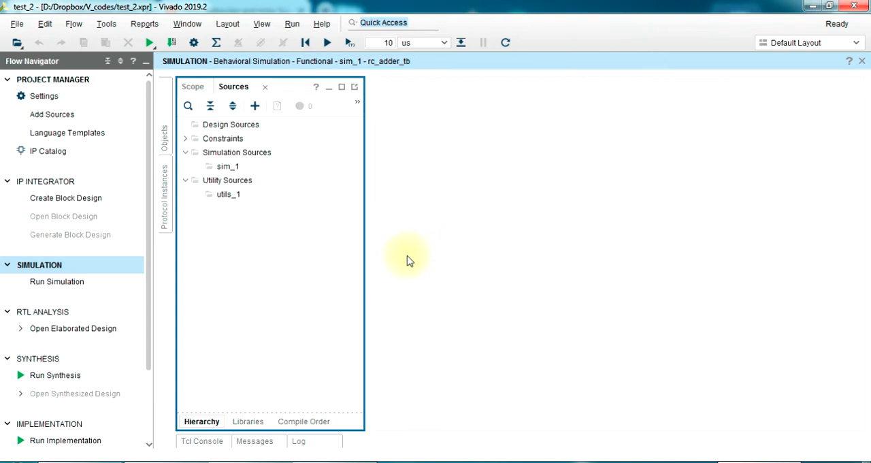
Open ring_counter.vhd from Non-module Files and paste the ring counter code into it
{"action": "left_click", "coordinate": [185, 126]}
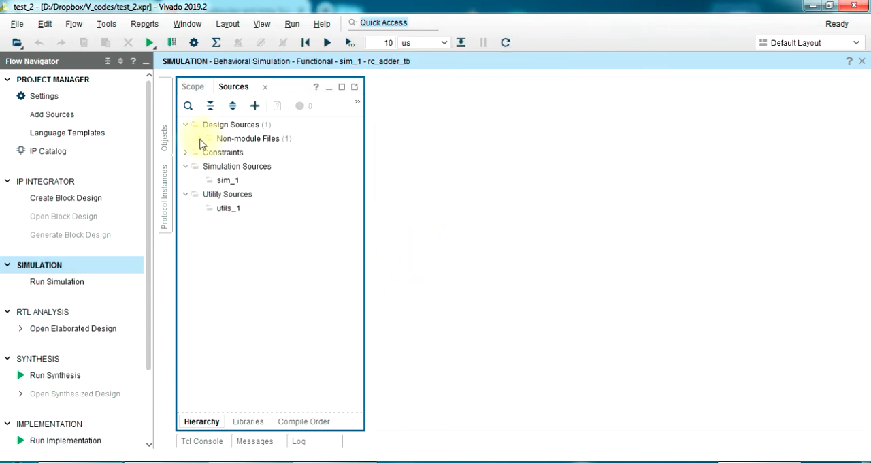
{"action": "left_click", "coordinate": [199, 138]}
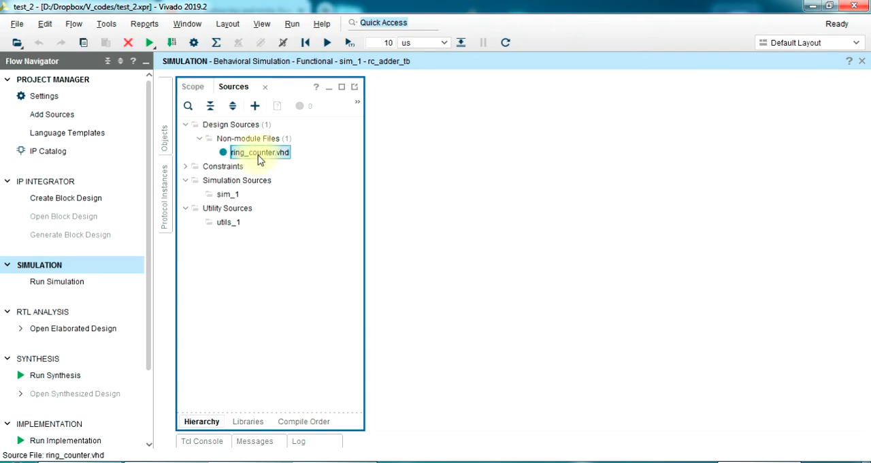
{"action": "double_click", "coordinate": [258, 153]}
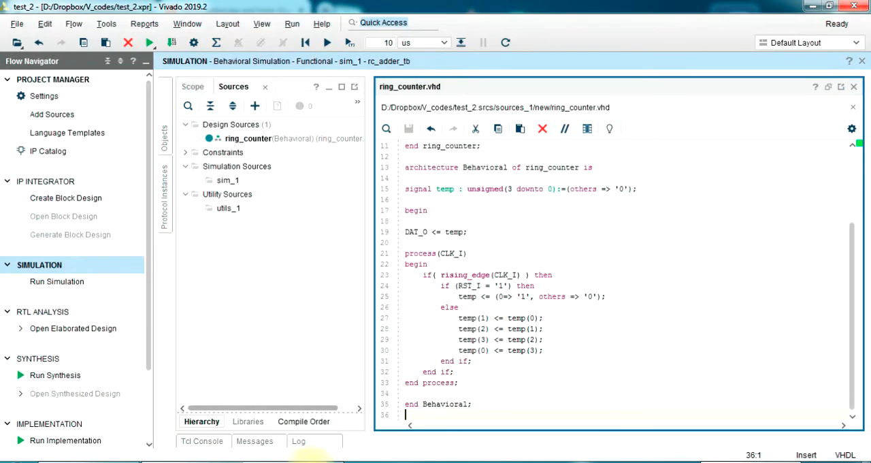
{"action": "left_click", "coordinate": [88, 11]}
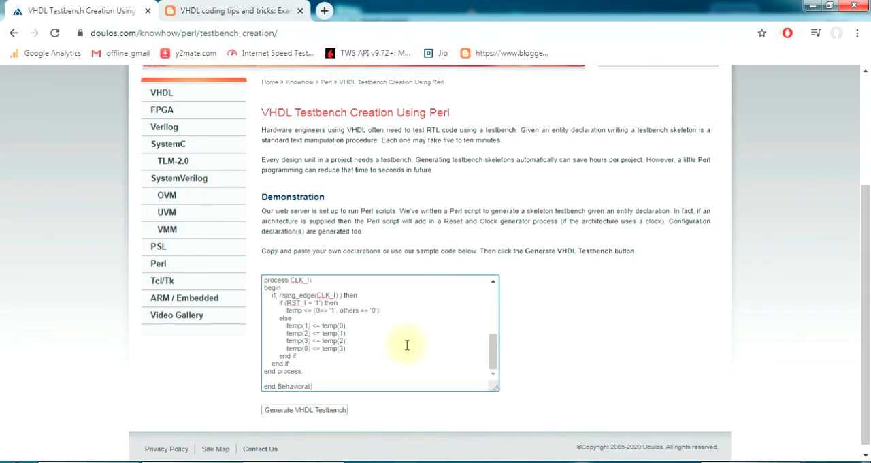
{"action": "mouse_move", "coordinate": [353, 373]}
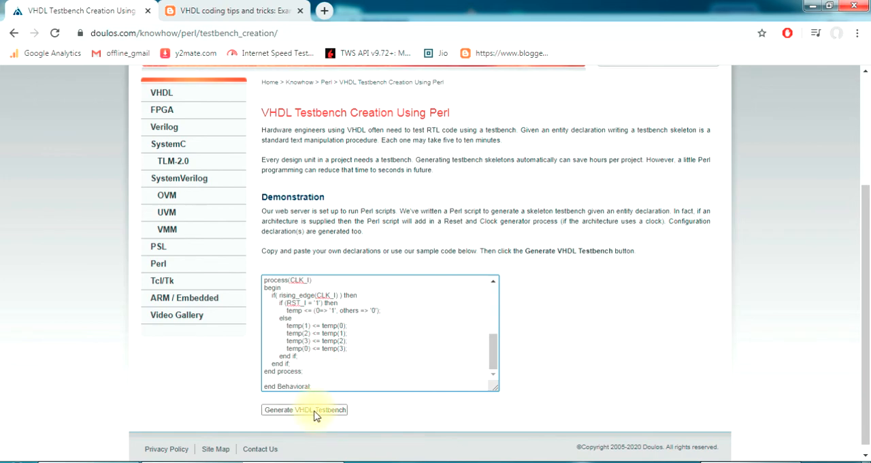
Generate the VHDL testbench for ring_counter in the Doulos Testbench Creator
{"action": "left_click", "coordinate": [305, 408]}
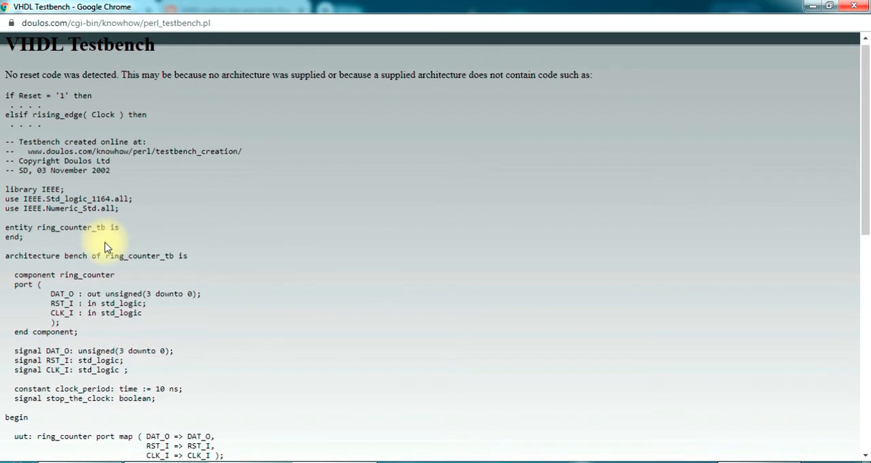
Review the generated ring_counter component declaration and the 10 ns clock period lines
{"action": "scroll", "scroll_direction": "down", "scroll_amount": 3}
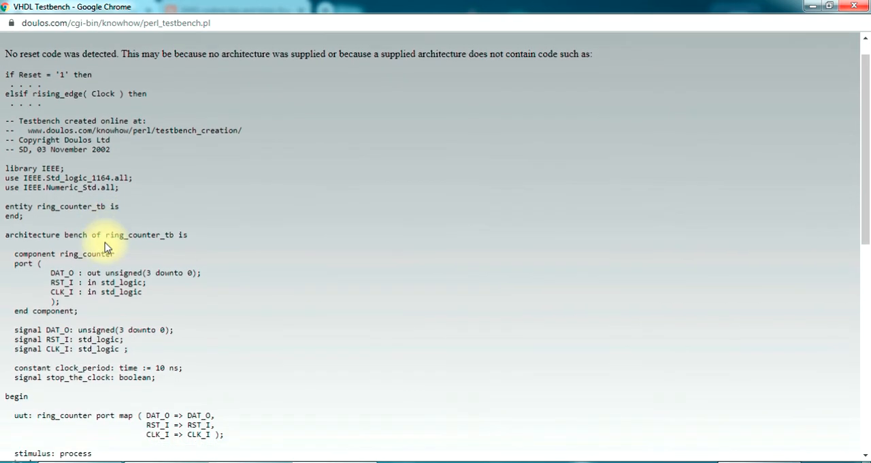
{"action": "scroll", "scroll_direction": "down", "scroll_amount": 3}
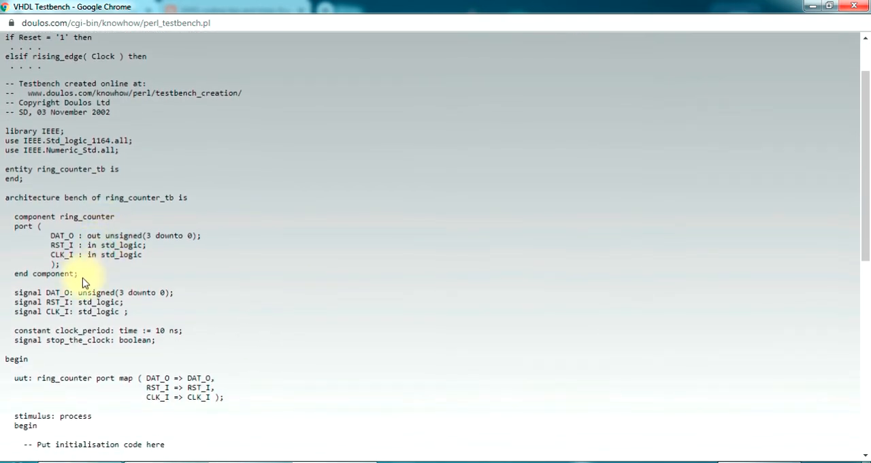
{"action": "left_click_drag", "start_coordinate": [12, 217], "coordinate": [79, 272]}
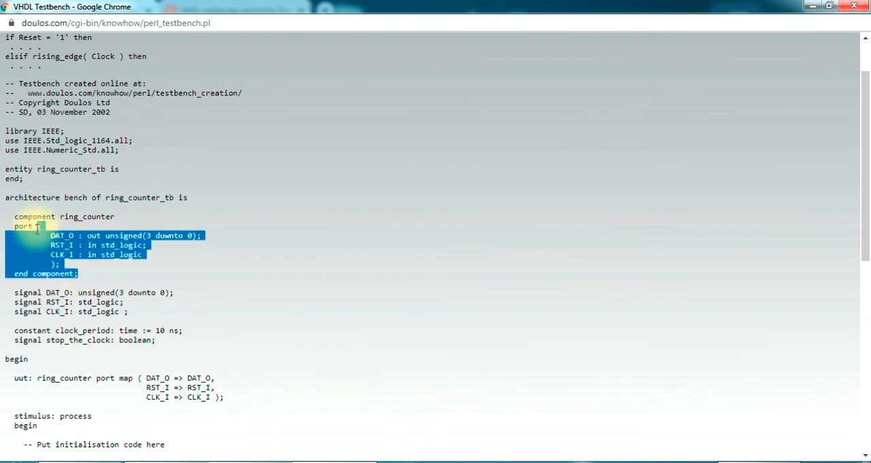
{"action": "scroll", "scroll_direction": "down", "scroll_amount": 3}
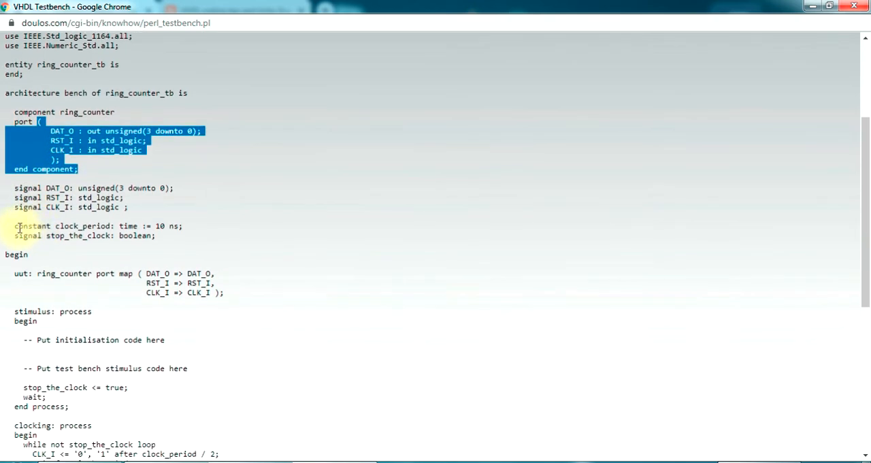
{"action": "double_click", "coordinate": [34, 226]}
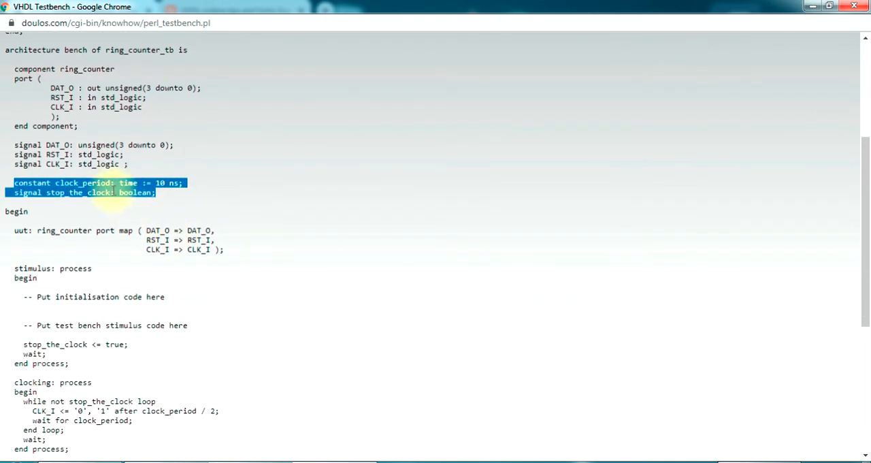
{"action": "left_click", "coordinate": [161, 183]}
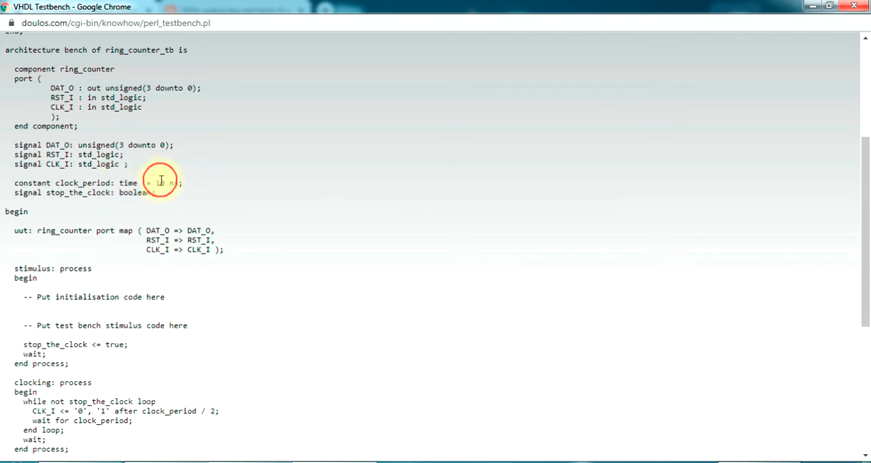
{"action": "double_click", "coordinate": [166, 183]}
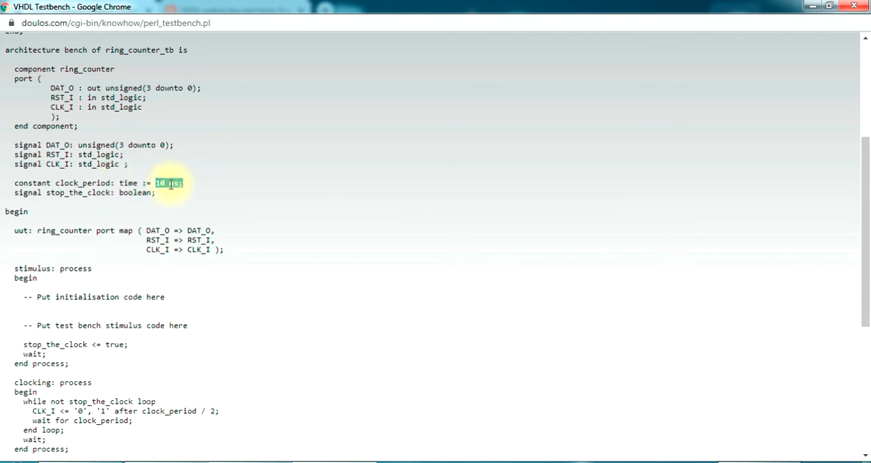
Review the clocking process block and scroll back toward the library declarations
{"action": "scroll", "scroll_direction": "down", "scroll_amount": 3}
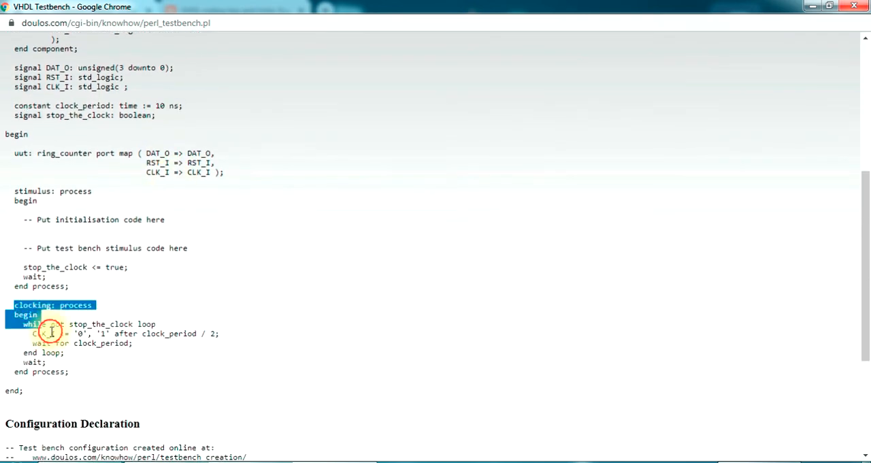
{"action": "left_click_drag", "start_coordinate": [52, 332], "coordinate": [79, 372]}
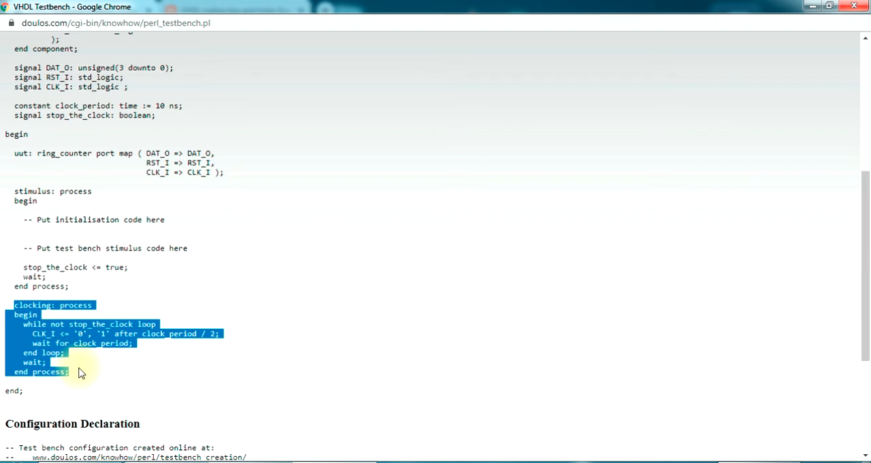
{"action": "scroll", "scroll_direction": "up", "scroll_amount": 3}
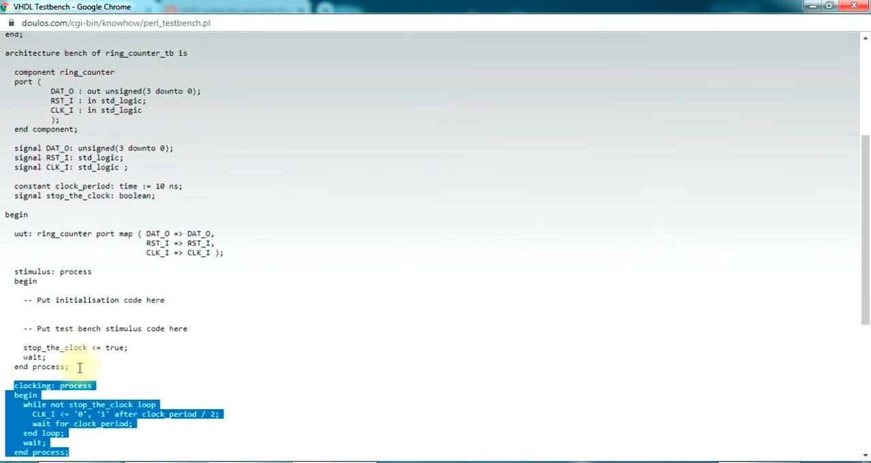
{"action": "scroll", "scroll_direction": "down", "scroll_amount": 3}
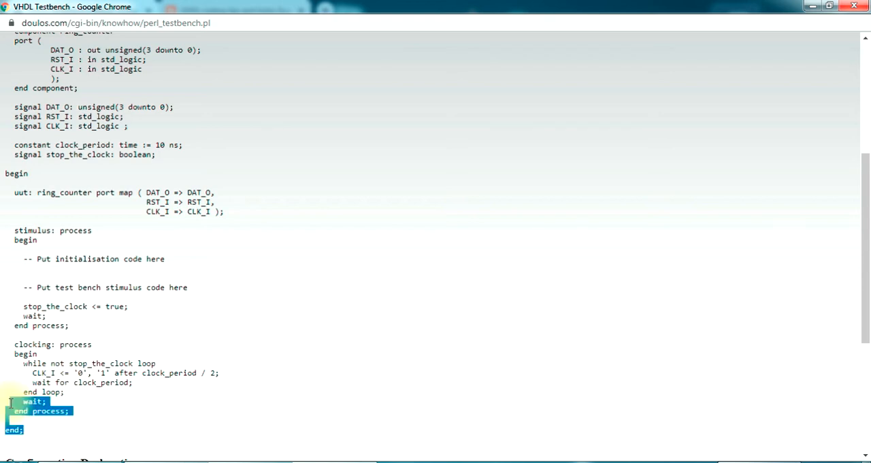
{"action": "scroll", "scroll_direction": "up", "scroll_amount": 3}
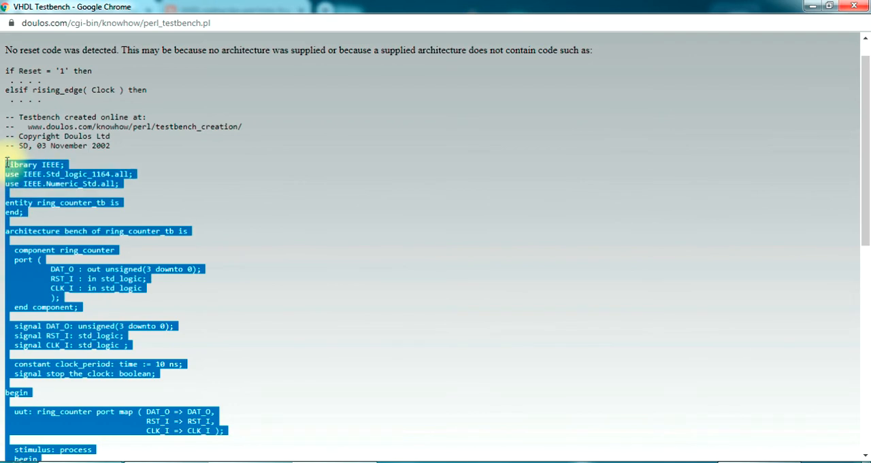
{"action": "mouse_move", "coordinate": [531, 264]}
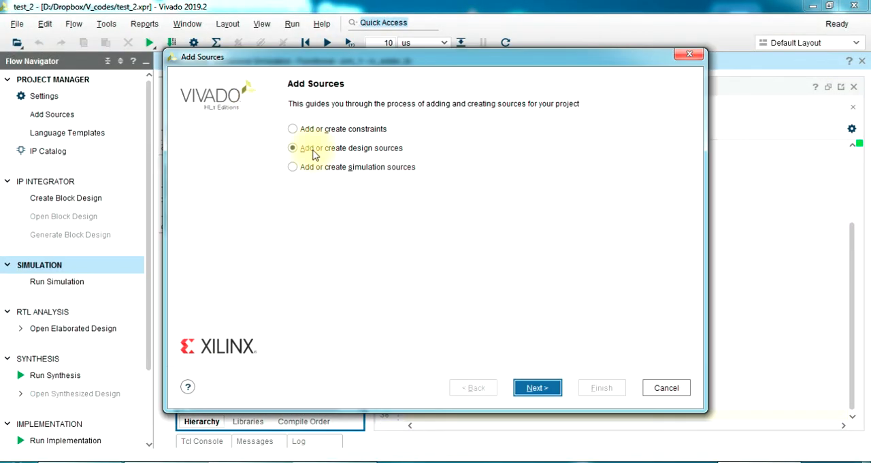
Create the VHDL simulation source ring_counter_tb without defining any module ports
{"action": "left_click", "coordinate": [293, 166]}
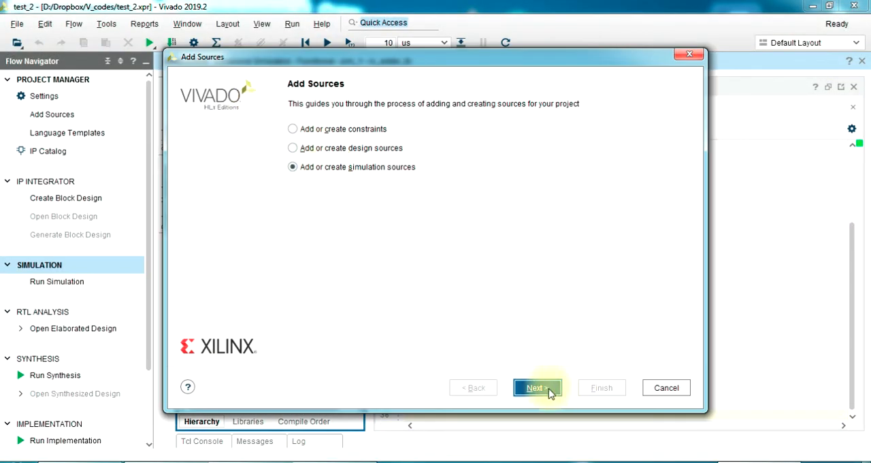
{"action": "left_click", "coordinate": [536, 387]}
{"action": "type", "text": "ring_counter"}
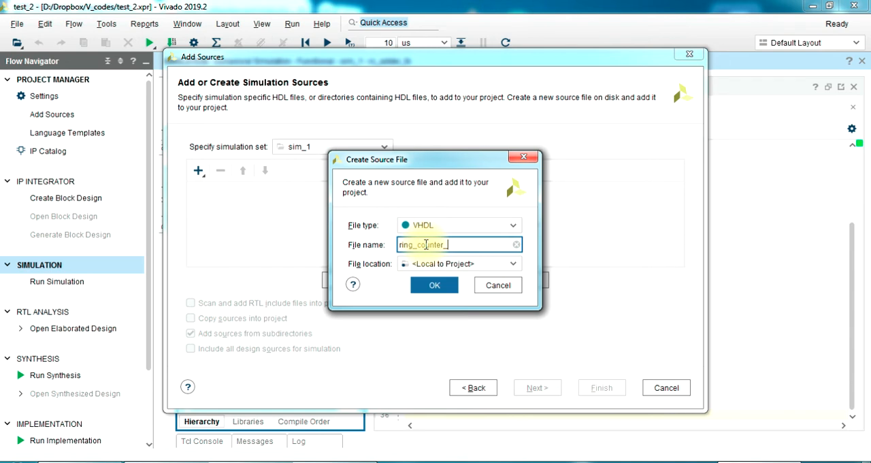
{"action": "type", "text": "_tb"}
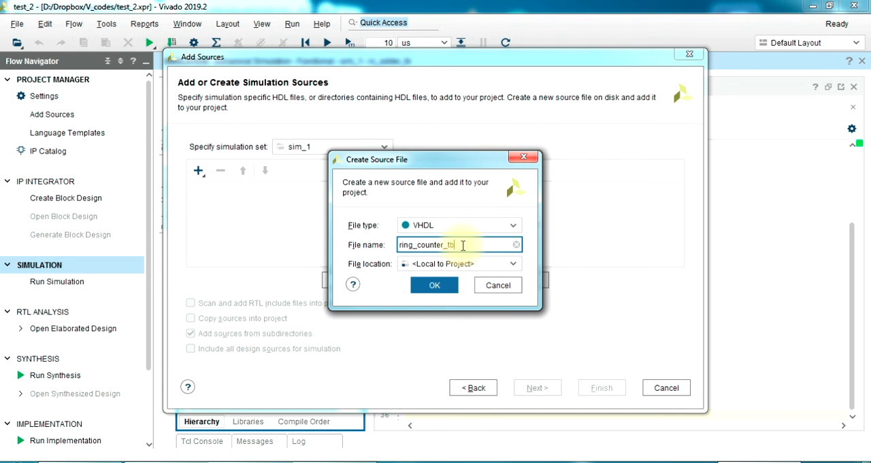
{"action": "left_click", "coordinate": [434, 284]}
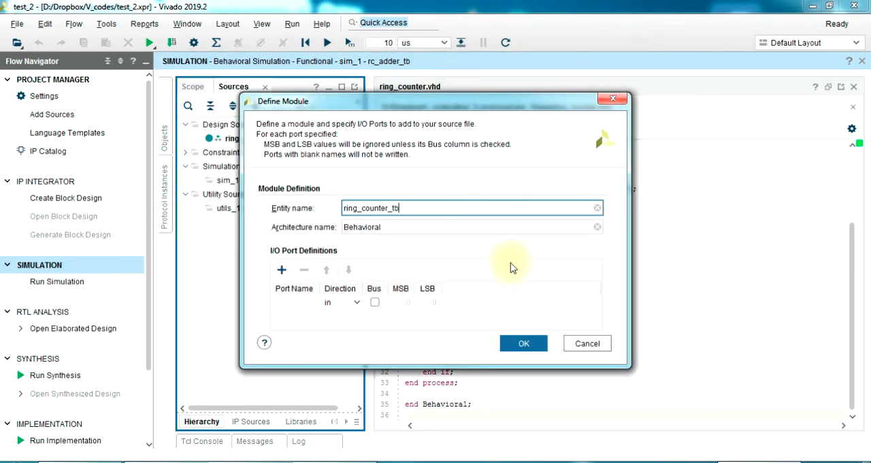
{"action": "left_click", "coordinate": [587, 343]}
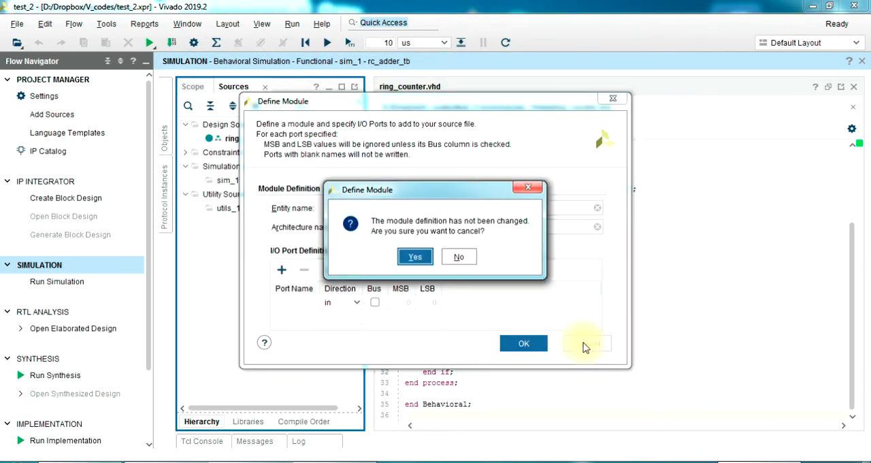
{"action": "left_click", "coordinate": [414, 256]}
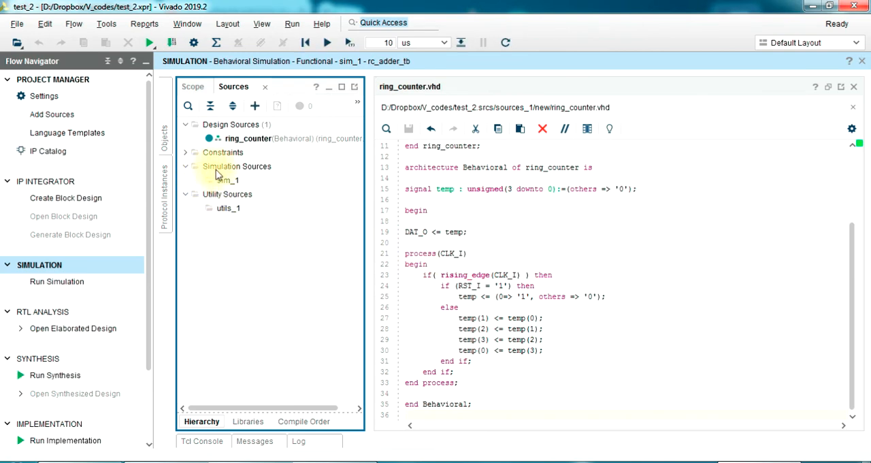
Open ring_counter_tb.vhd and move the ring_counter design under it in Simulation Sources
{"action": "left_click", "coordinate": [217, 180]}
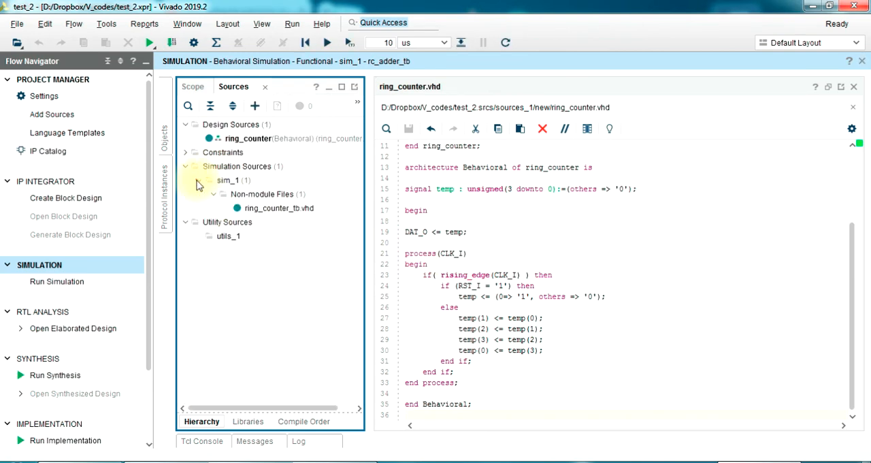
{"action": "left_click", "coordinate": [275, 207]}
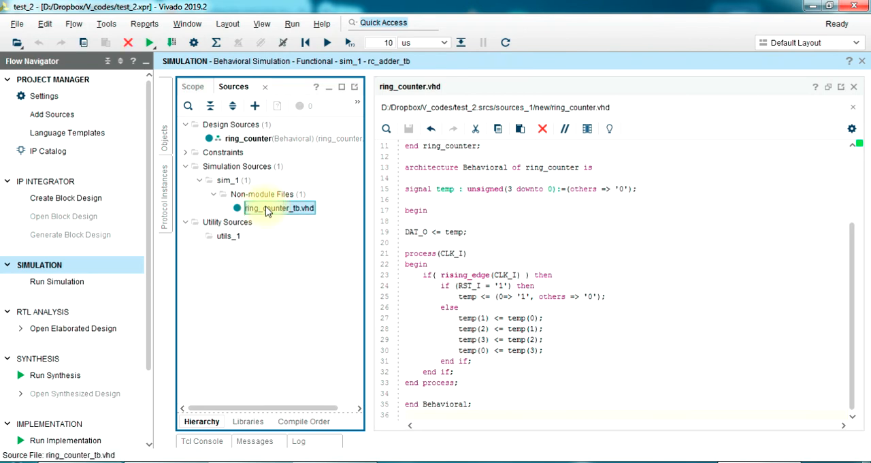
{"action": "double_click", "coordinate": [279, 207]}
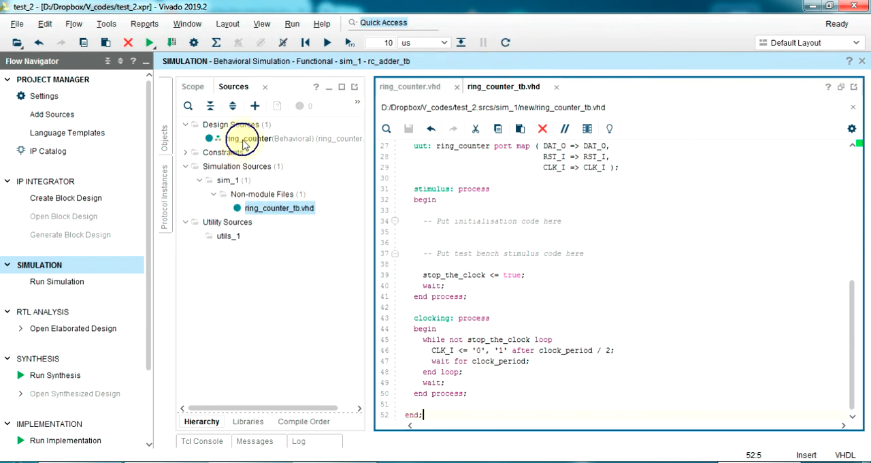
{"action": "right_click", "coordinate": [245, 138]}
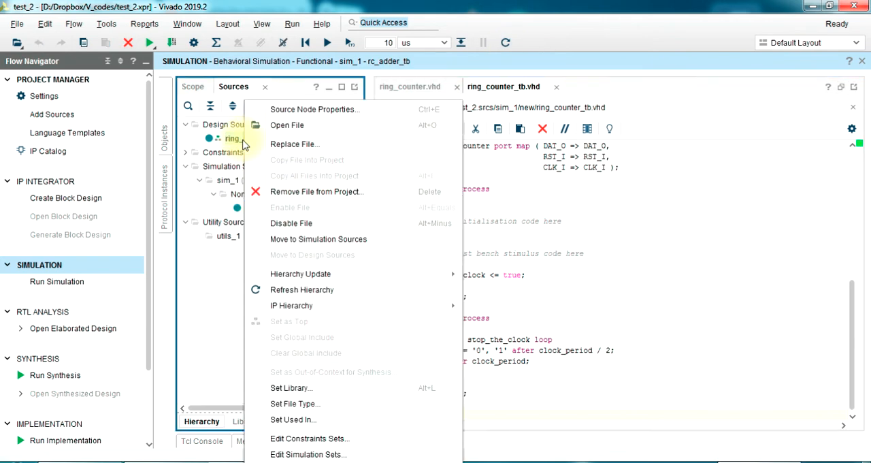
{"action": "mouse_move", "coordinate": [318, 240]}
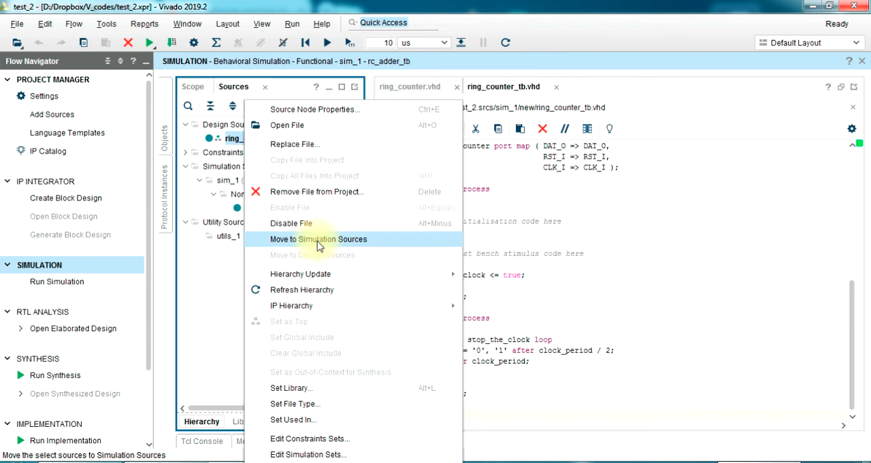
{"action": "left_click", "coordinate": [319, 240]}
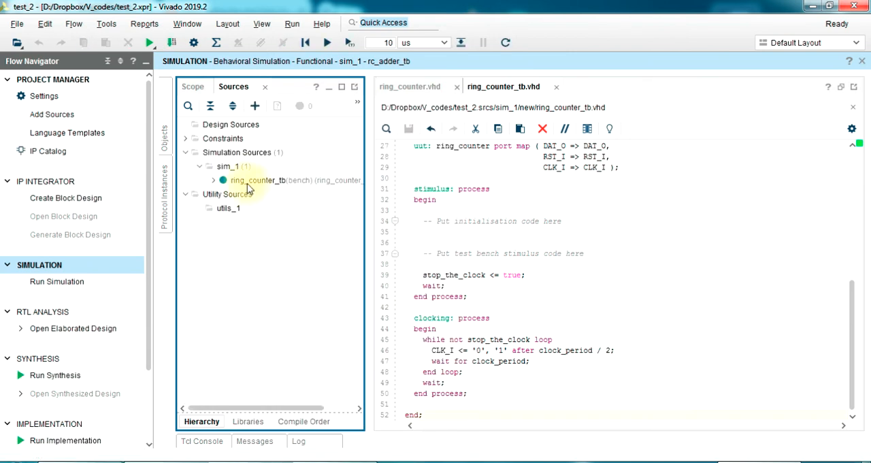
{"action": "left_click", "coordinate": [214, 179]}
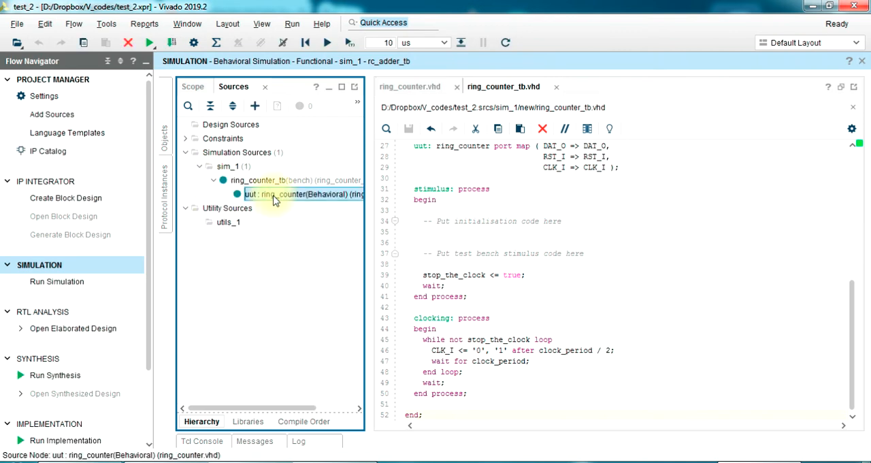
Review the stimulus placeholder and the CLK_I usage in ring_counter.vhd before editing the testbench
{"action": "left_click", "coordinate": [441, 223]}
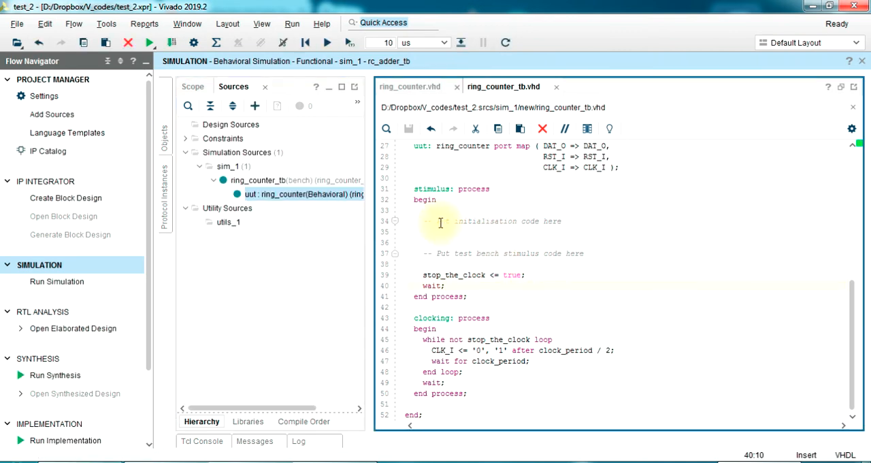
{"action": "left_click_drag", "start_coordinate": [441, 221], "coordinate": [583, 253]}
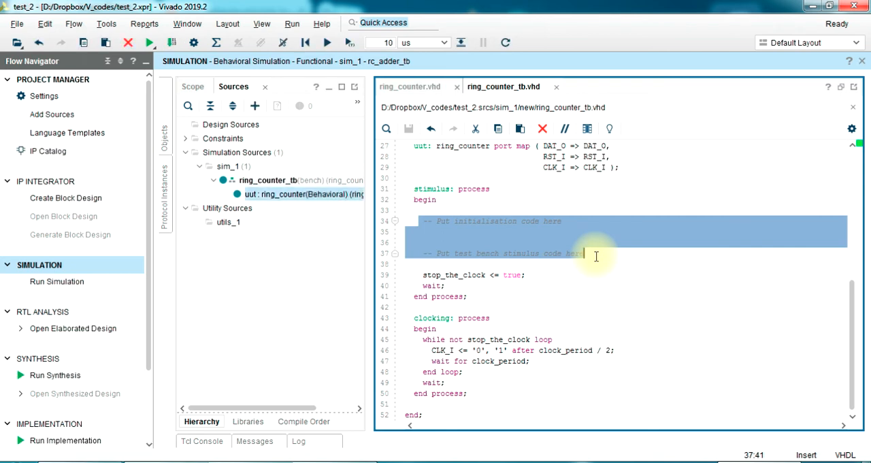
{"action": "left_click", "coordinate": [582, 253]}
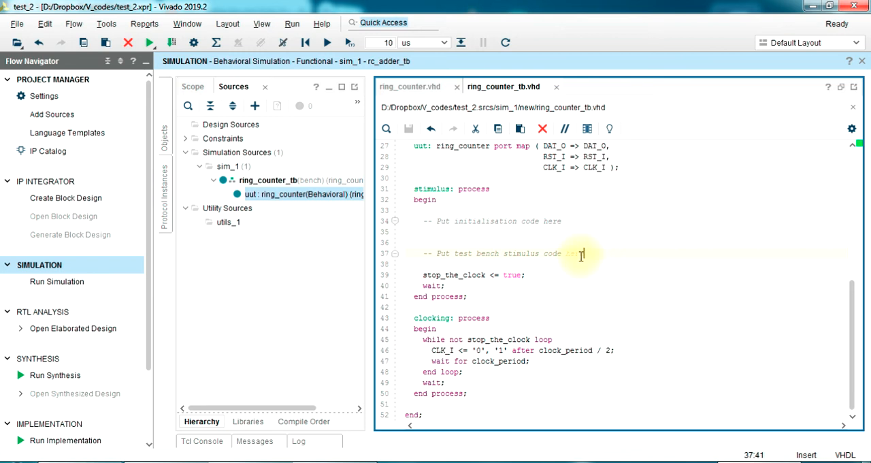
{"action": "left_click", "coordinate": [408, 87]}
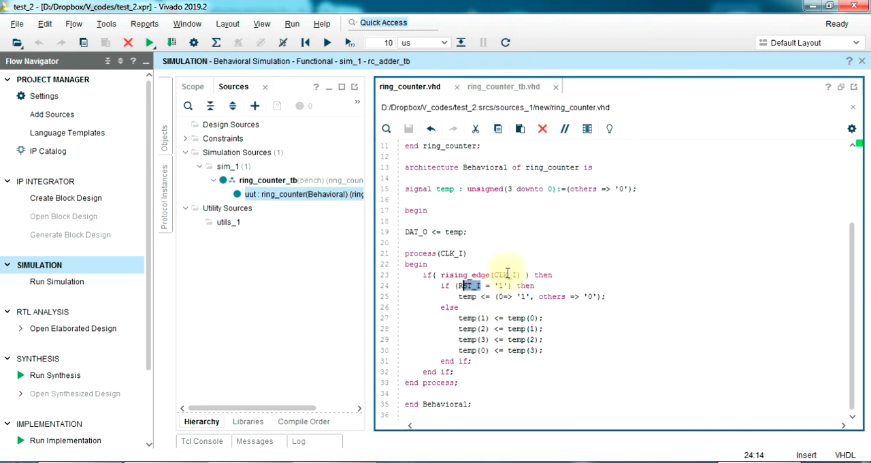
{"action": "left_click", "coordinate": [507, 275]}
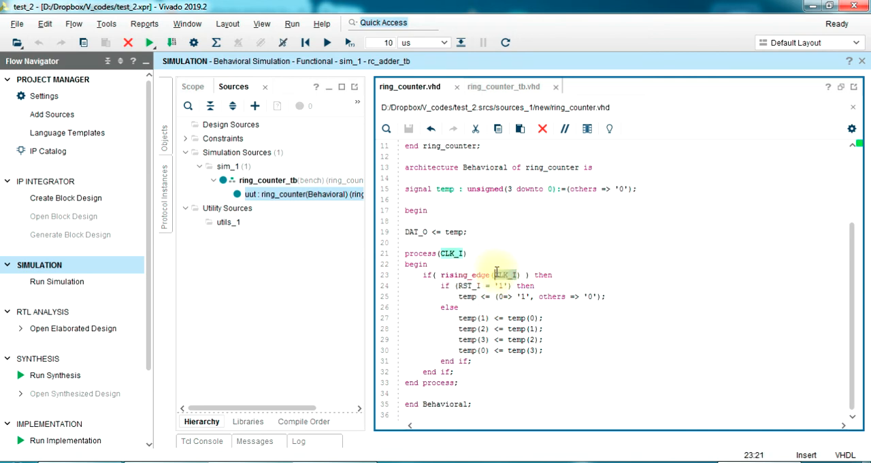
{"action": "scroll", "scroll_direction": "up", "scroll_amount": 3}
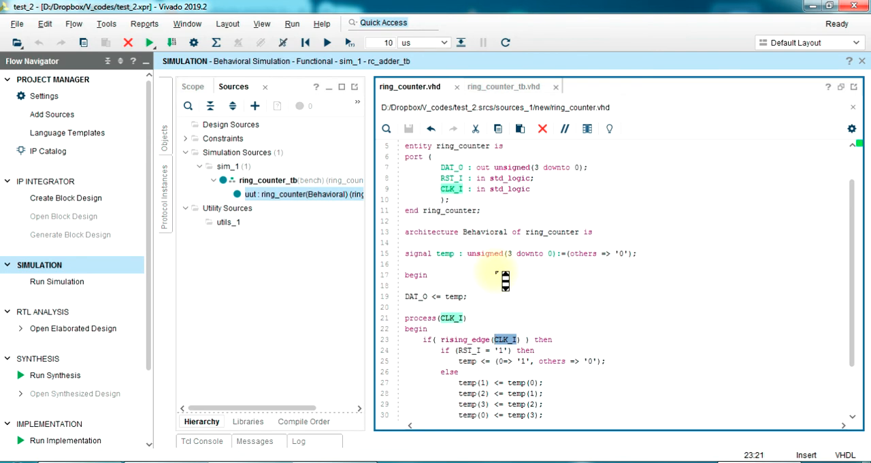
{"action": "scroll", "scroll_direction": "down", "scroll_amount": 3}
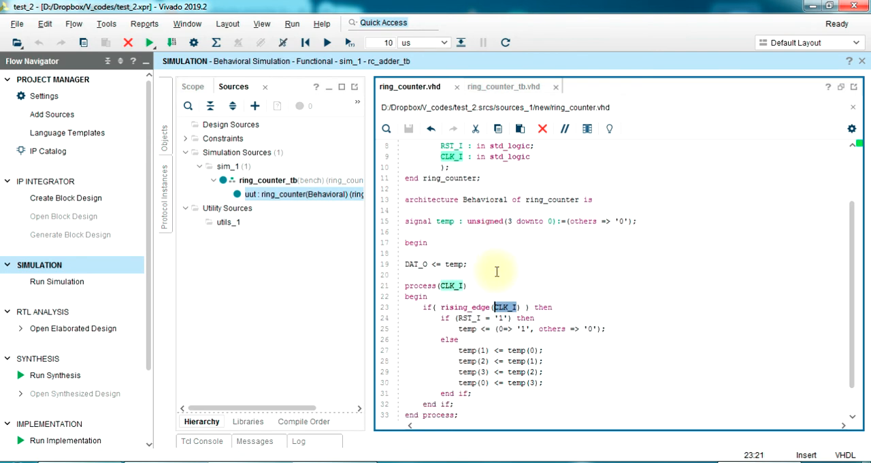
{"action": "left_click", "coordinate": [503, 87]}
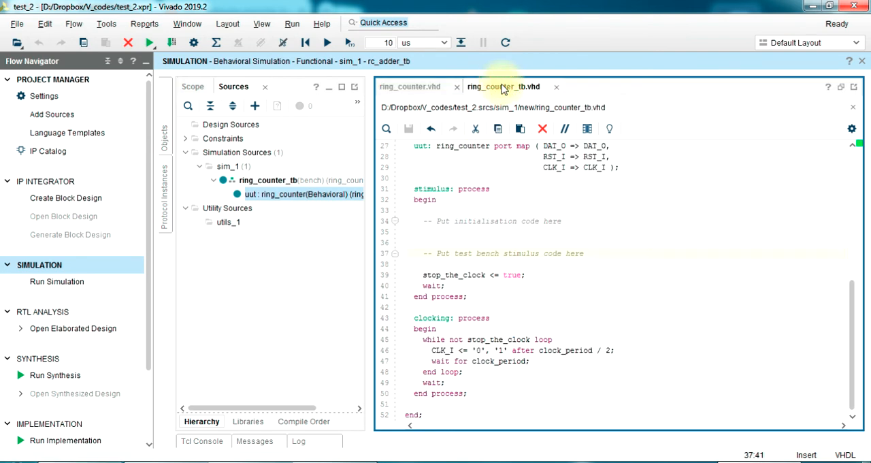
Write RST_I <= '1'; followed by a wait for clock_period*2 in the stimulus process
{"action": "left_click", "coordinate": [425, 231]}
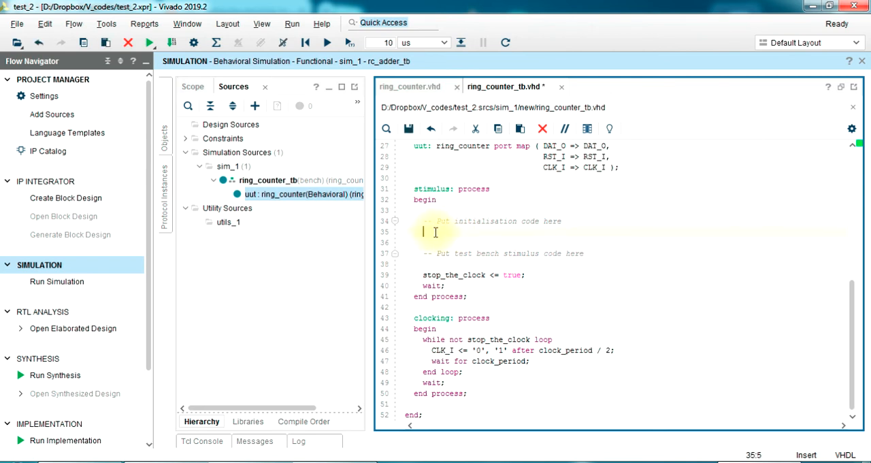
{"action": "type", "text": "RST_I <="}
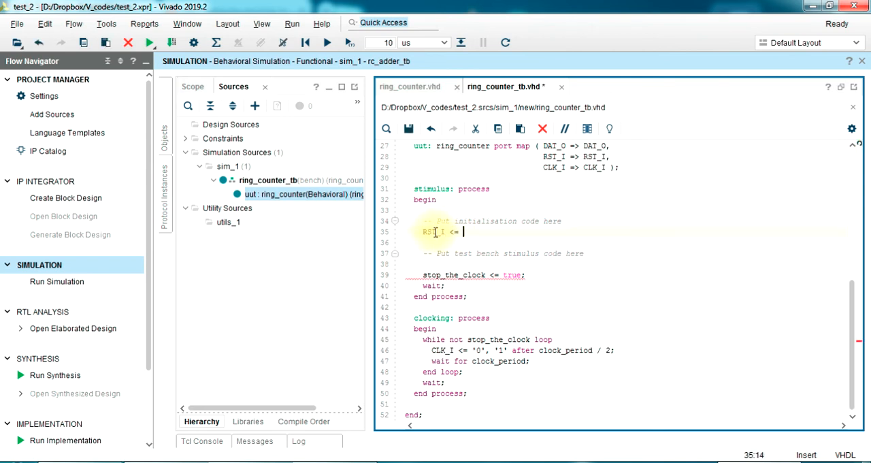
{"action": "type", "text": "'1';"}
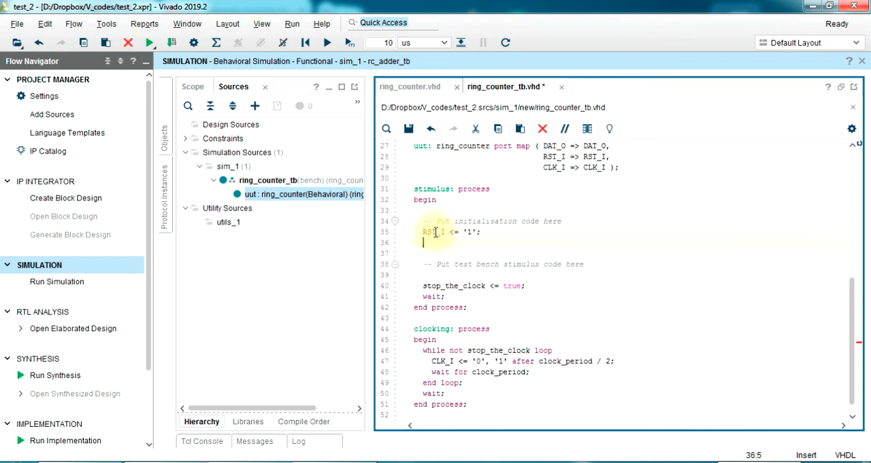
{"action": "type", "text": "wait for"}
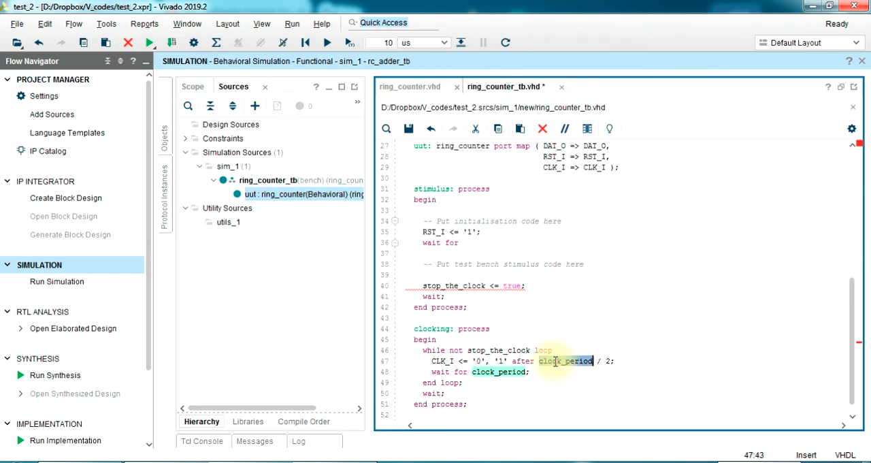
{"action": "left_click", "coordinate": [466, 243]}
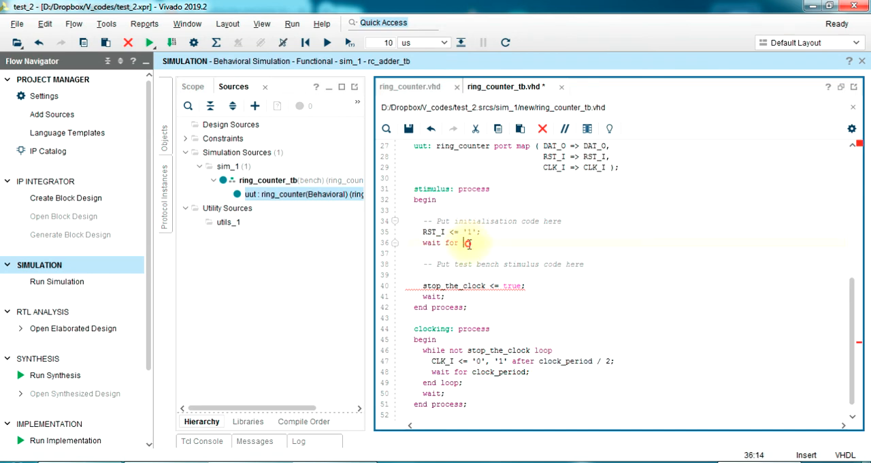
{"action": "type", "text": "clock_period*2;"}
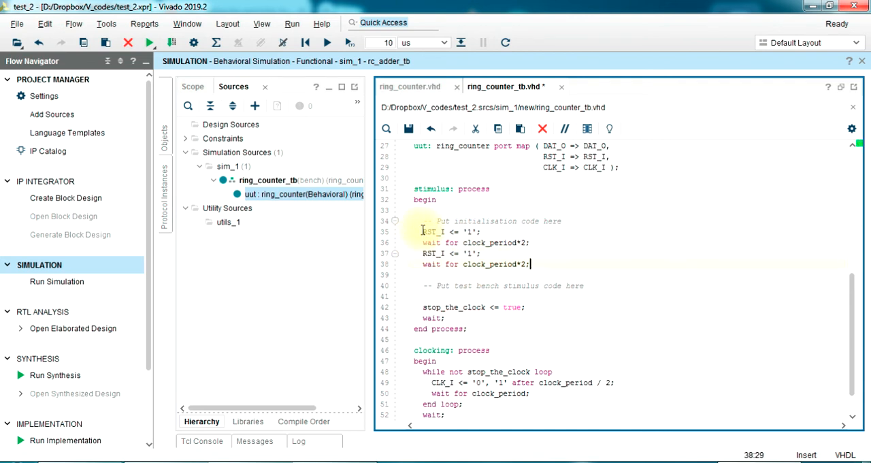
Add RST_I <= '0' with a clock_period*10 wait, then RST_I <= '1' with a final clock-period wait
{"action": "left_click", "coordinate": [469, 253]}
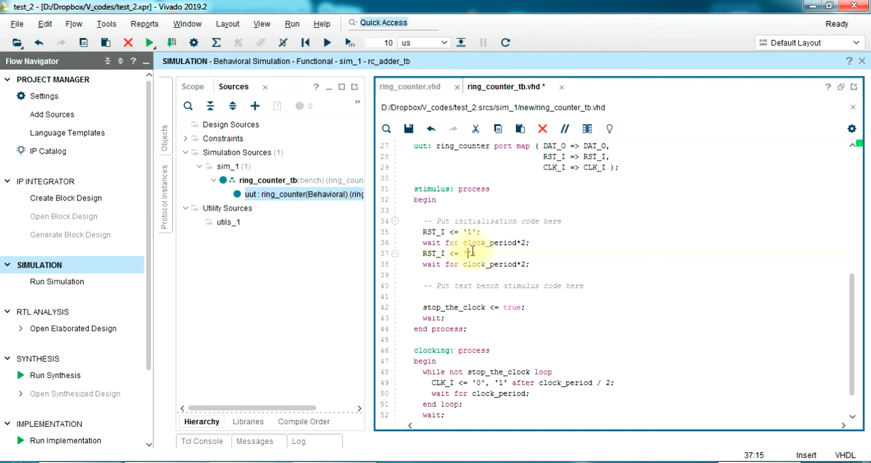
{"action": "type", "text": "0';"}
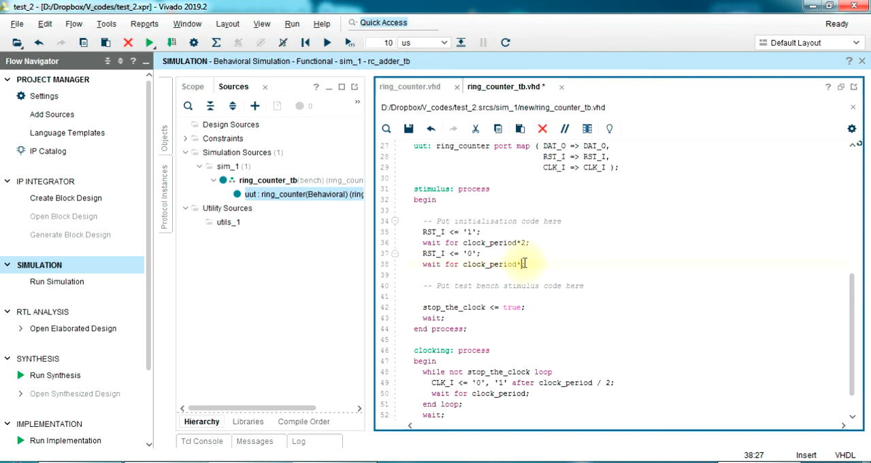
{"action": "type", "text": "10;"}
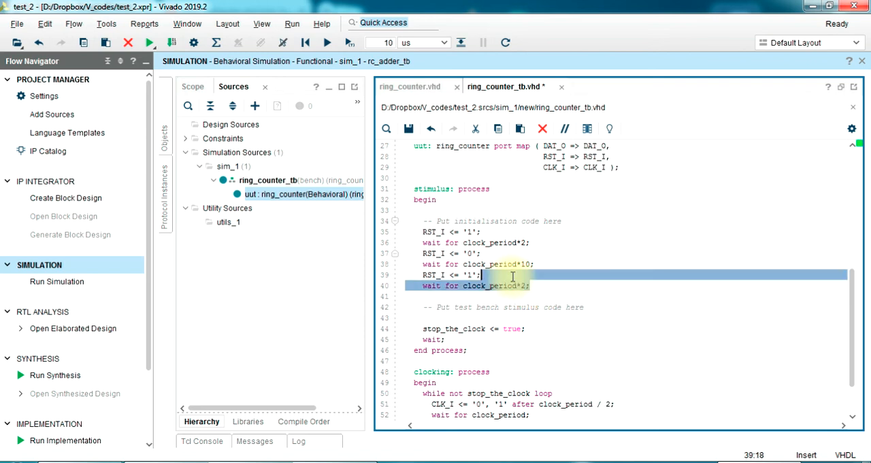
{"action": "key", "text": "Delete"}
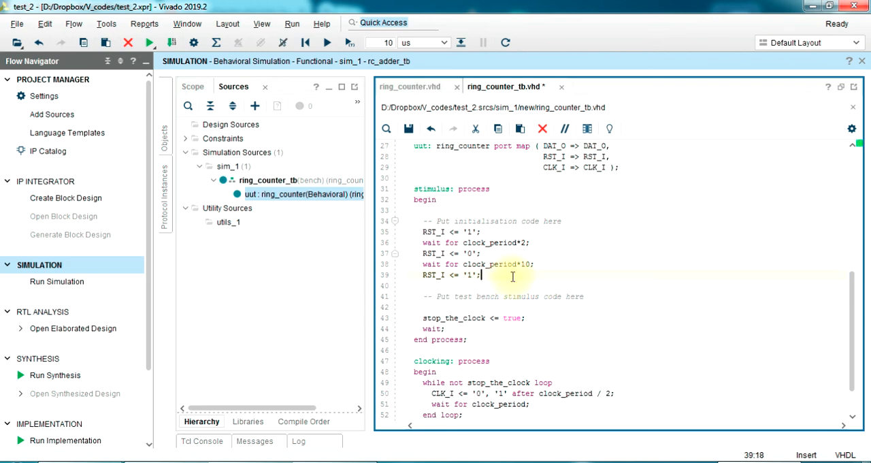
{"action": "key", "text": "Return"}
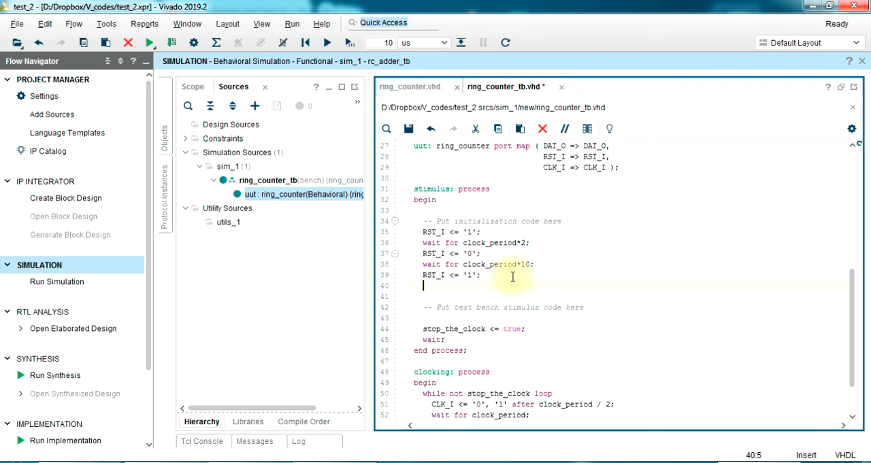
{"action": "type", "text": "wait for clock_period*2;"}
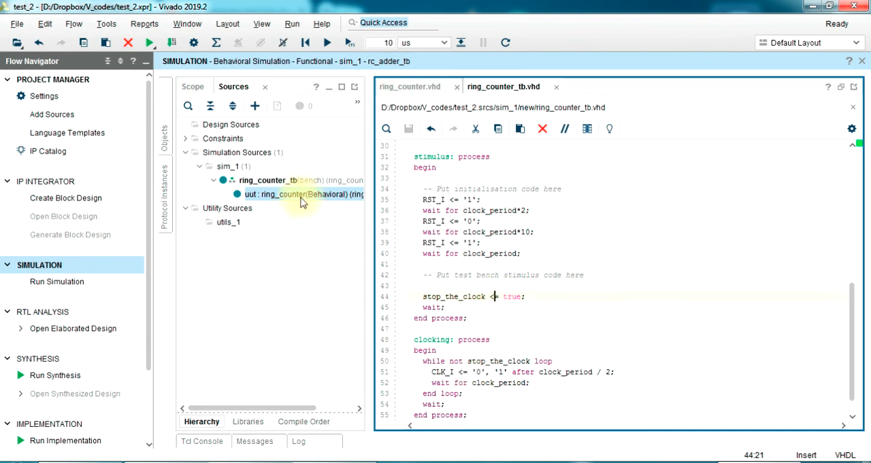
Zoom the waveform out and back in until the first 500 ms of activity is visible
{"action": "left_click", "coordinate": [57, 281]}
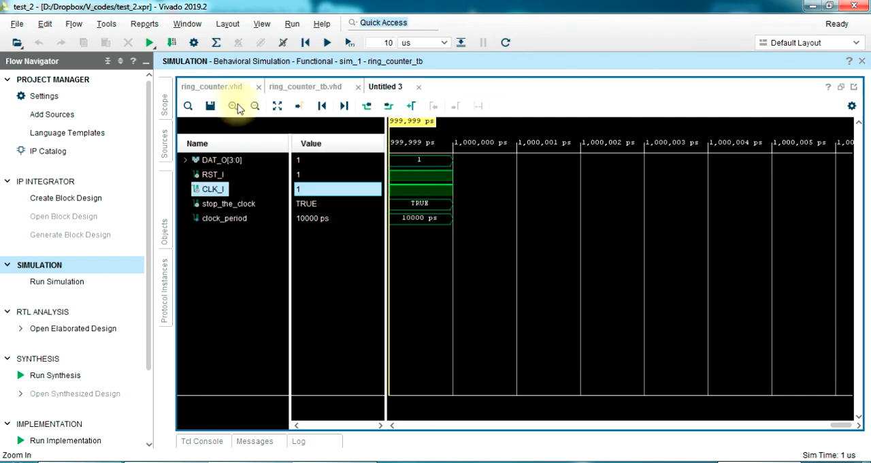
{"action": "left_click", "coordinate": [253, 106]}
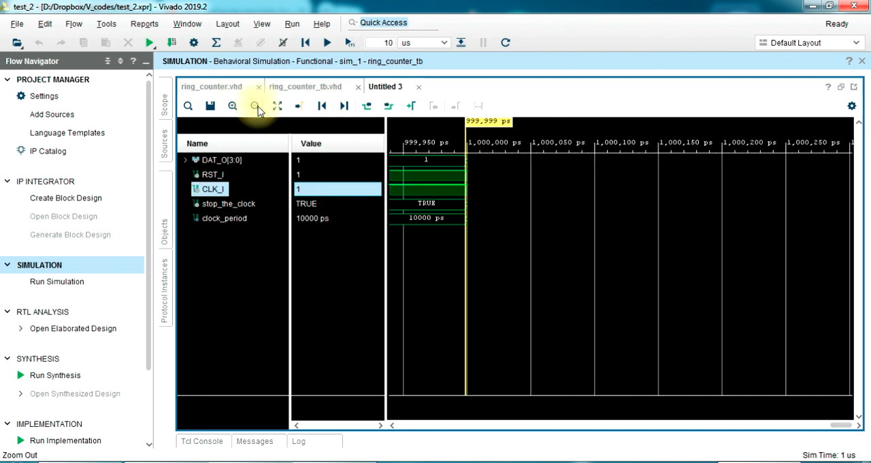
{"action": "left_click", "coordinate": [253, 106]}
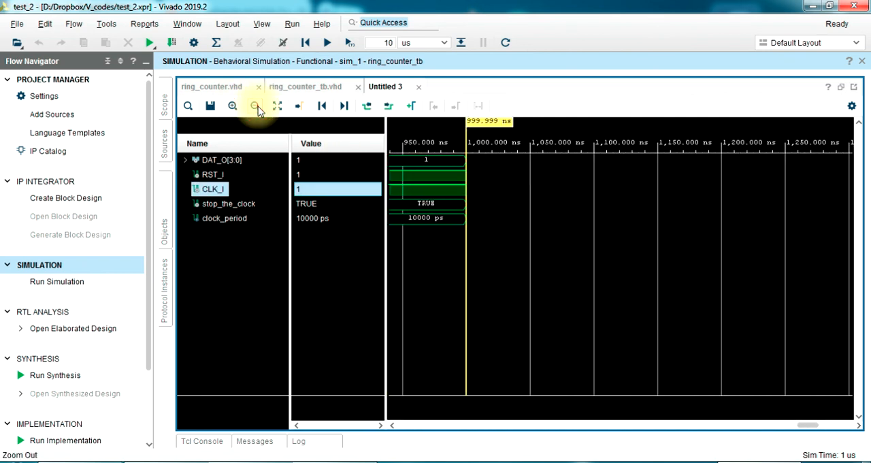
{"action": "left_click", "coordinate": [255, 107]}
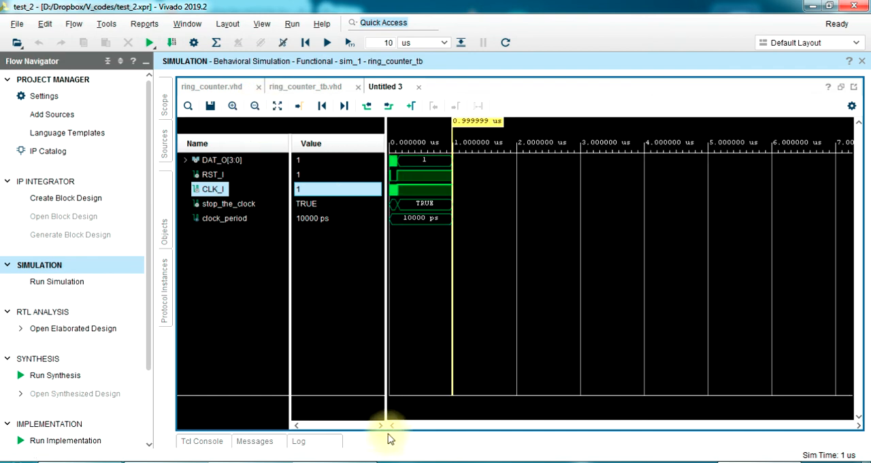
{"action": "left_click", "coordinate": [233, 106]}
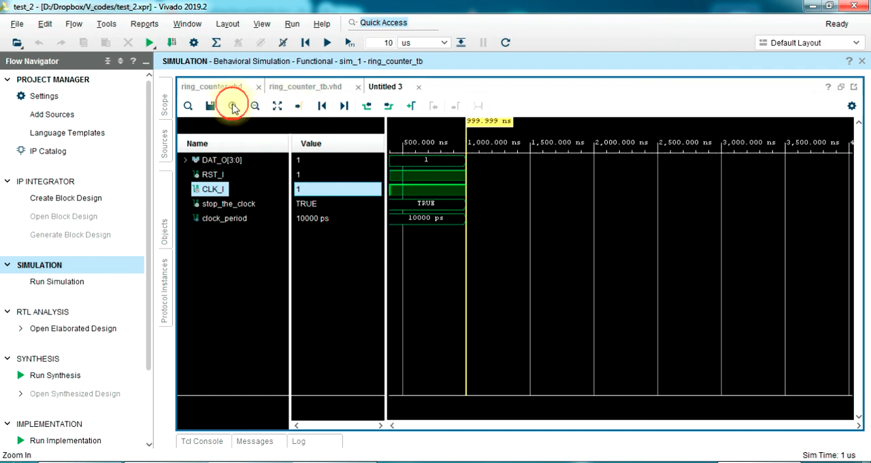
{"action": "left_click", "coordinate": [231, 107]}
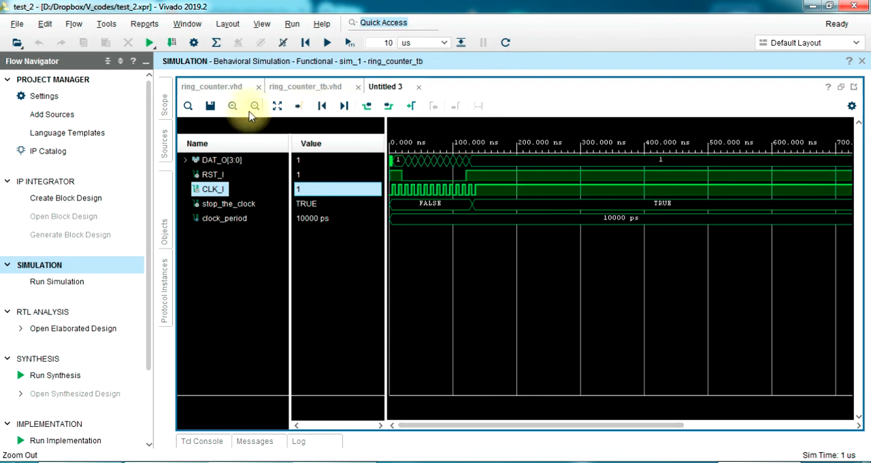
{"action": "left_click", "coordinate": [232, 106]}
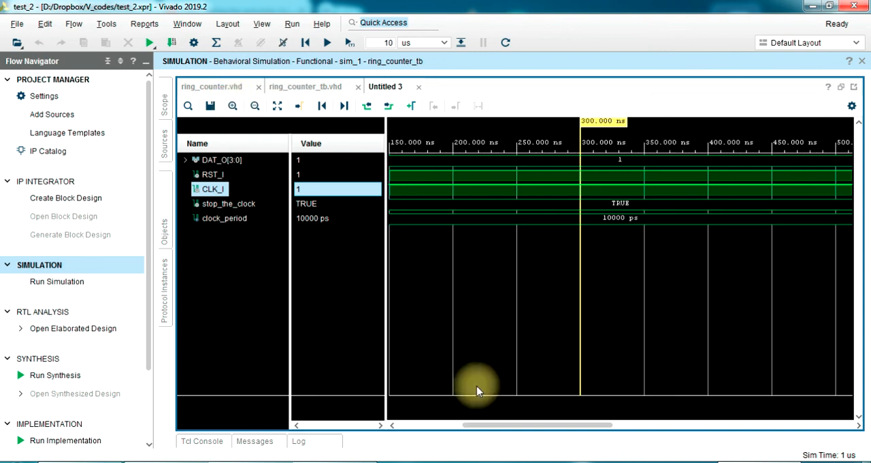
Read the DAT_O bits at 45, 50, 75 and 90.5 ms to confirm the single 1 rotating
{"action": "scroll", "scroll_direction": "left", "scroll_amount": 3}
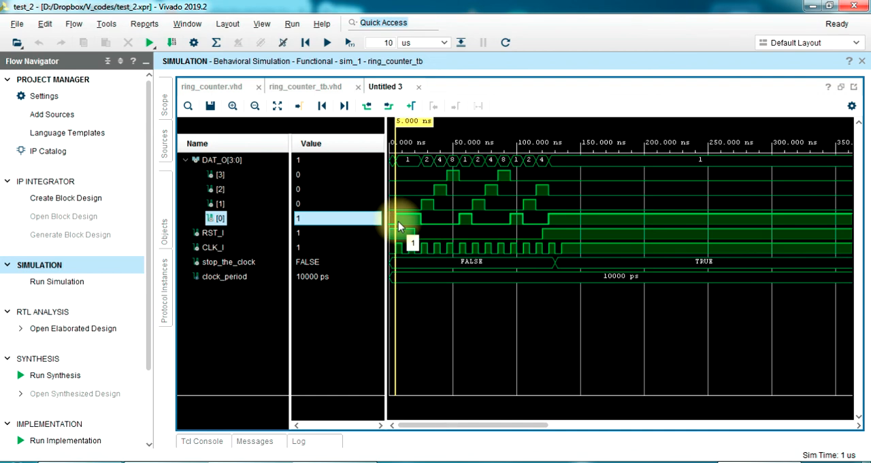
{"action": "mouse_move", "coordinate": [395, 265]}
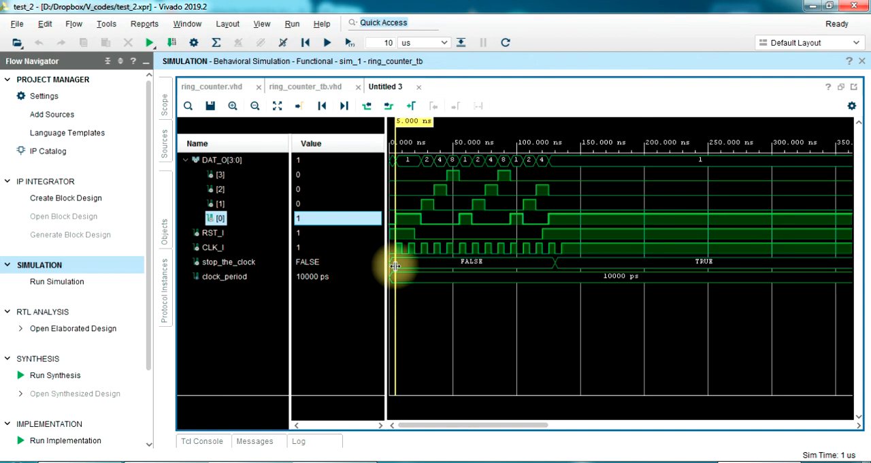
{"action": "mouse_move", "coordinate": [416, 221]}
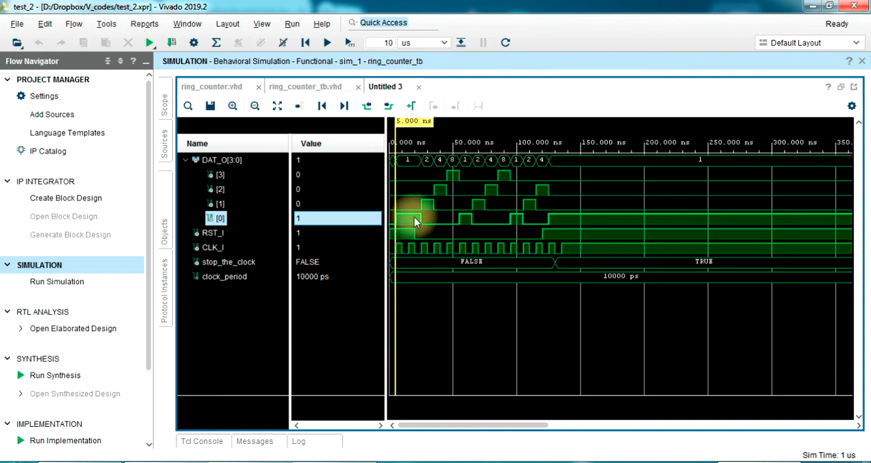
{"action": "left_click", "coordinate": [406, 218]}
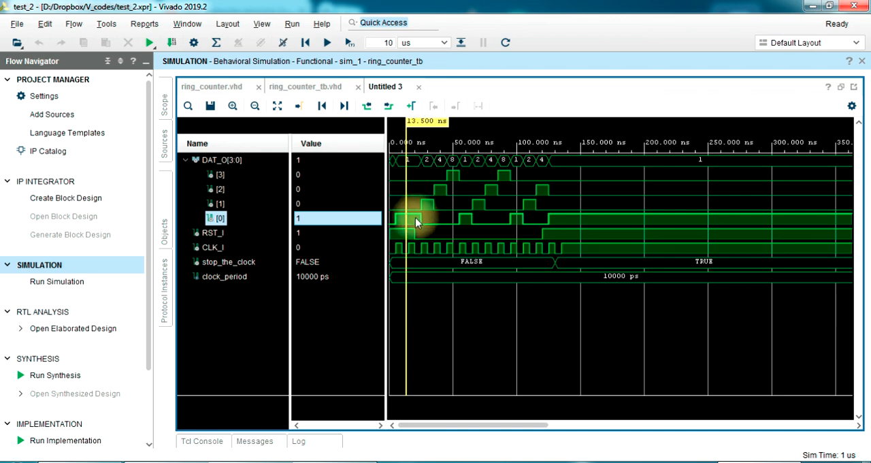
{"action": "left_click", "coordinate": [430, 204]}
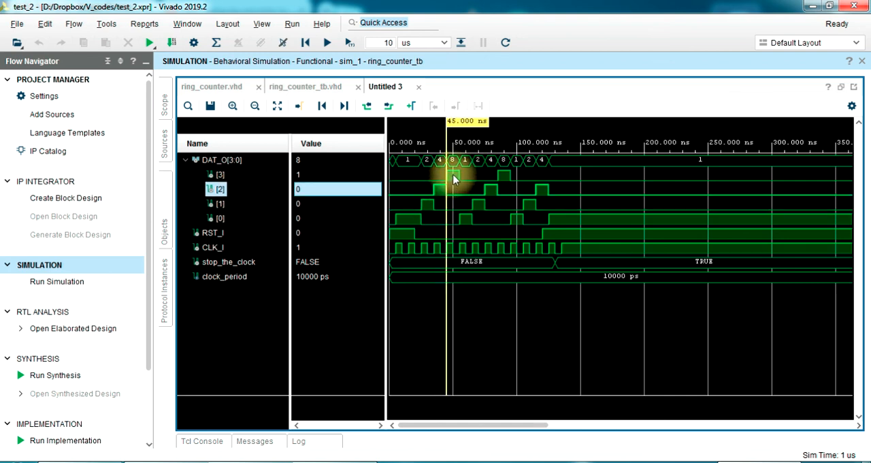
{"action": "left_click", "coordinate": [450, 218]}
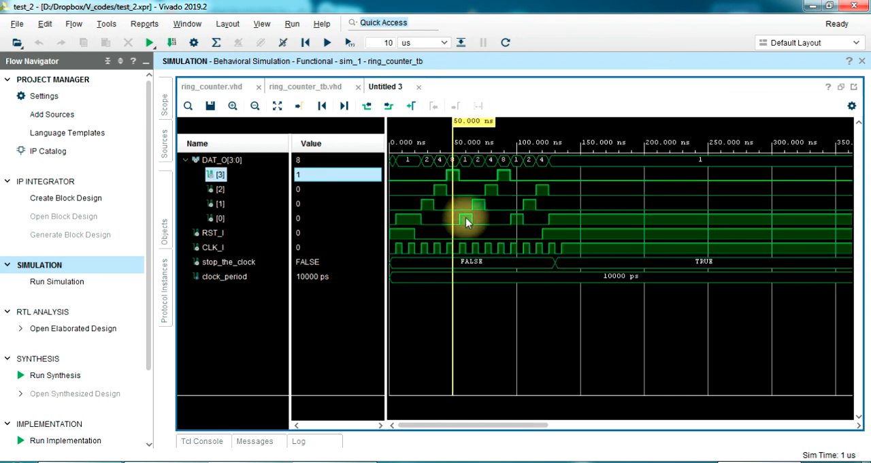
{"action": "left_click", "coordinate": [484, 198]}
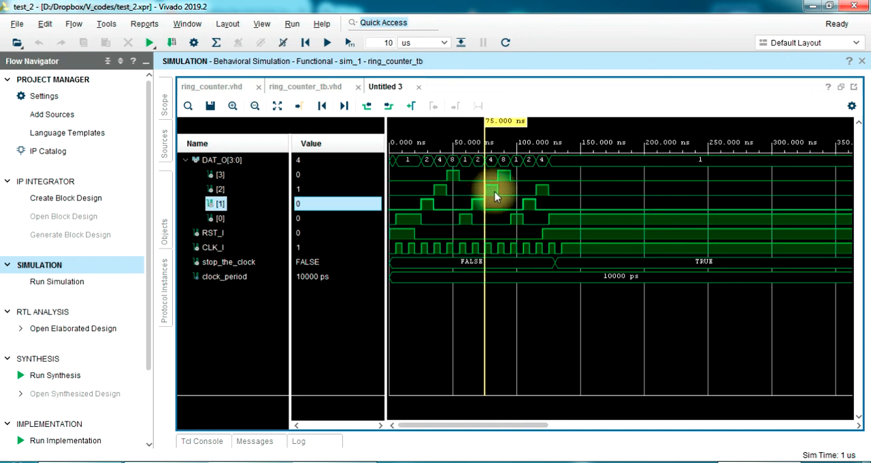
{"action": "left_click", "coordinate": [504, 188]}
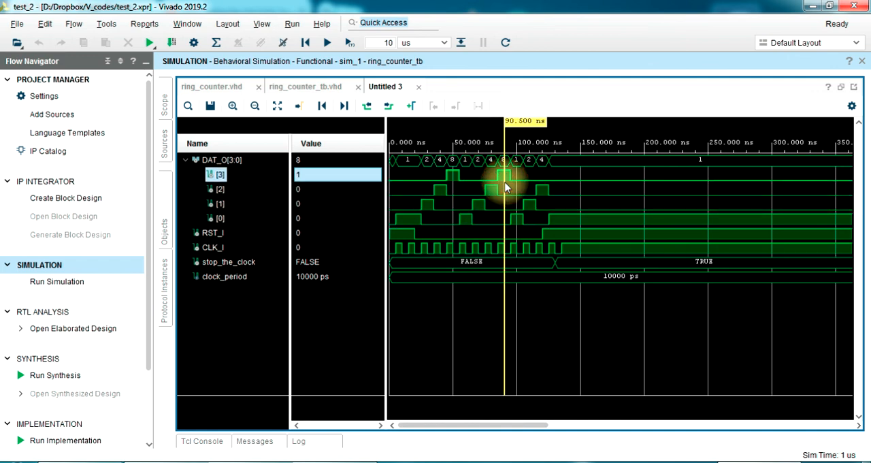
{"action": "mouse_move", "coordinate": [411, 238]}
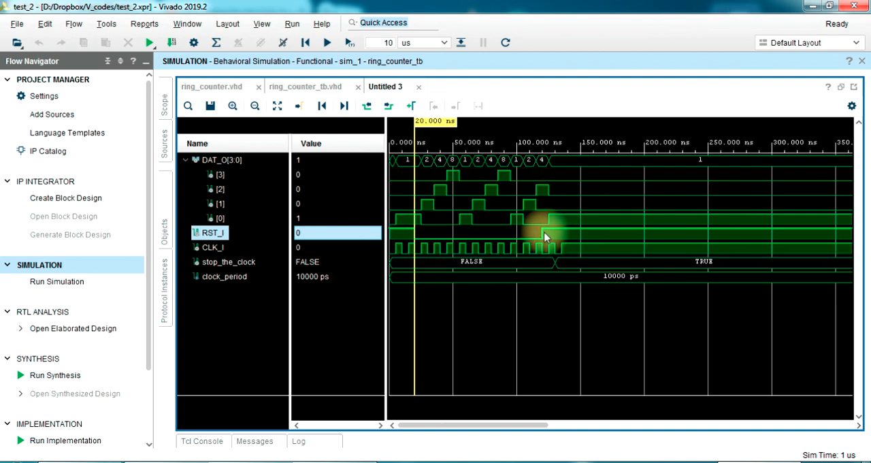
Check RST_I at 20 ms, where stop_the_clock becomes TRUE, and DAT_O again at 75 ms
{"action": "left_click", "coordinate": [542, 225]}
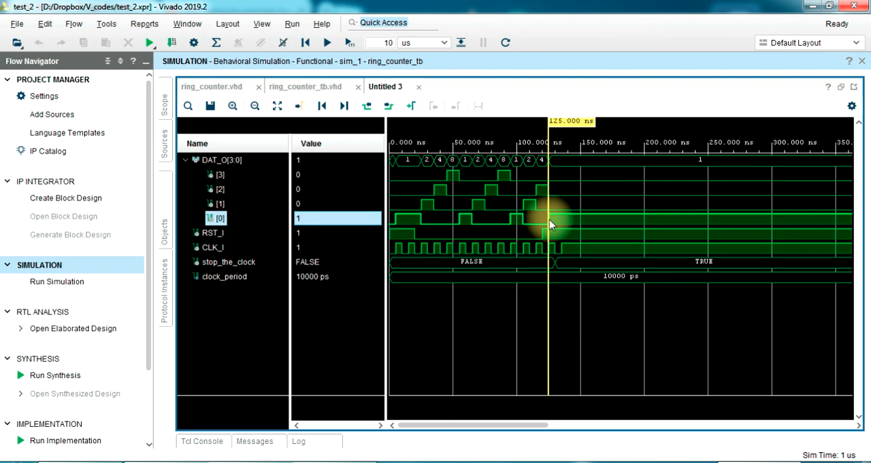
{"action": "mouse_move", "coordinate": [449, 266]}
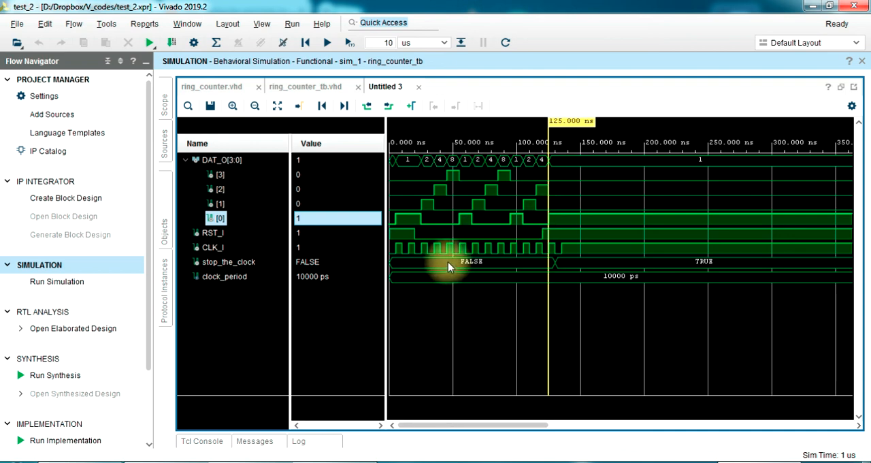
{"action": "mouse_move", "coordinate": [558, 266]}
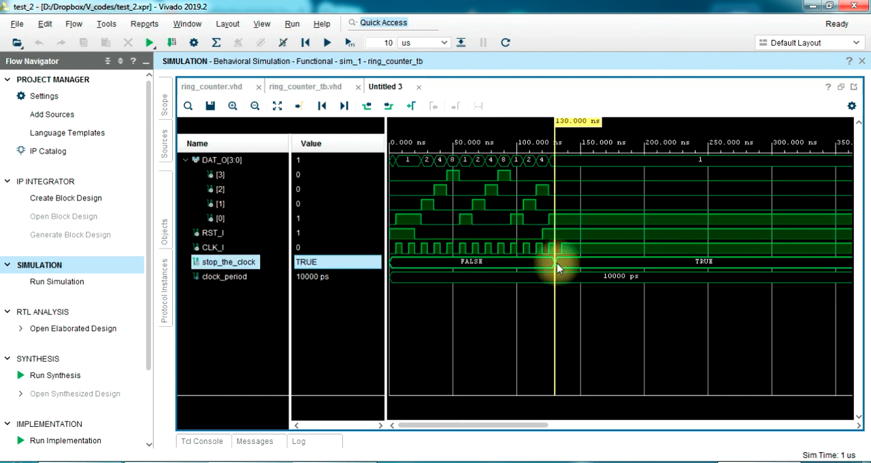
{"action": "left_click", "coordinate": [579, 246]}
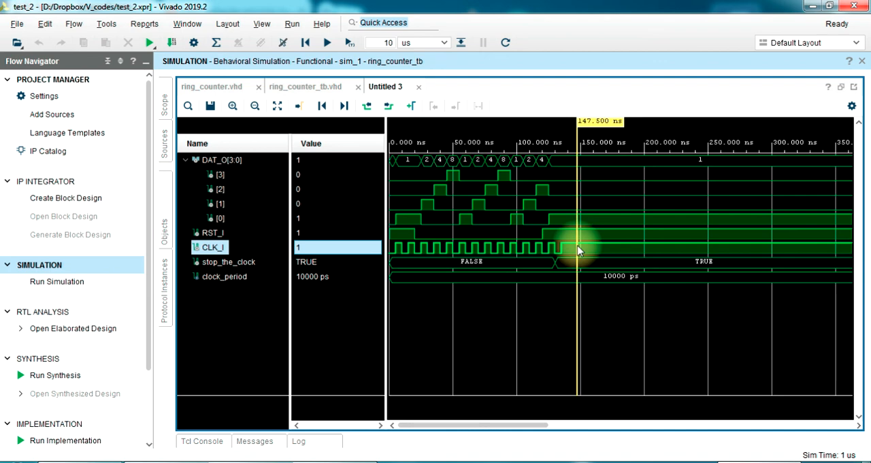
{"action": "mouse_move", "coordinate": [215, 238]}
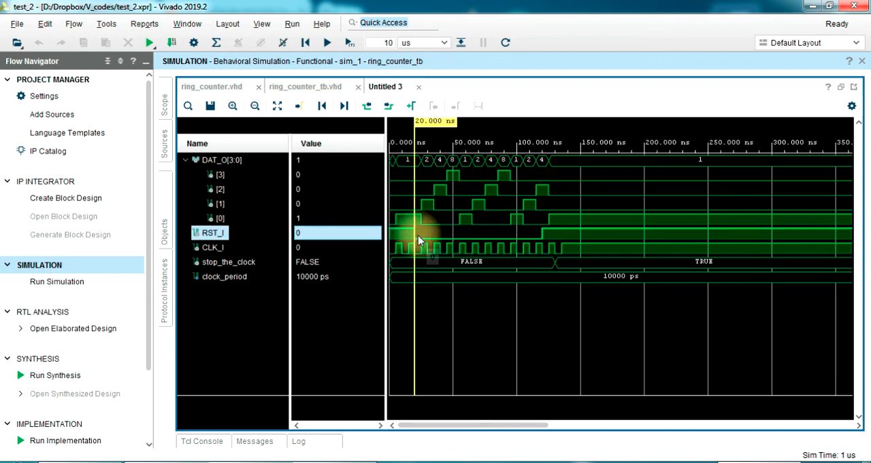
{"action": "mouse_move", "coordinate": [438, 212]}
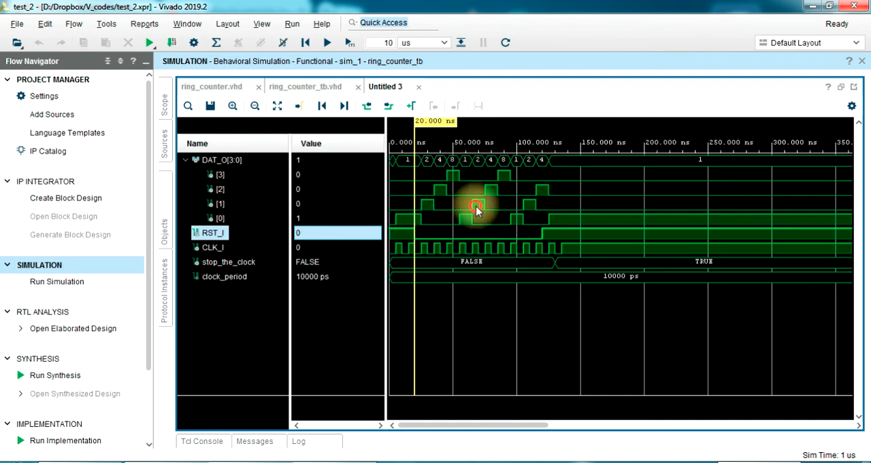
{"action": "left_click", "coordinate": [509, 176]}
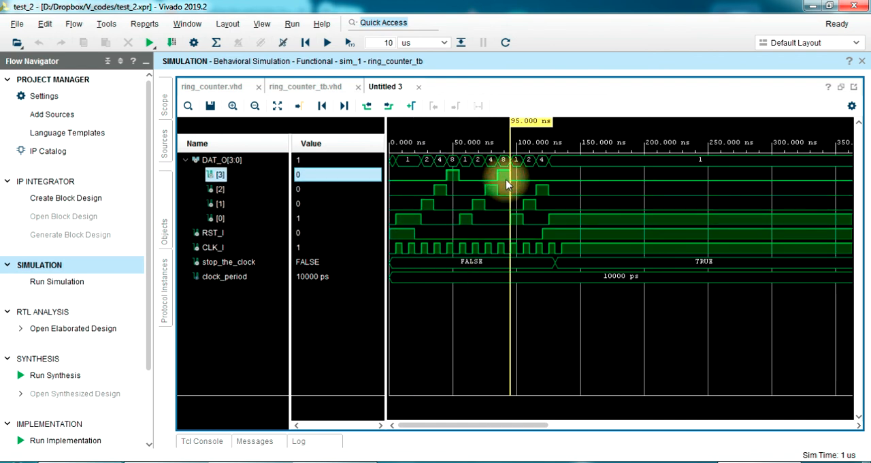